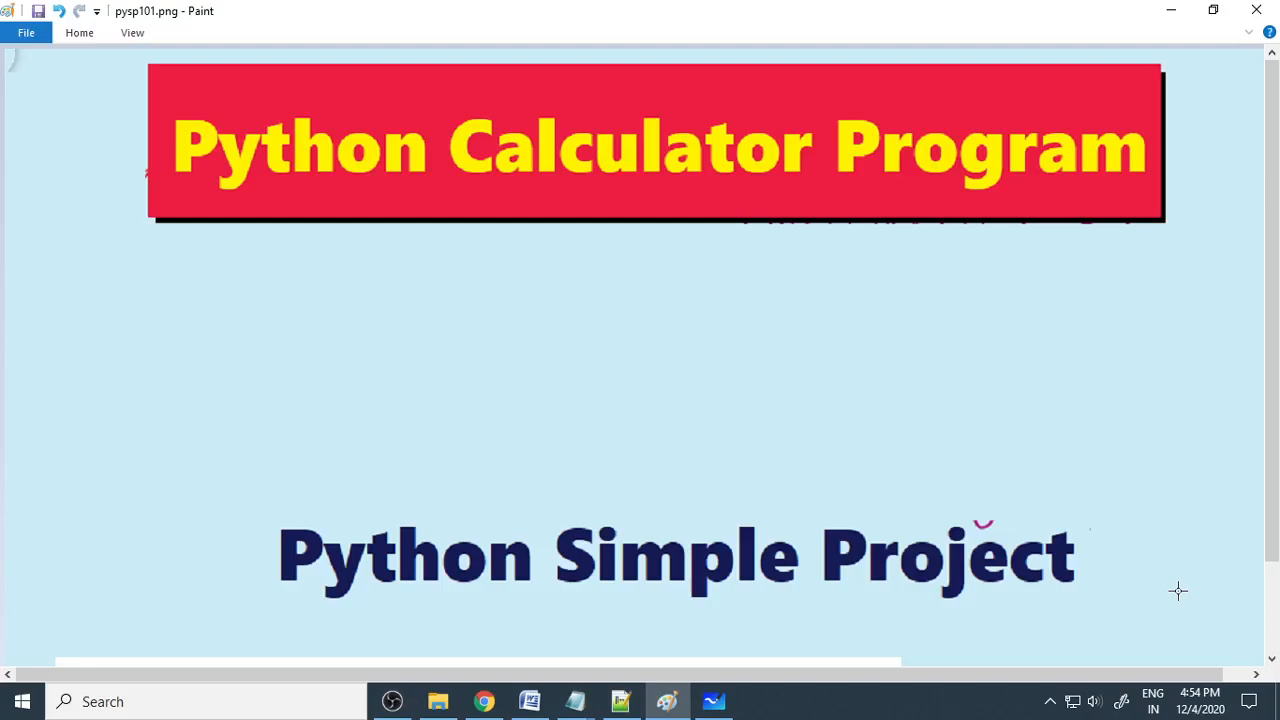
pyautogui.moveTo(943, 571)
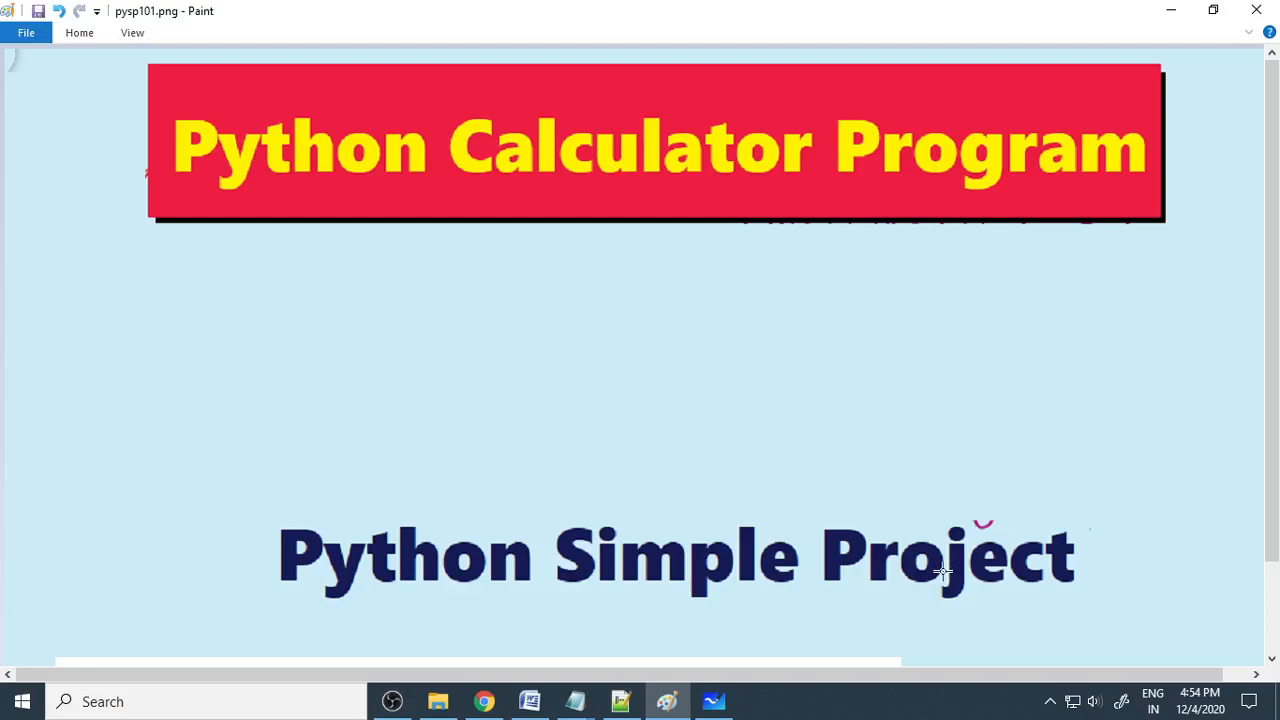
# Handwrite the purple menu 1 Add, 2 Sub, 3 mul, 4 Div, 5 Exit, and begin 'def'.
pyautogui.click(713, 701)
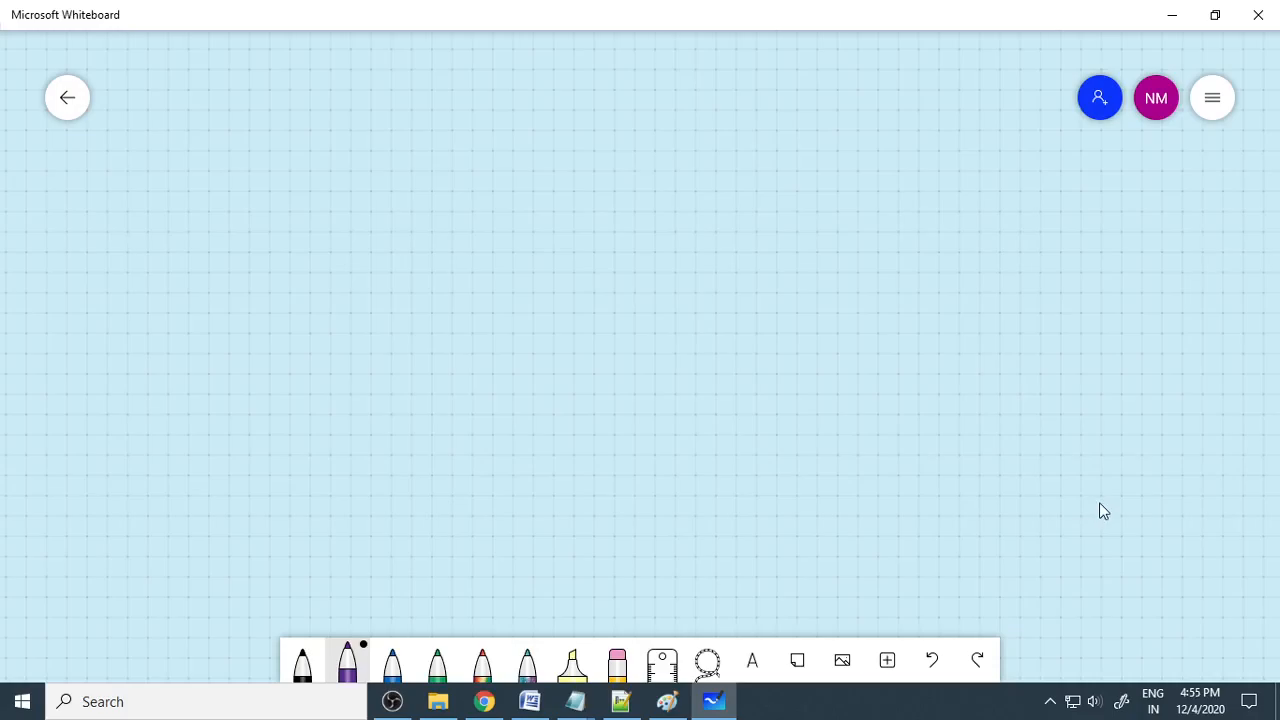
pyautogui.moveTo(128, 172); pyautogui.dragTo(128, 196)
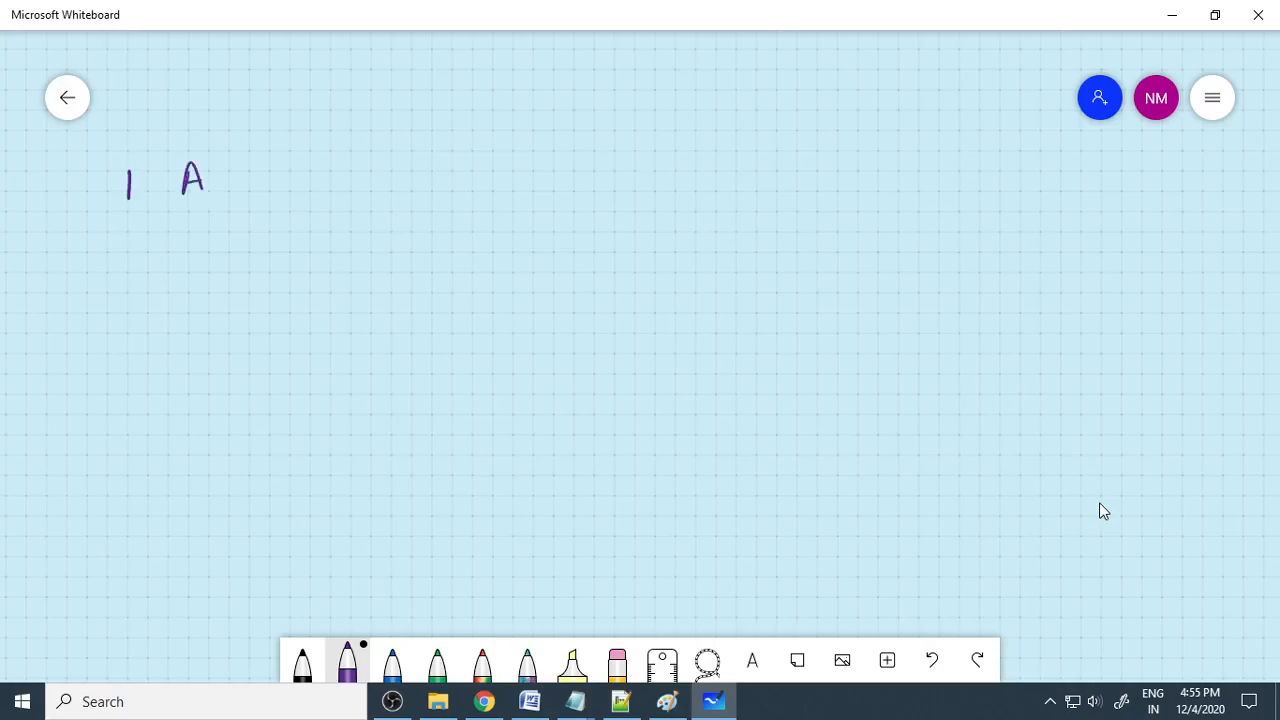
pyautogui.moveTo(205, 195); pyautogui.dragTo(255, 180)
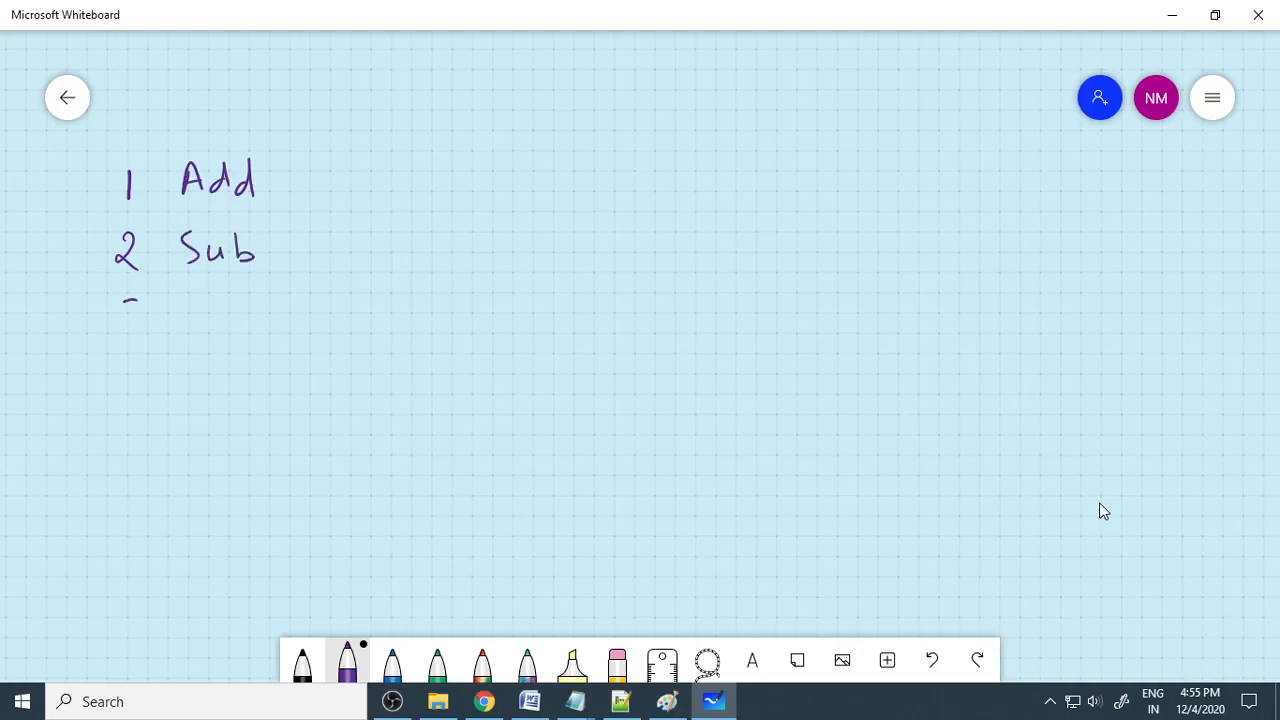
pyautogui.moveTo(125, 300); pyautogui.dragTo(225, 330)
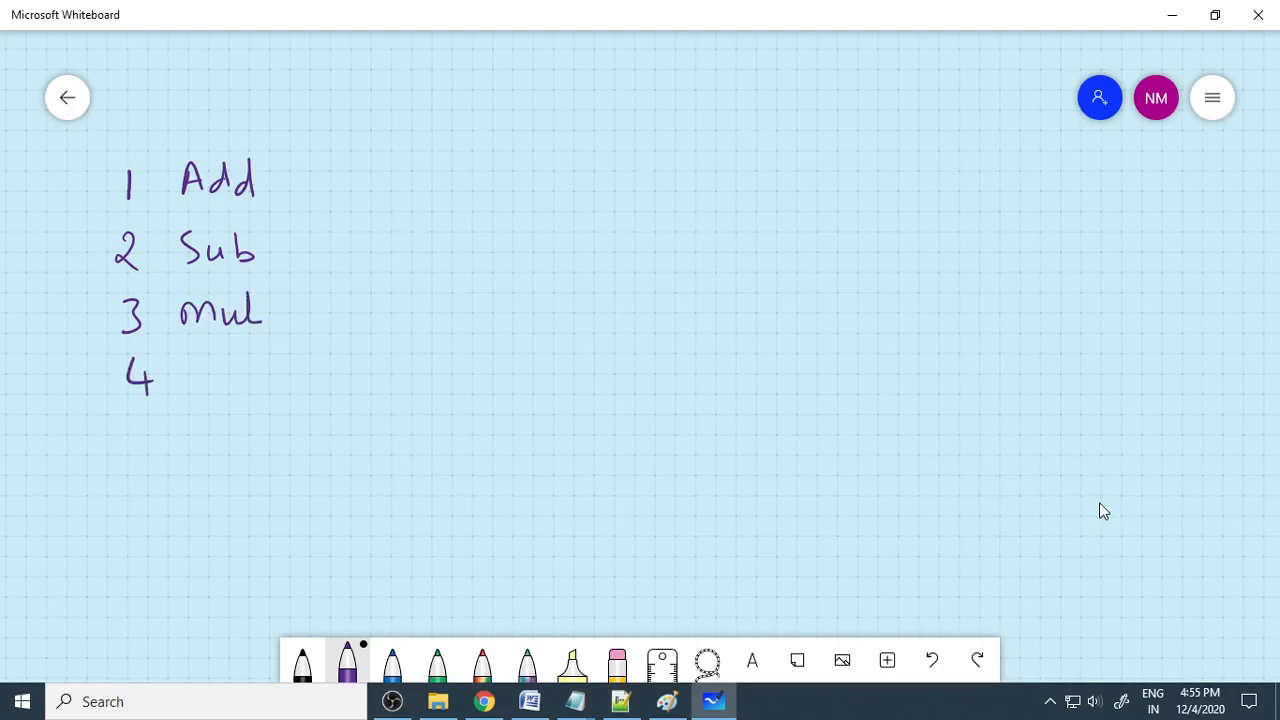
pyautogui.moveTo(200, 375); pyautogui.dragTo(250, 375)
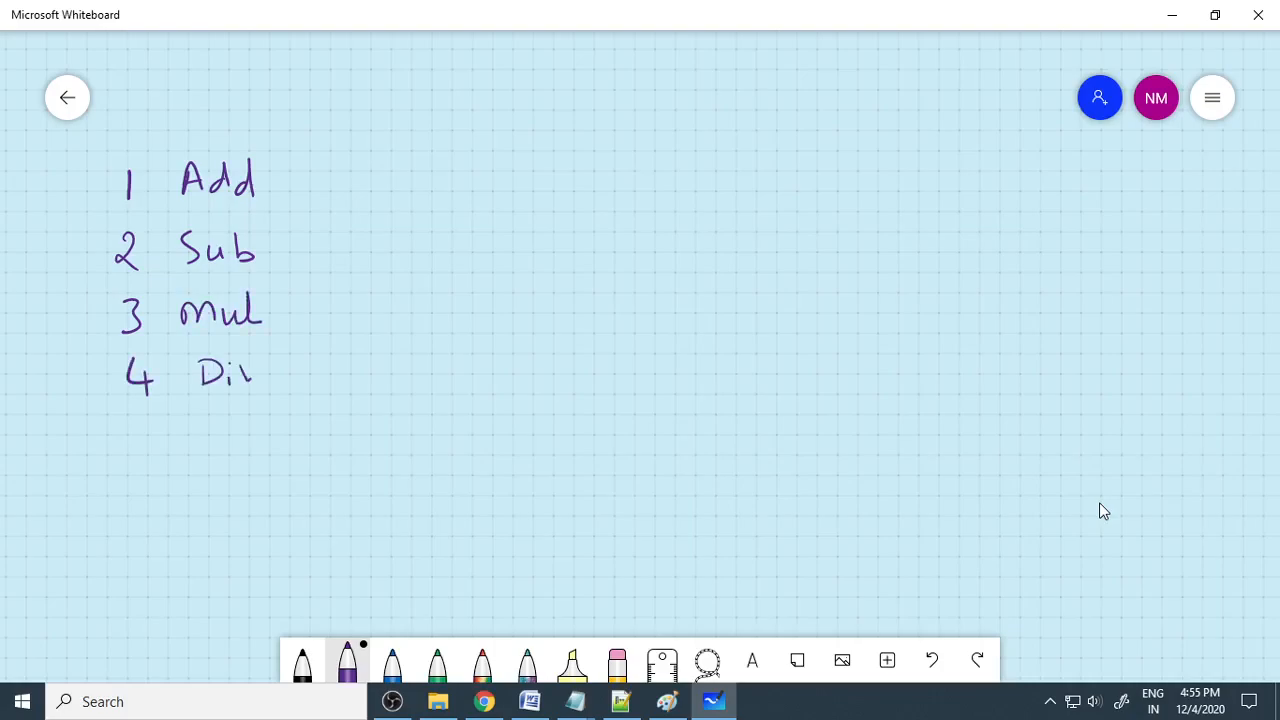
pyautogui.moveTo(155, 420); pyautogui.dragTo(145, 465)
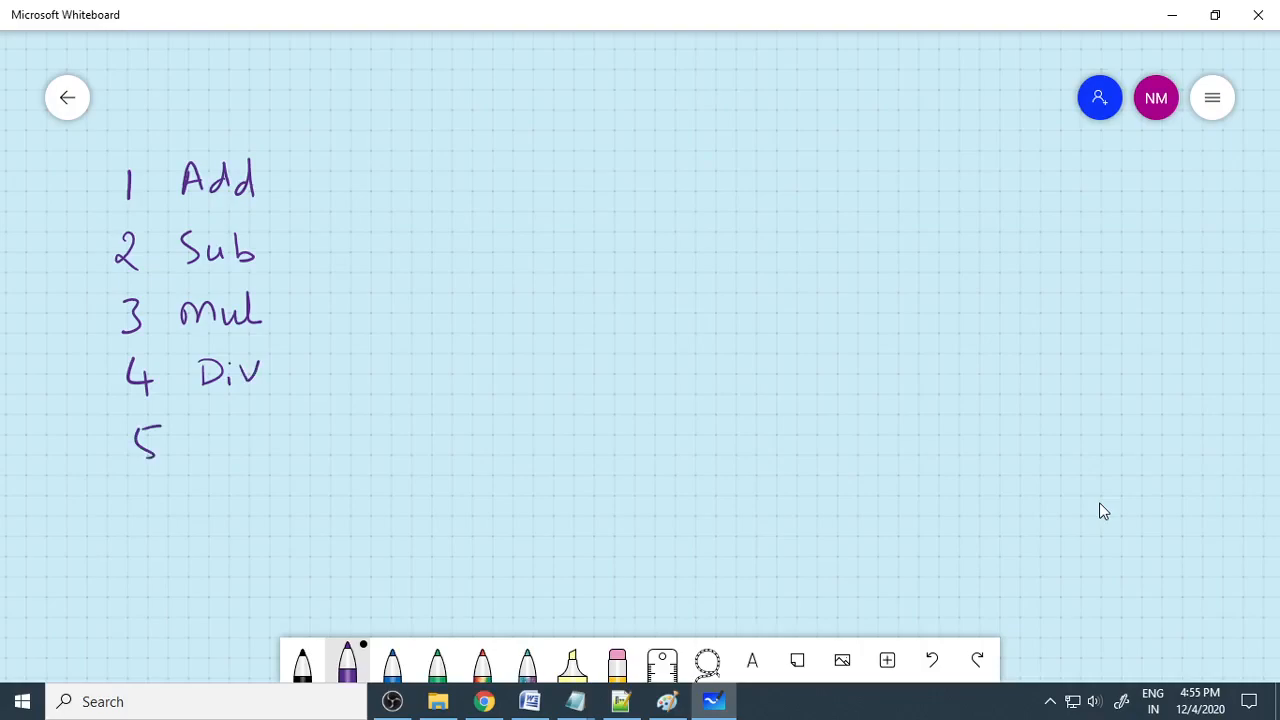
pyautogui.moveTo(195, 445); pyautogui.dragTo(250, 445)
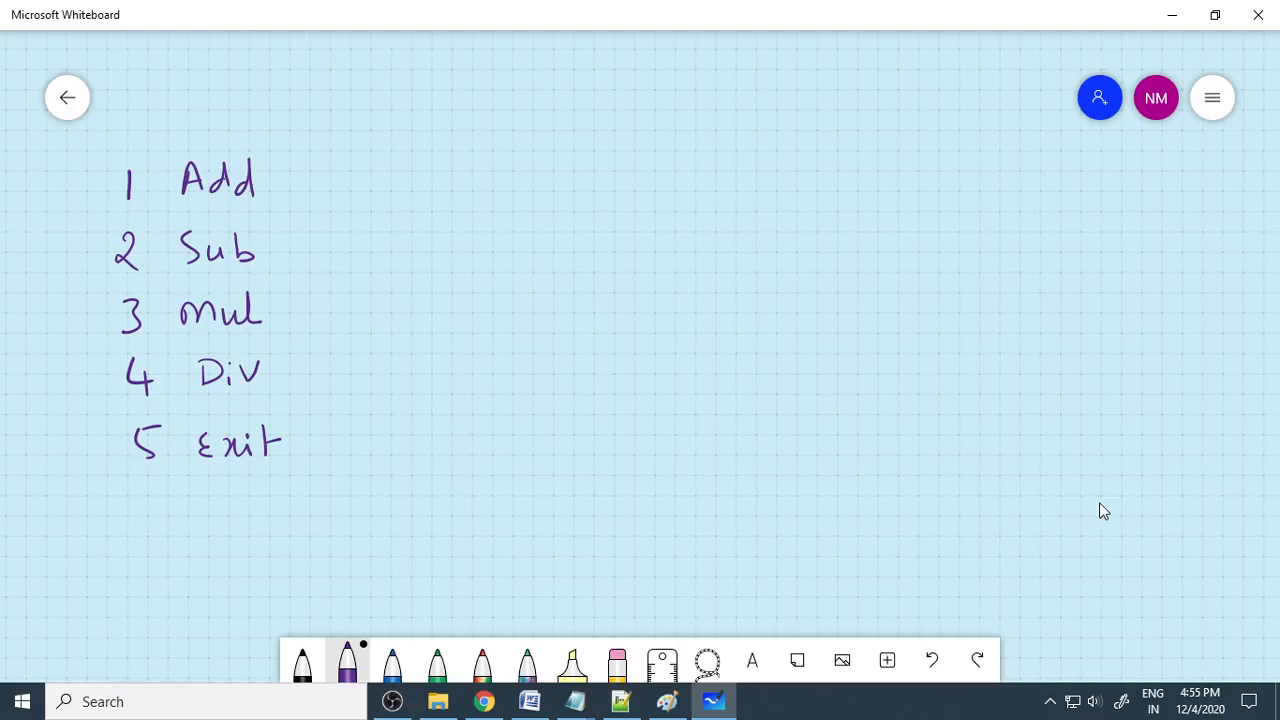
pyautogui.moveTo(519, 95); pyautogui.dragTo(517, 127)
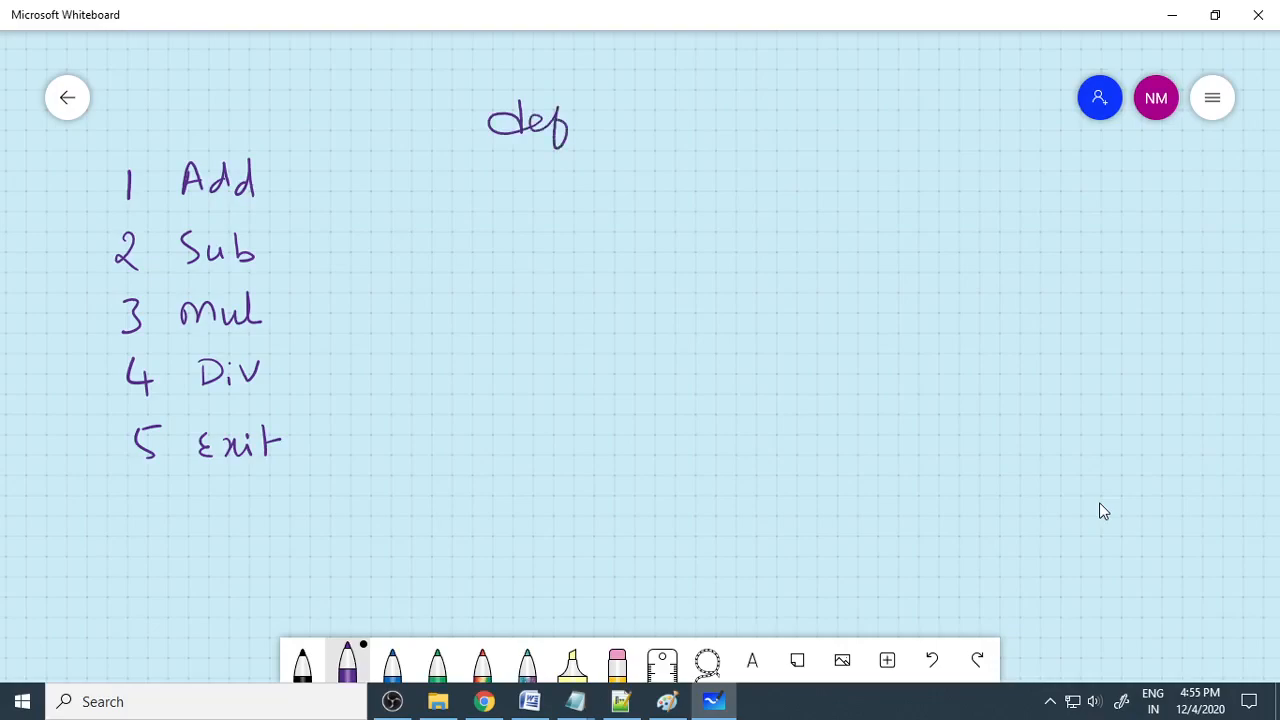
# Write def add(x,y) with return(x+y) at the top right.
pyautogui.moveTo(615, 115); pyautogui.dragTo(695, 120)
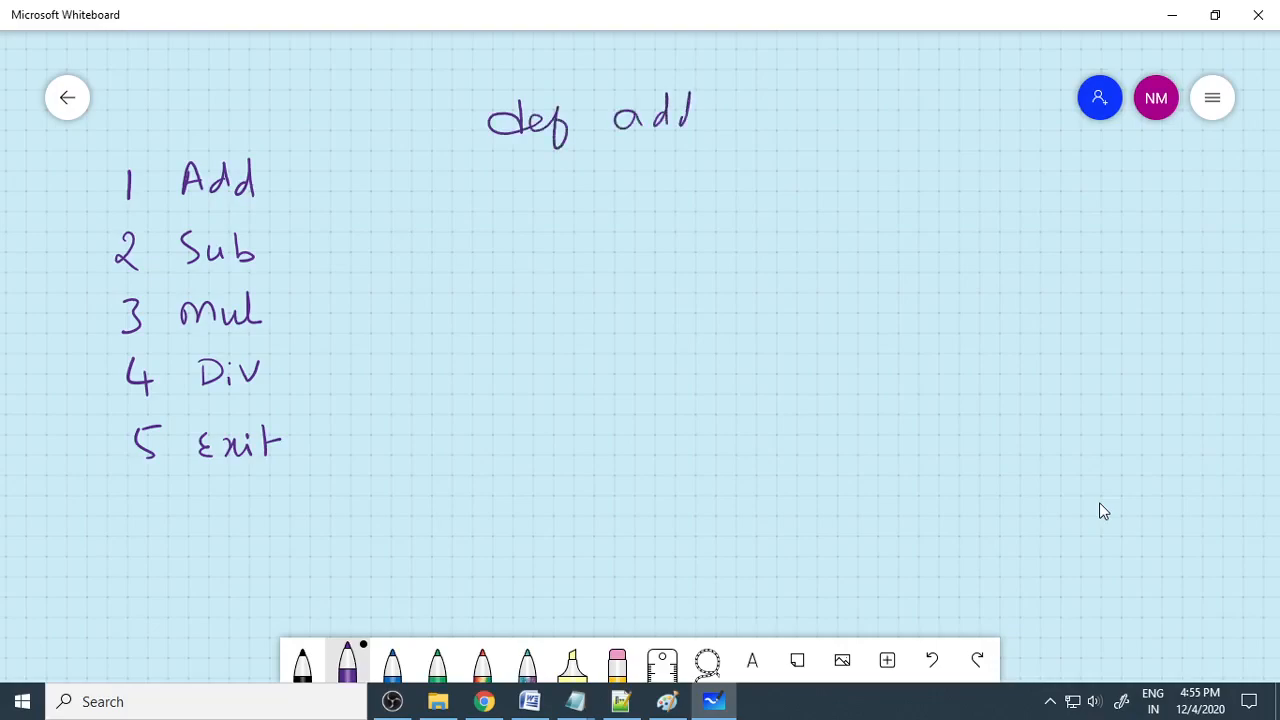
pyautogui.moveTo(700, 115); pyautogui.dragTo(770, 120)
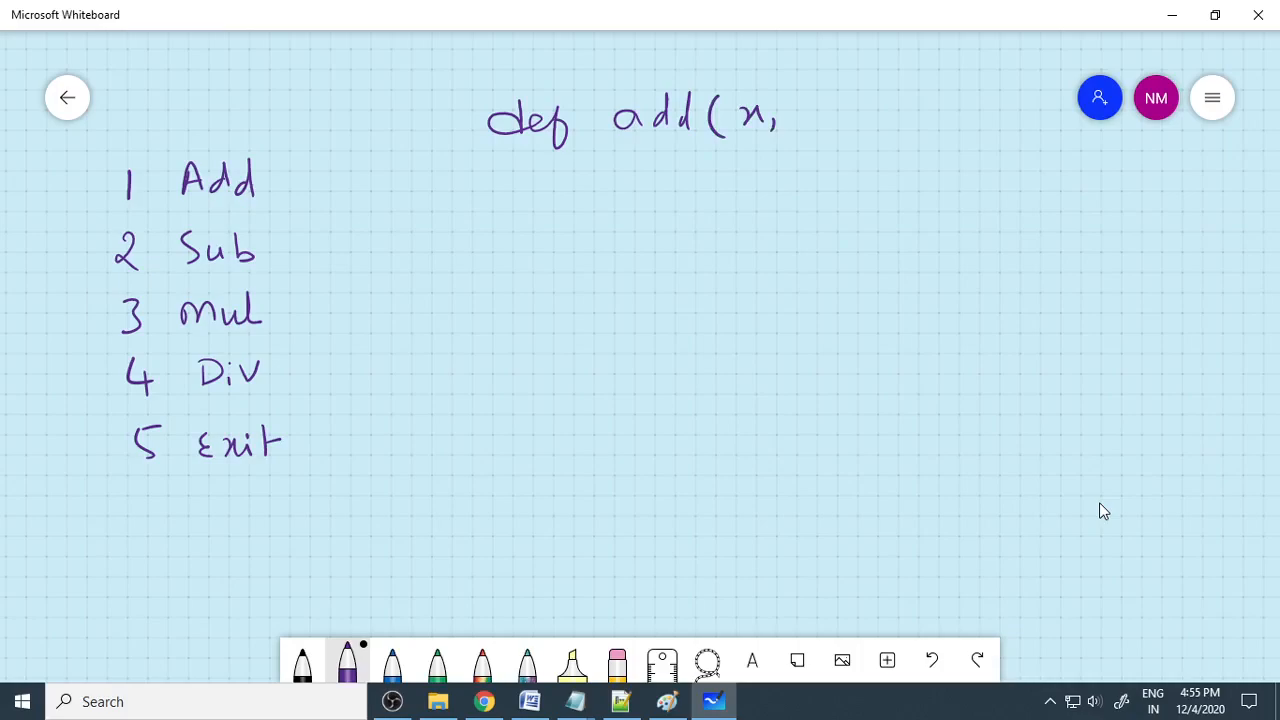
pyautogui.moveTo(790, 110); pyautogui.dragTo(835, 130)
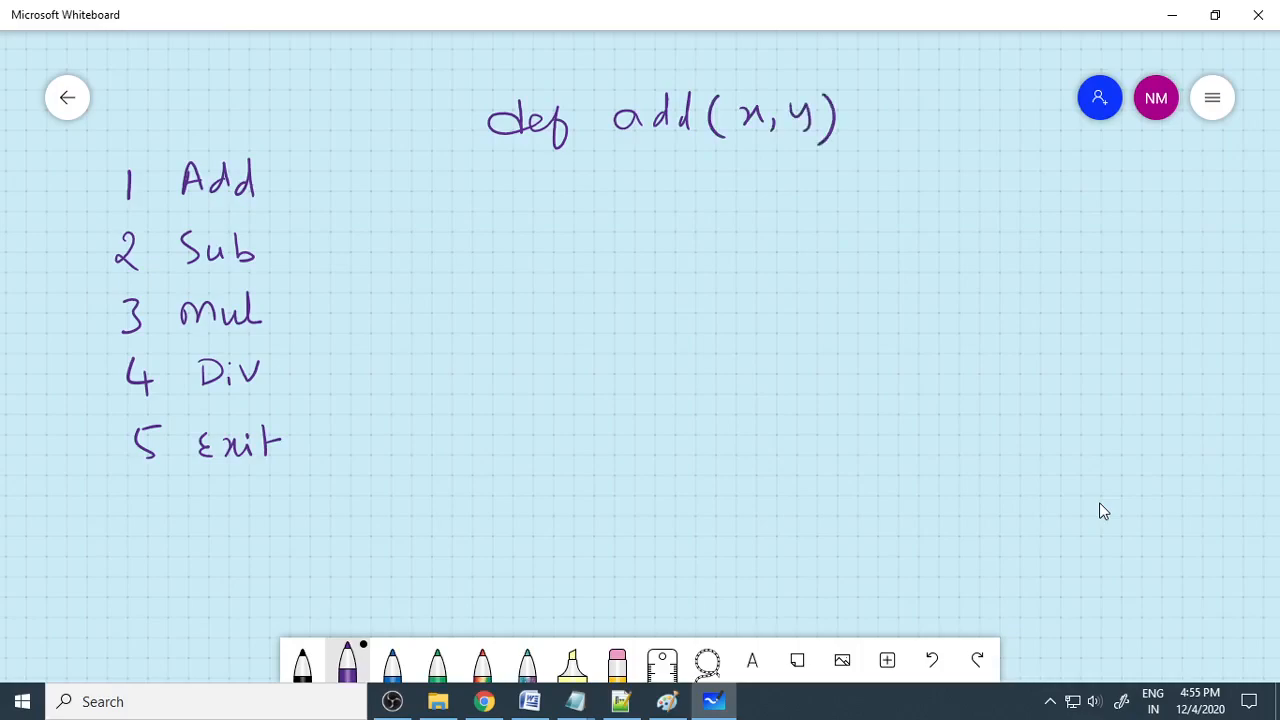
pyautogui.moveTo(585, 180); pyautogui.dragTo(650, 160)
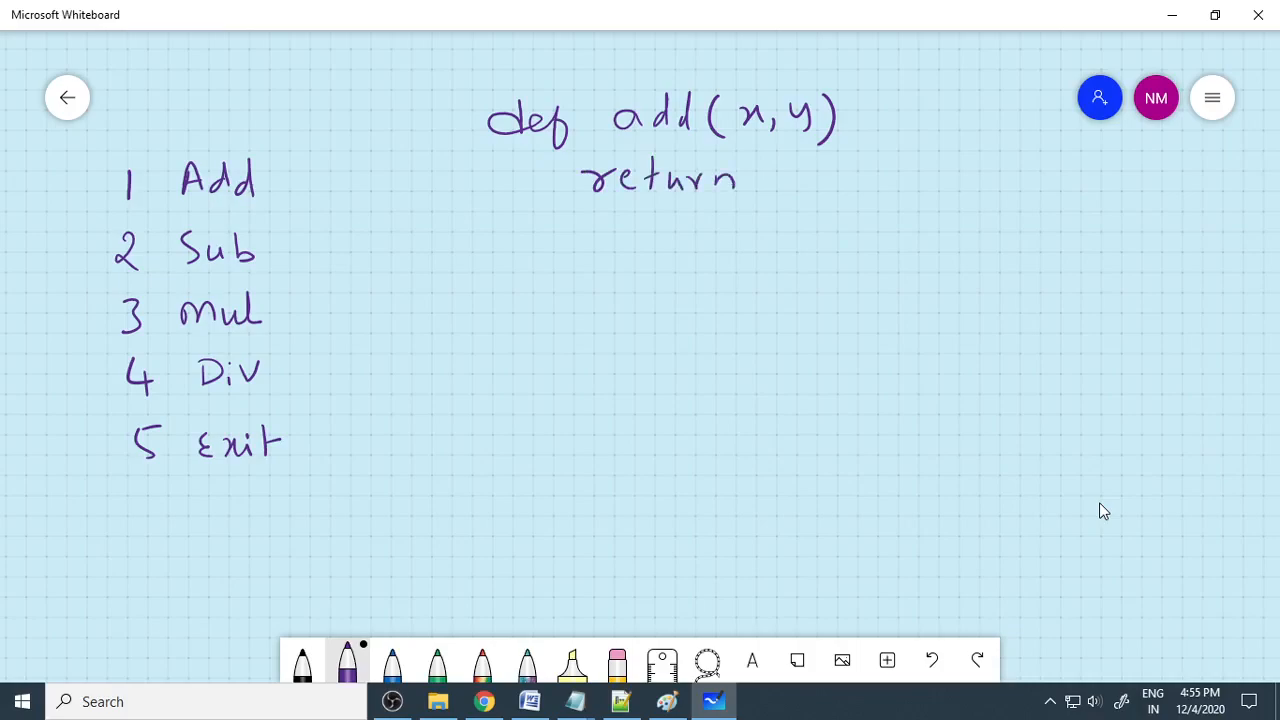
pyautogui.moveTo(745, 180); pyautogui.dragTo(825, 180)
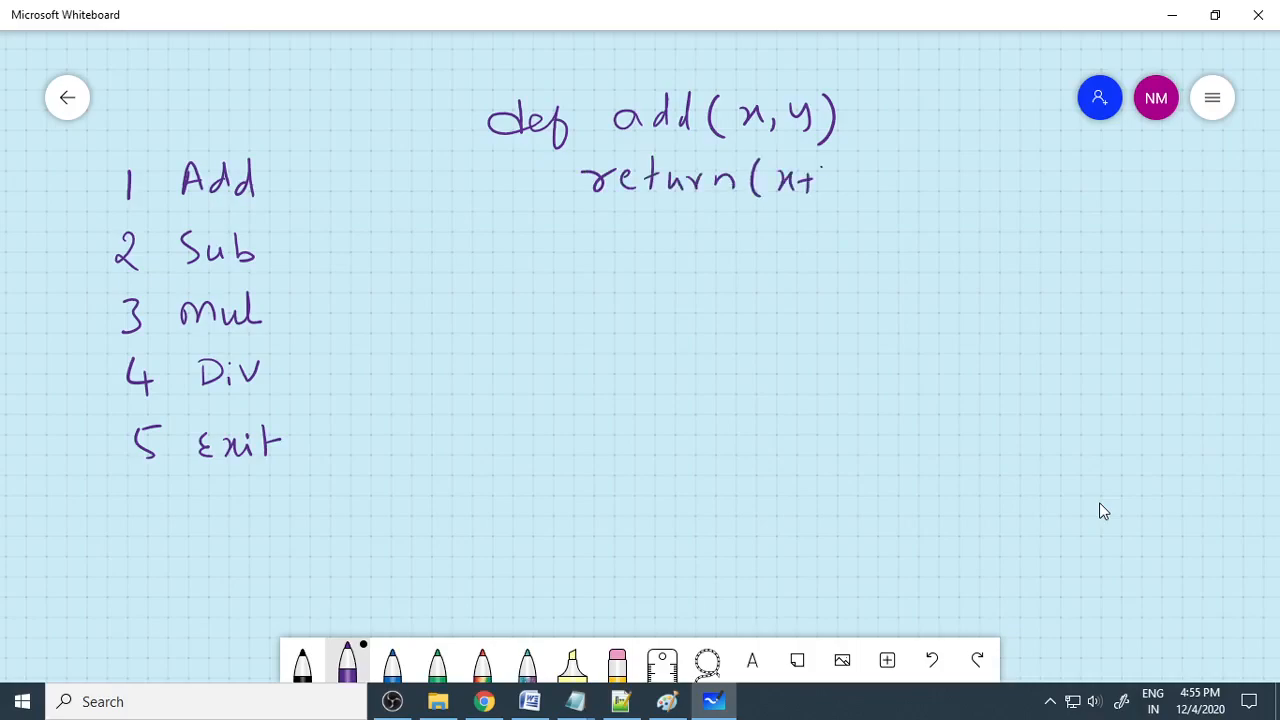
pyautogui.moveTo(820, 178); pyautogui.dragTo(858, 180)
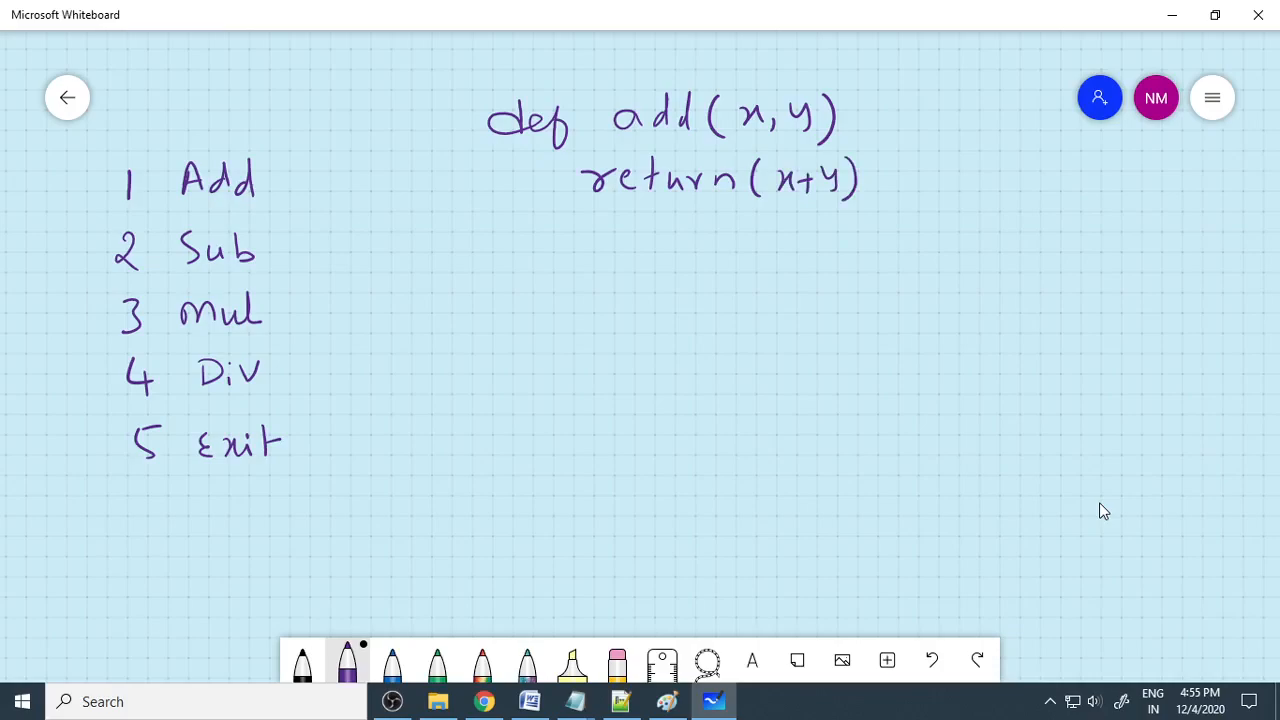
# Write def Sub(x,y) with return(x-y) below the add definition.
pyautogui.moveTo(495, 210); pyautogui.dragTo(545, 245)
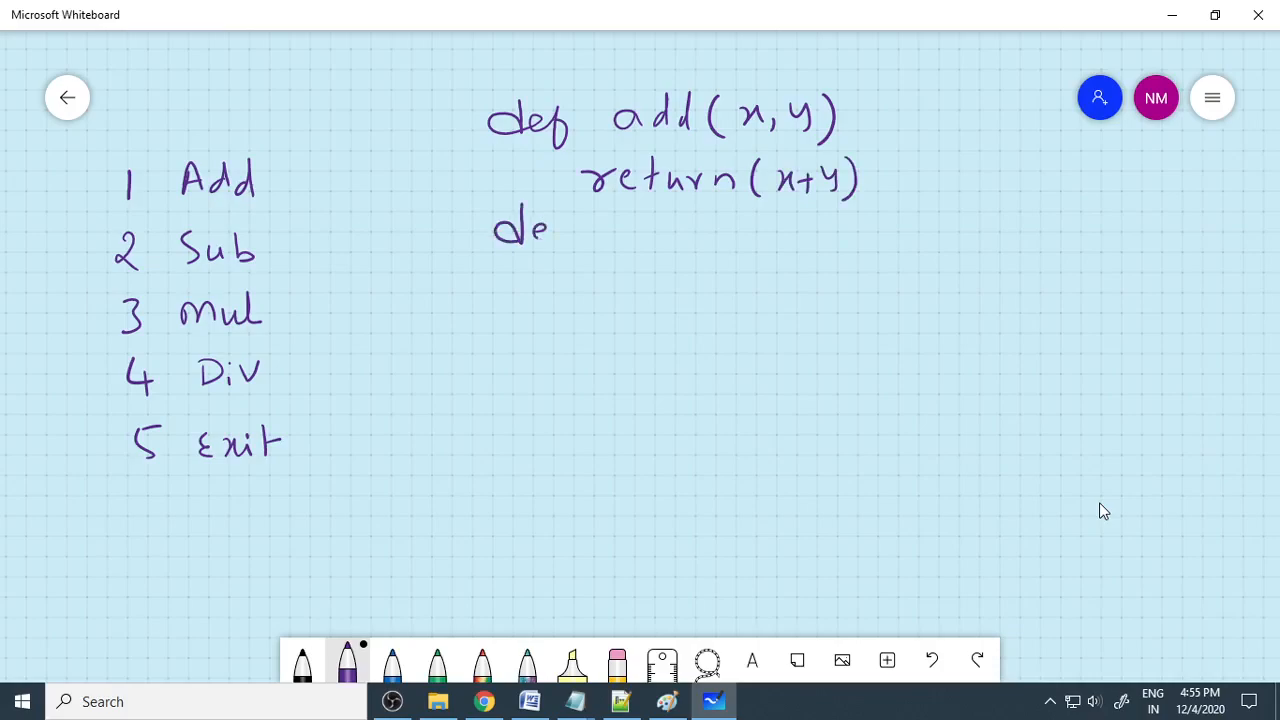
pyautogui.moveTo(545, 225); pyautogui.dragTo(670, 245)
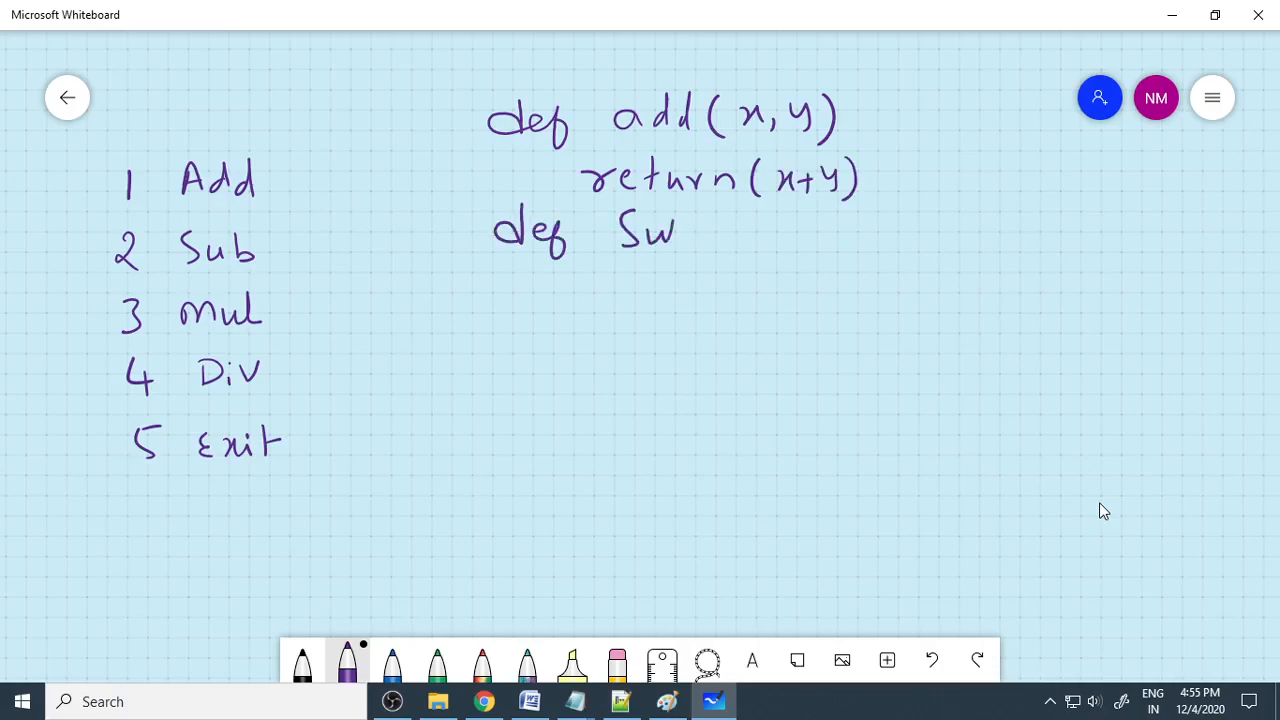
pyautogui.write('Sub(x,')
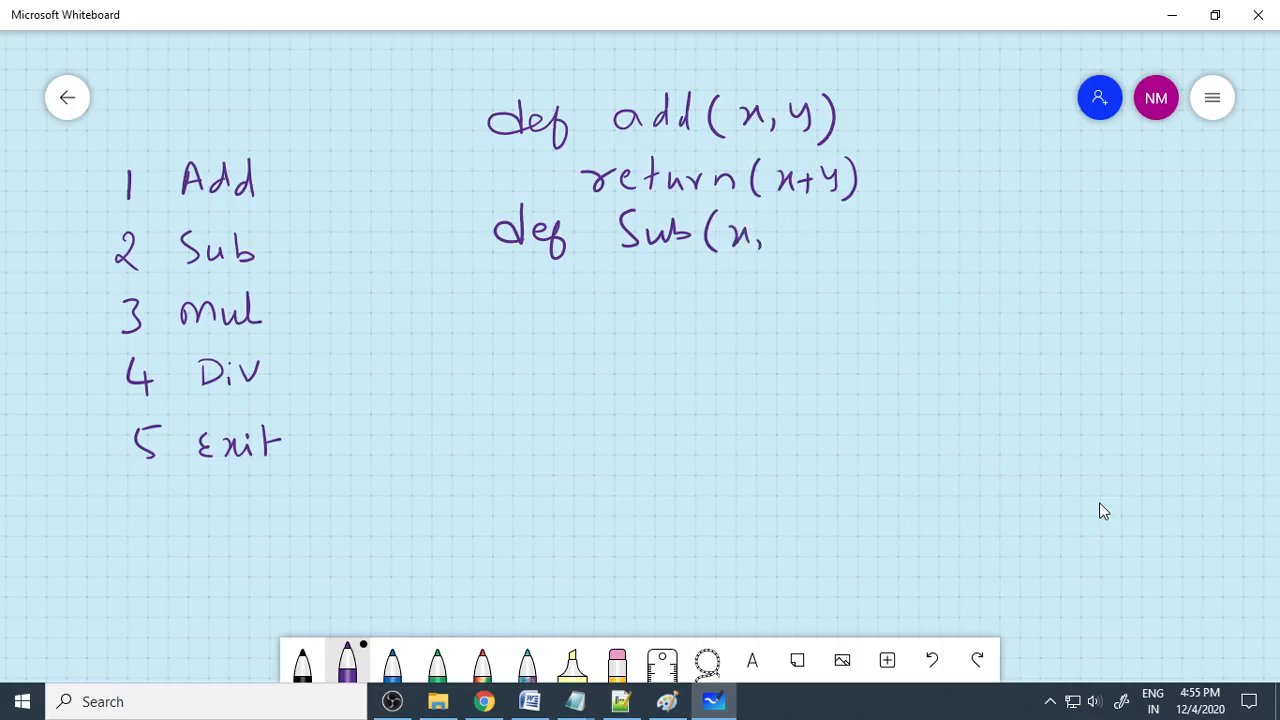
pyautogui.moveTo(780, 230); pyautogui.dragTo(625, 295)
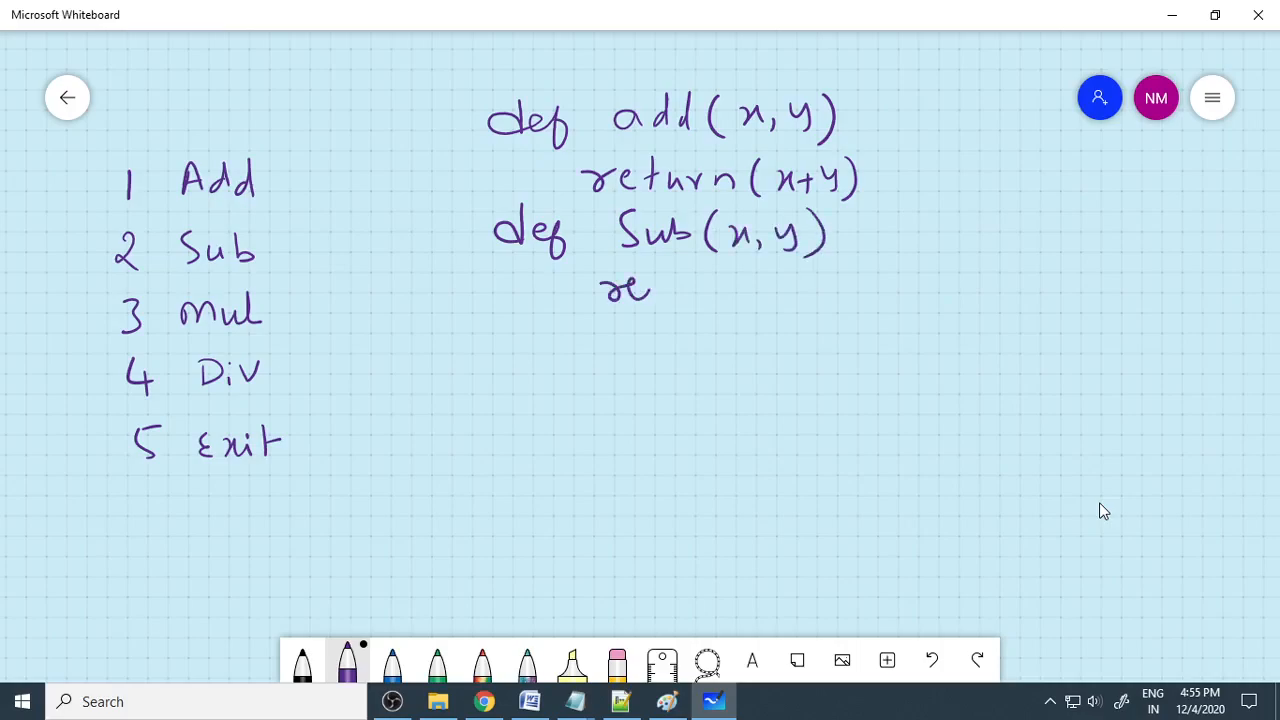
pyautogui.moveTo(620, 290); pyautogui.dragTo(770, 290)
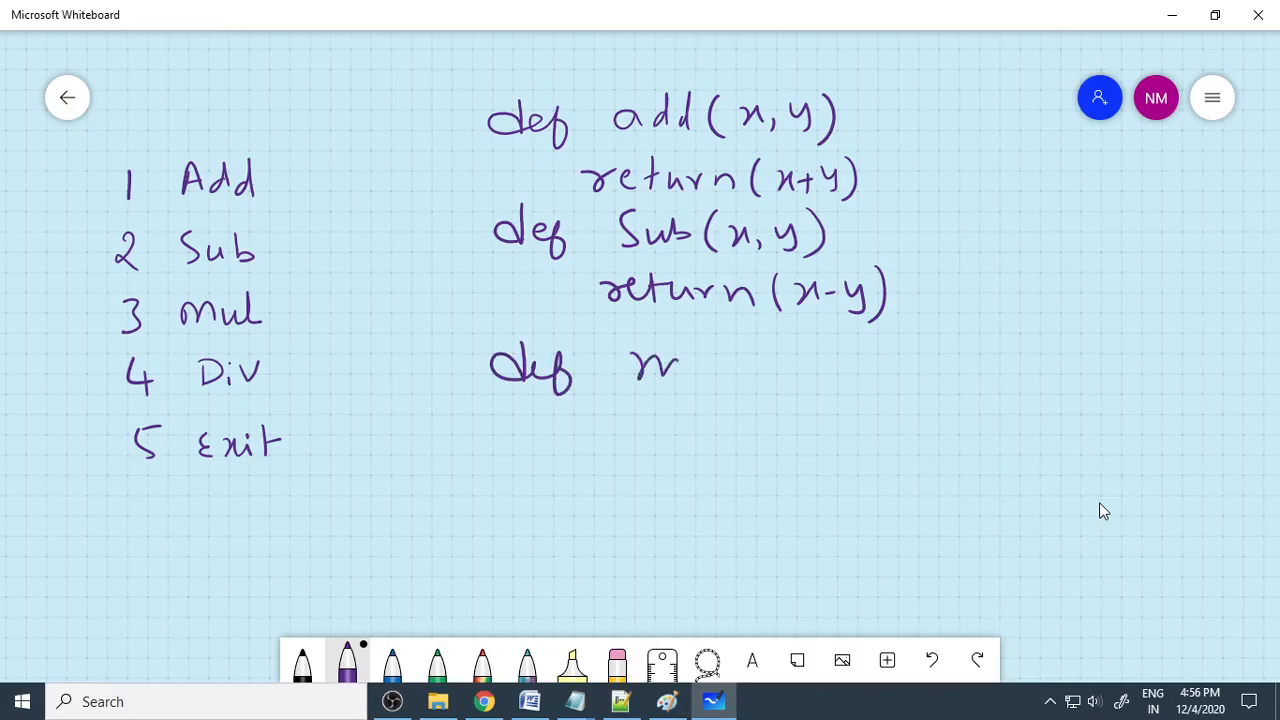
# Write def mul(x,y) returning x*y and def div(x,y) returning x/y.
pyautogui.moveTo(640, 360); pyautogui.dragTo(745, 375)
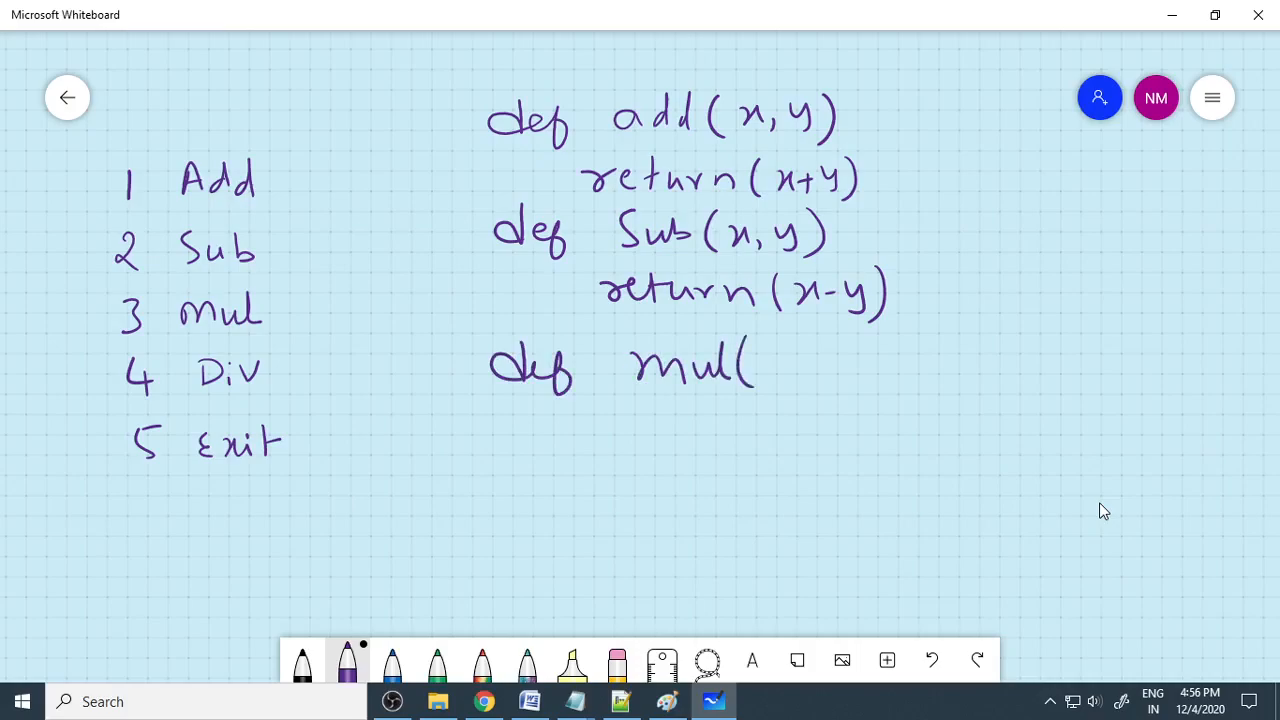
pyautogui.moveTo(760, 365); pyautogui.dragTo(850, 365)
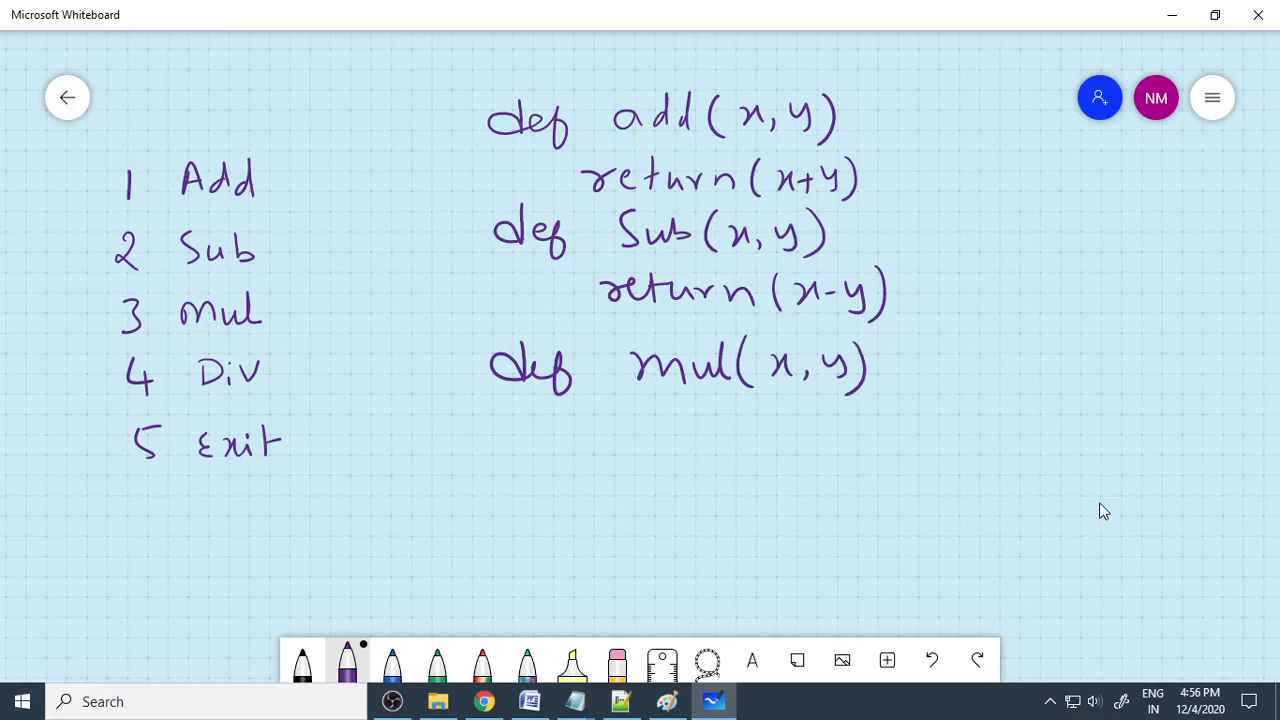
pyautogui.moveTo(630, 420); pyautogui.dragTo(710, 420)
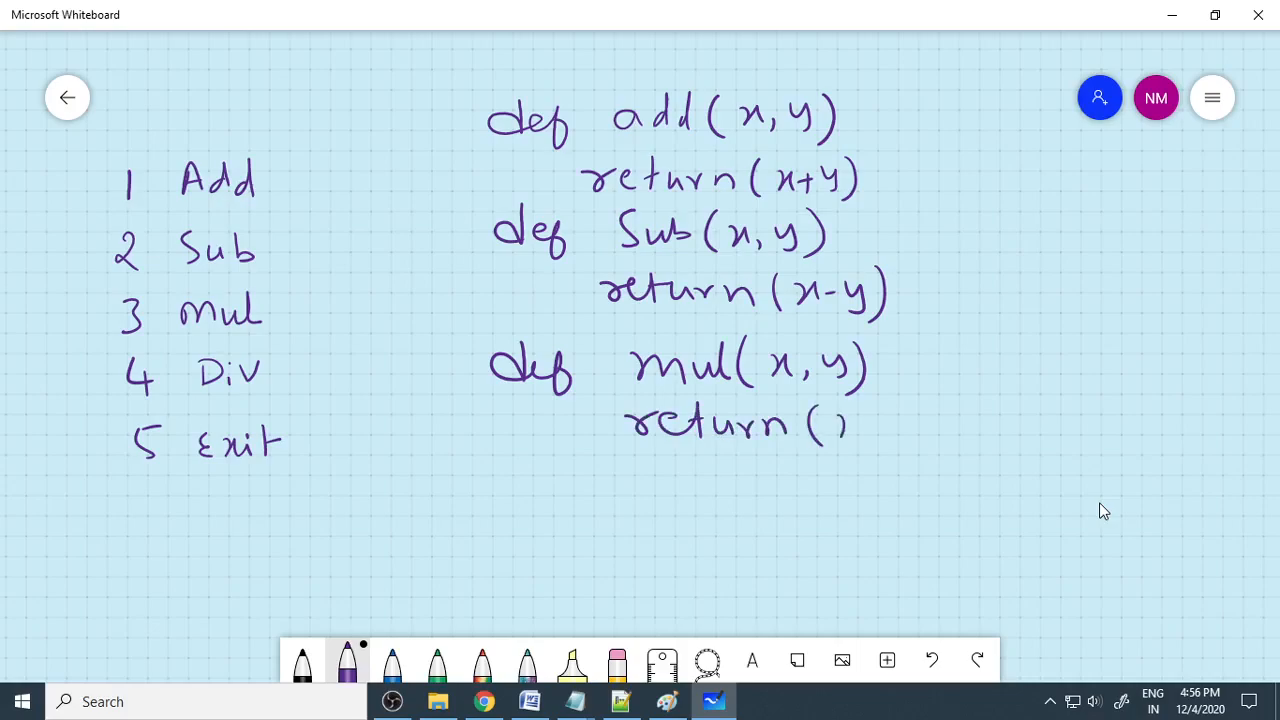
pyautogui.moveTo(835, 420); pyautogui.dragTo(920, 415)
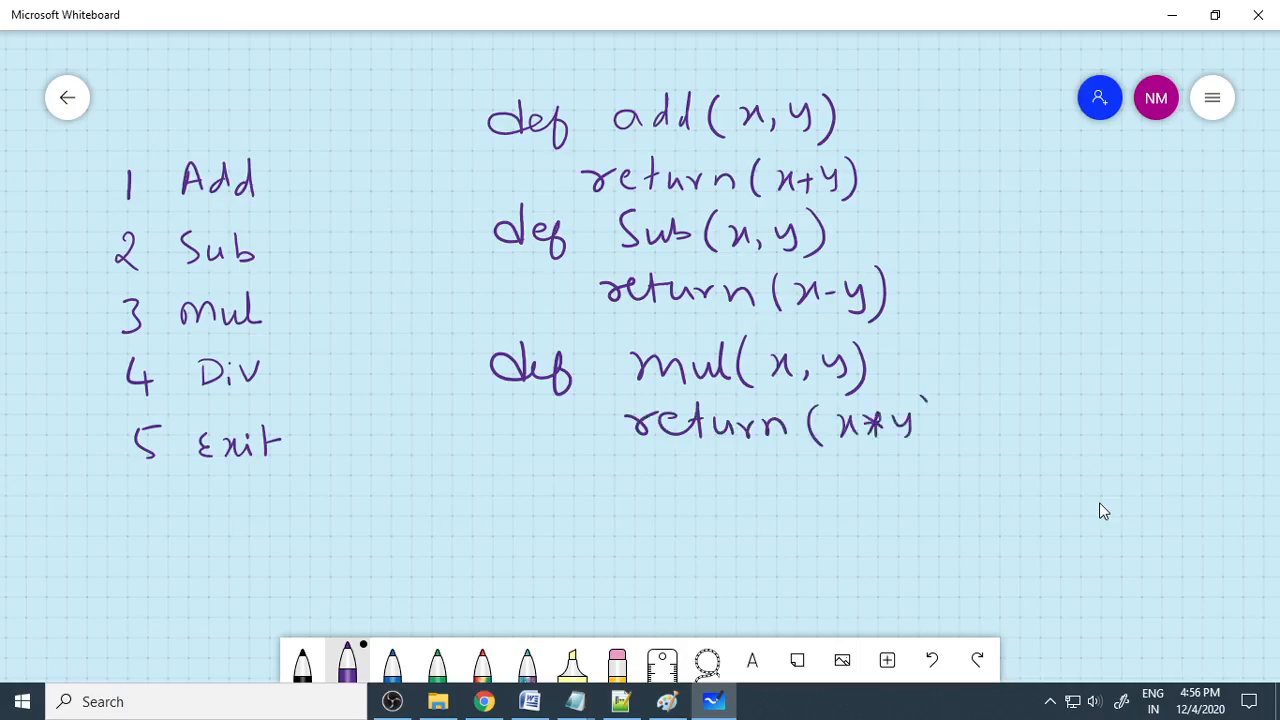
pyautogui.moveTo(505, 500); pyautogui.dragTo(575, 520)
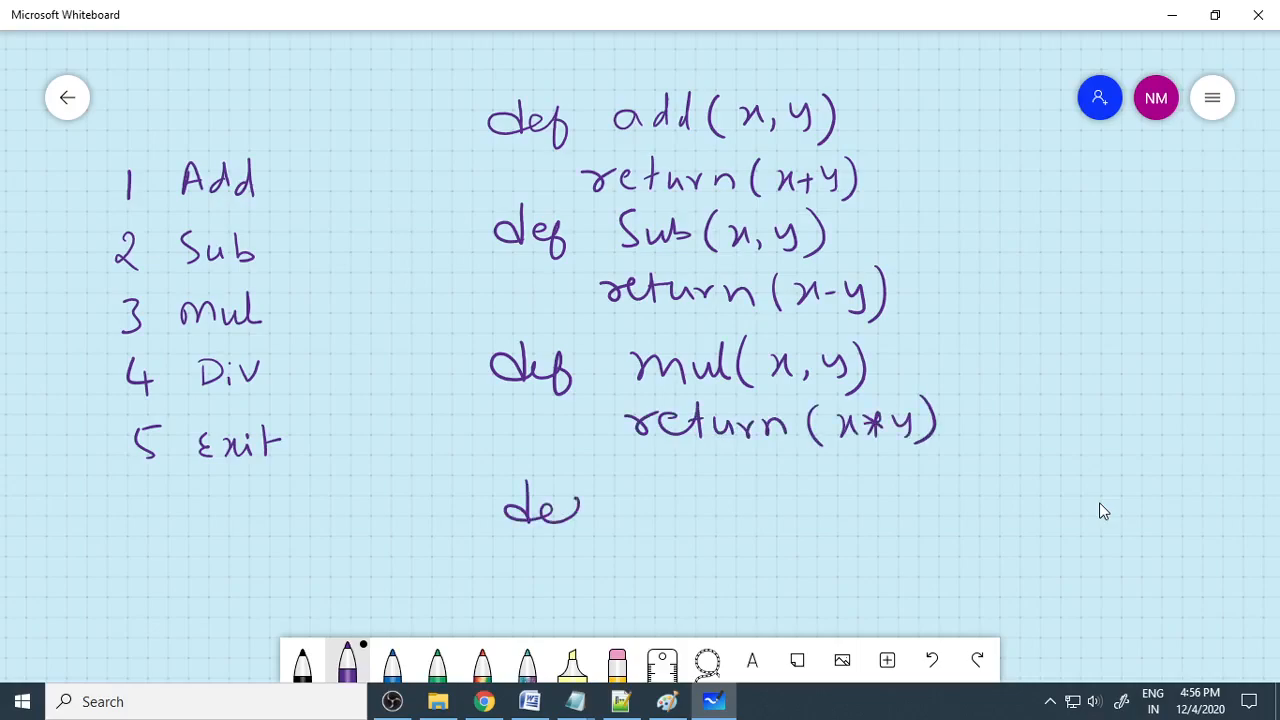
pyautogui.moveTo(570, 505); pyautogui.dragTo(700, 505)
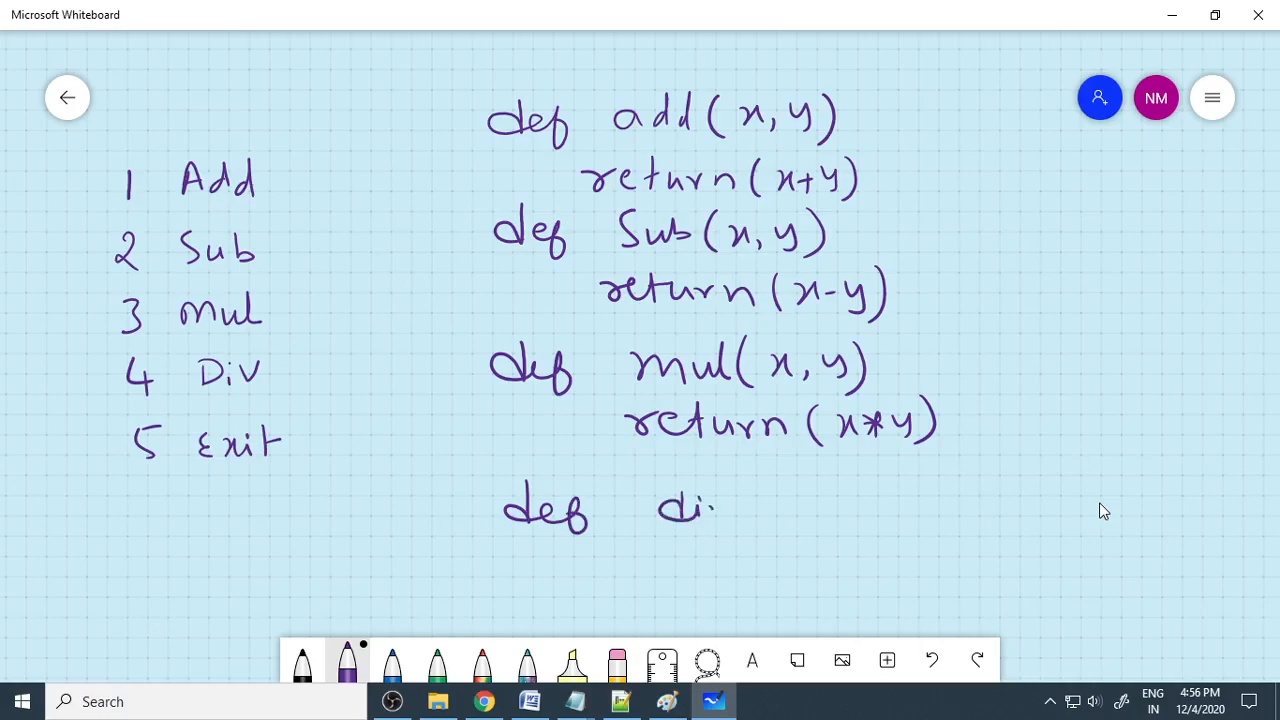
pyautogui.moveTo(700, 505); pyautogui.dragTo(850, 505)
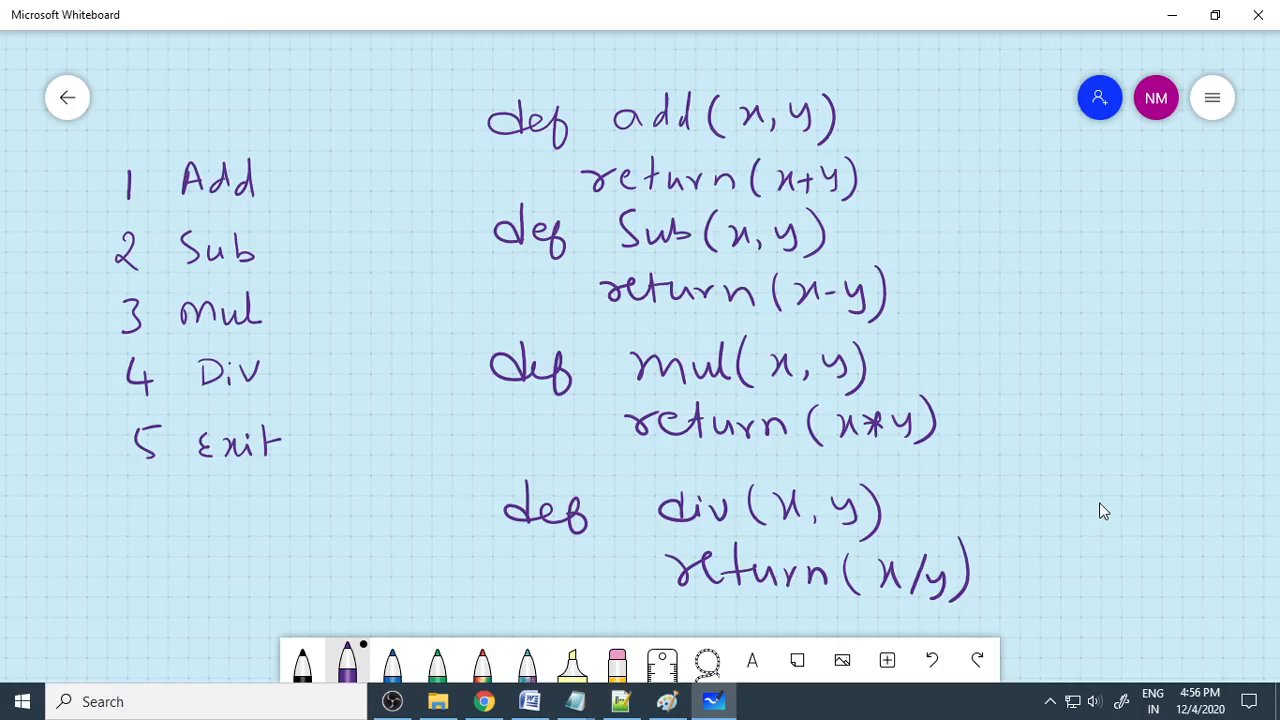
# Sketch the loop with choices 1-5, choice 1, inputs x1=, x2= and x1+x2=.
pyautogui.moveTo(120, 530); pyautogui.dragTo(260, 530)
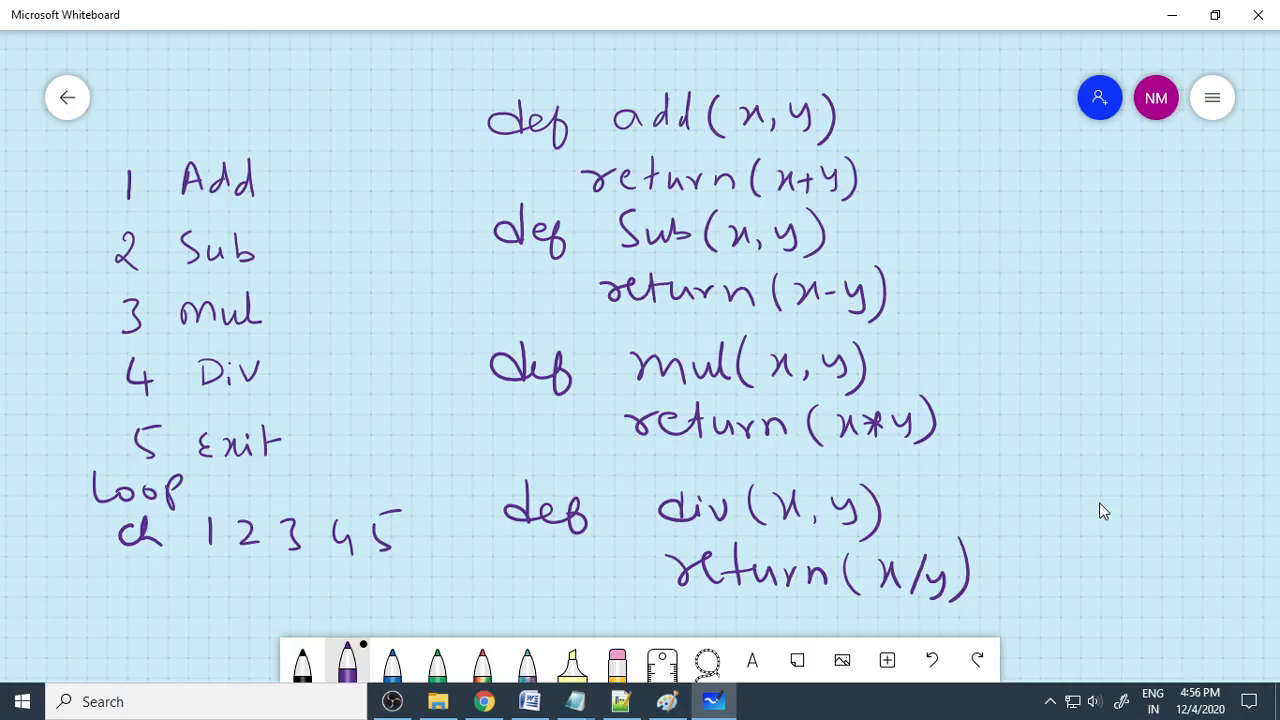
pyautogui.moveTo(155, 580); pyautogui.dragTo(155, 615)
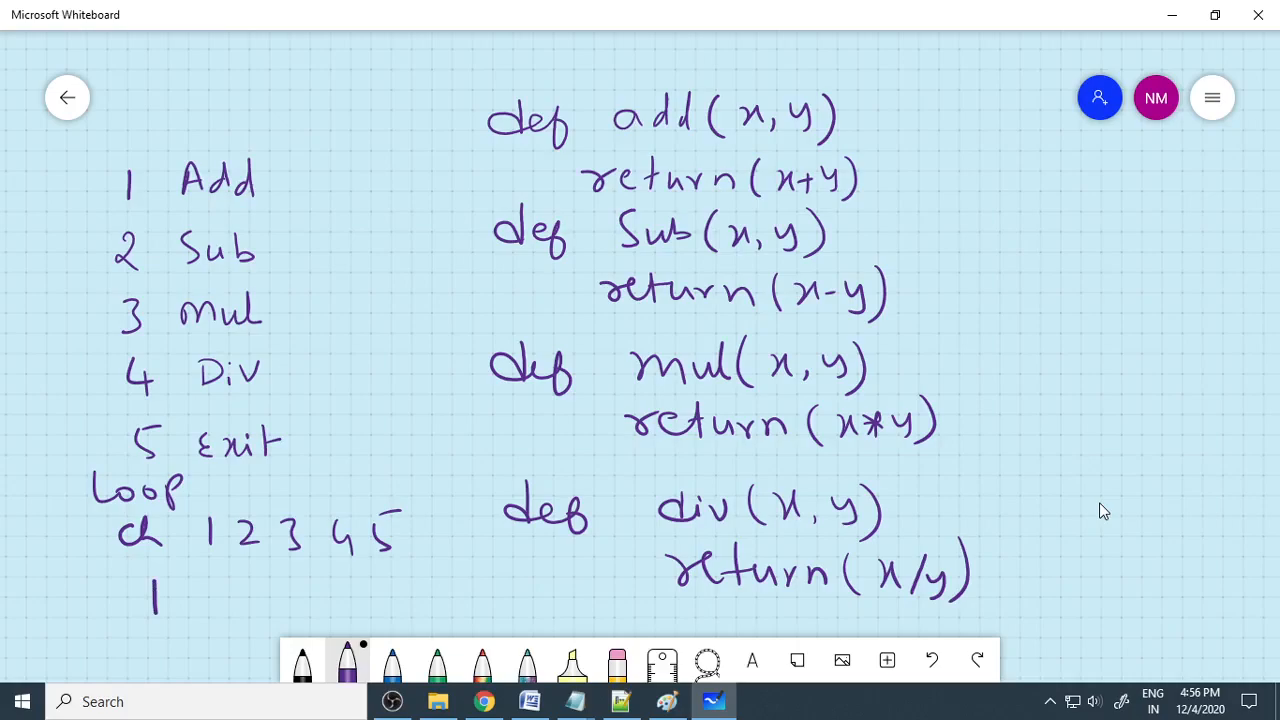
pyautogui.moveTo(210, 585); pyautogui.dragTo(258, 600)
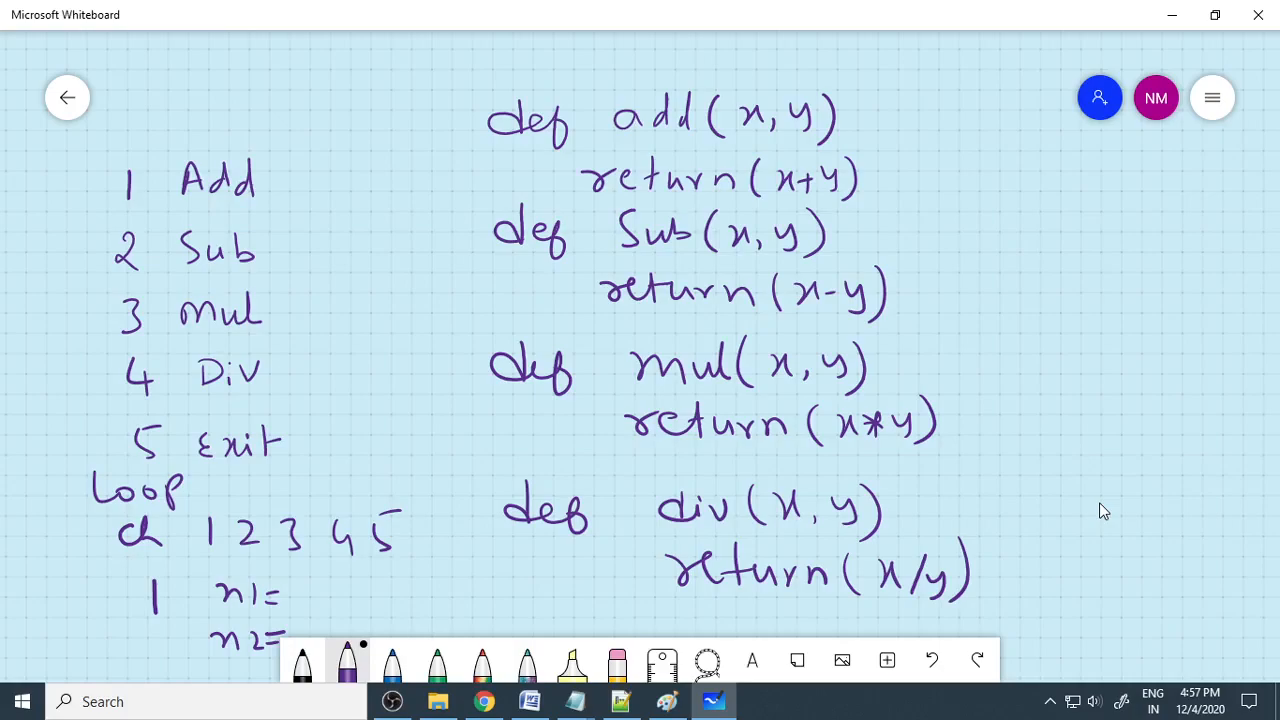
pyautogui.moveTo(422, 182); pyautogui.dragTo(490, 150)
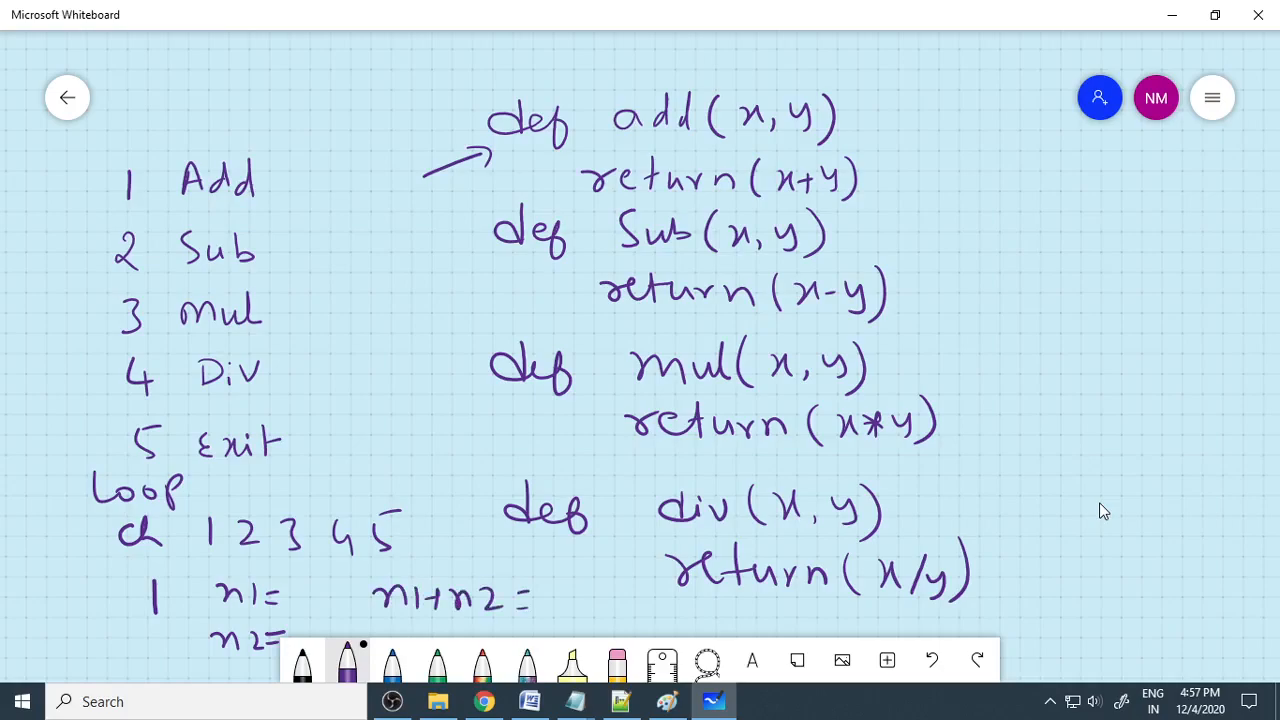
# Draw an arrow and write add(n1,n2) above the circled Total.
pyautogui.moveTo(570, 595); pyautogui.dragTo(625, 595)
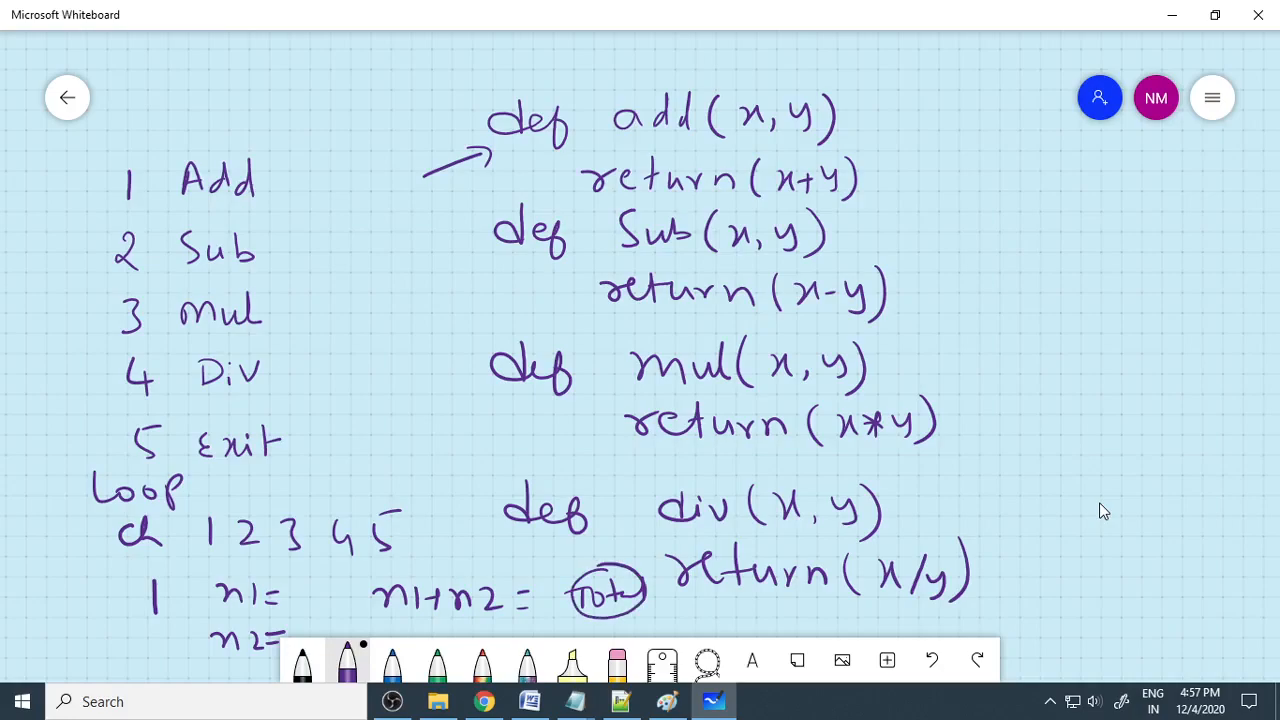
pyautogui.moveTo(540, 560); pyautogui.dragTo(575, 580)
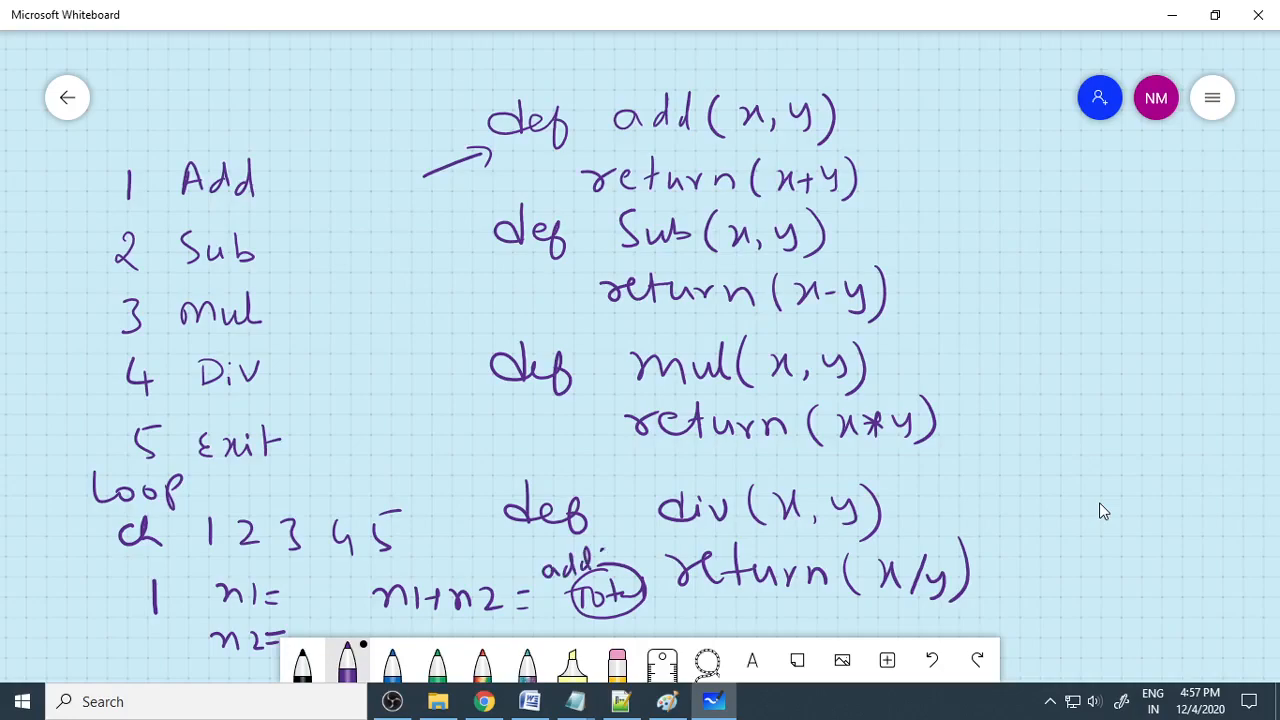
pyautogui.moveTo(595, 560); pyautogui.dragTo(650, 550)
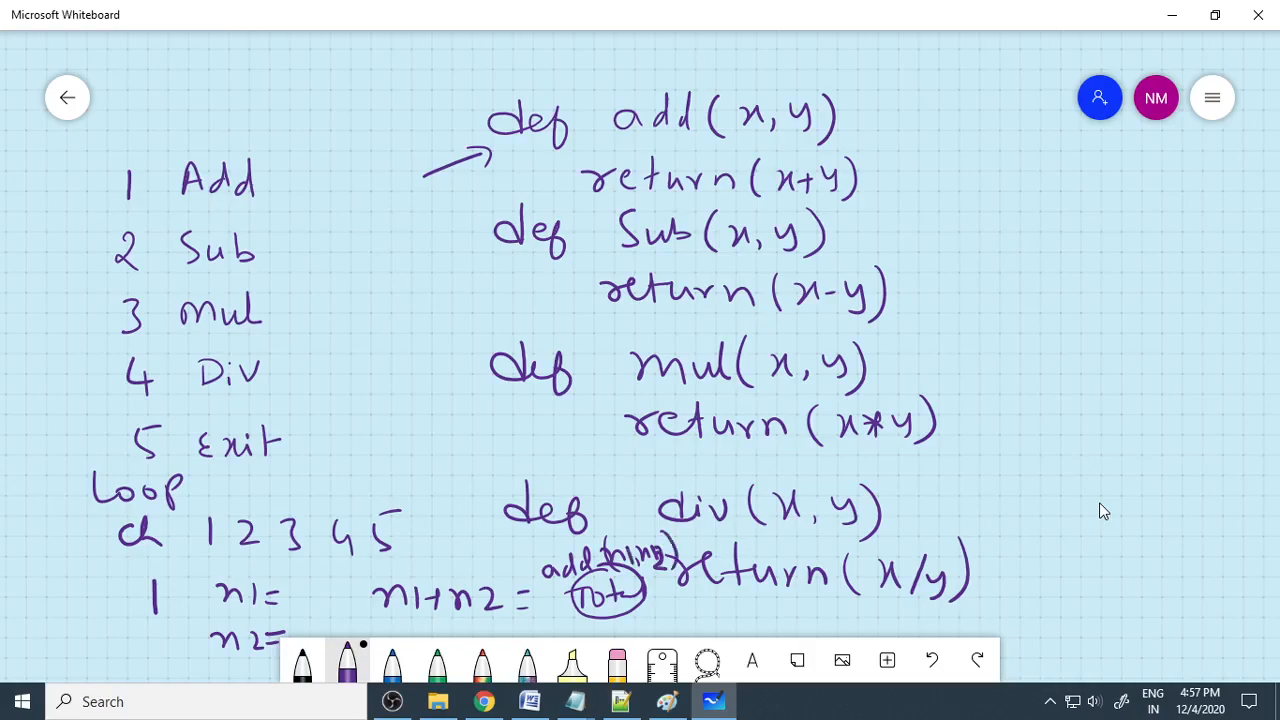
pyautogui.moveTo(300, 595); pyautogui.dragTo(340, 600)
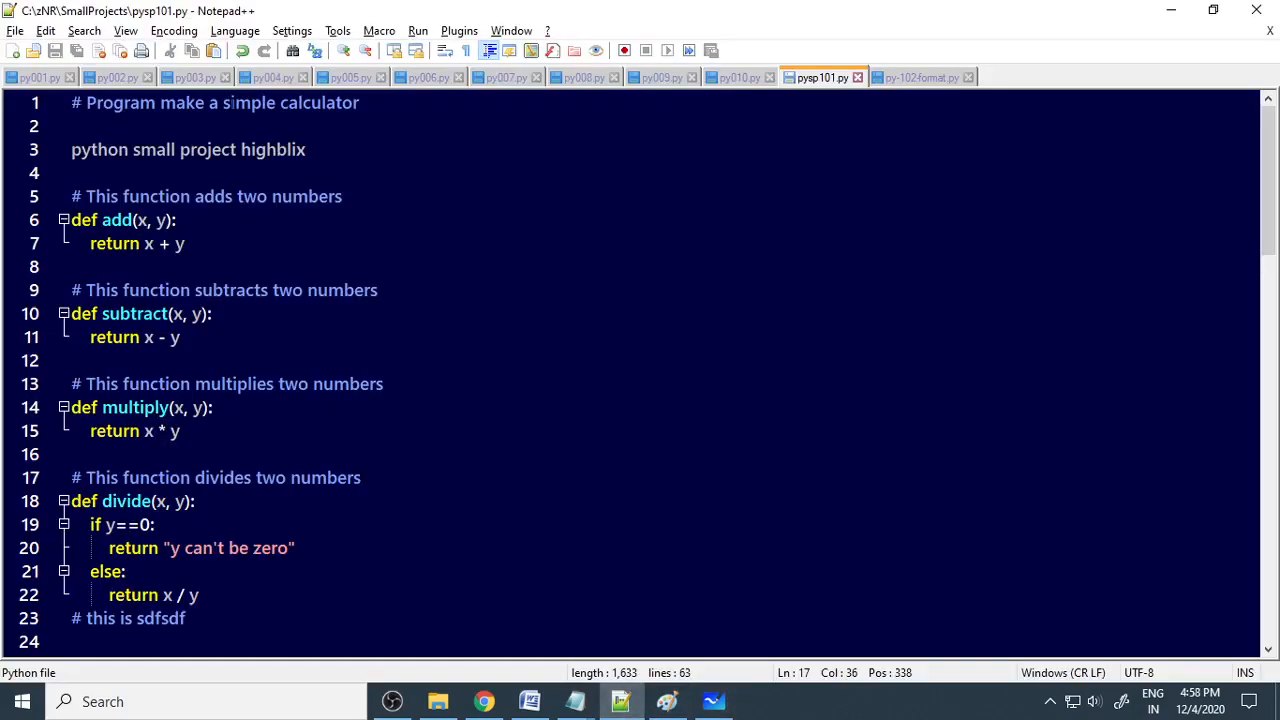
# Prefix line 3 with '#' and review the add and subtraction functions.
pyautogui.doubleClick(322, 102)
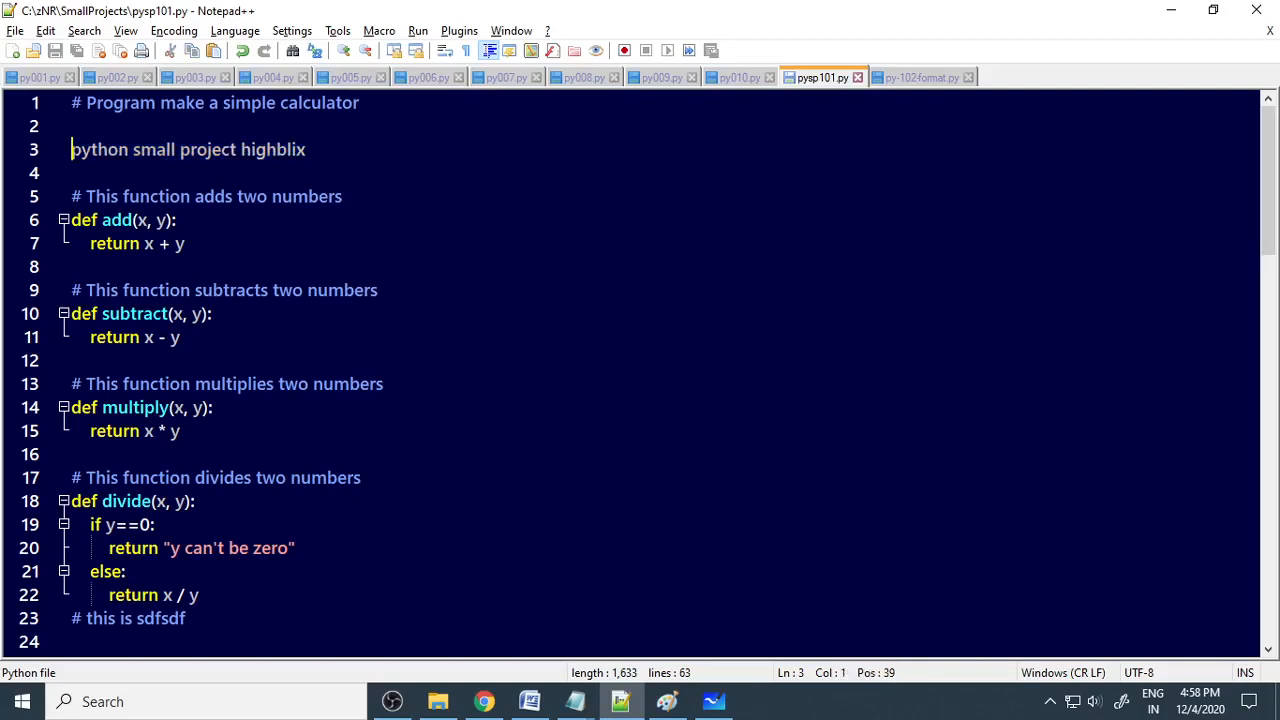
pyautogui.write('#')
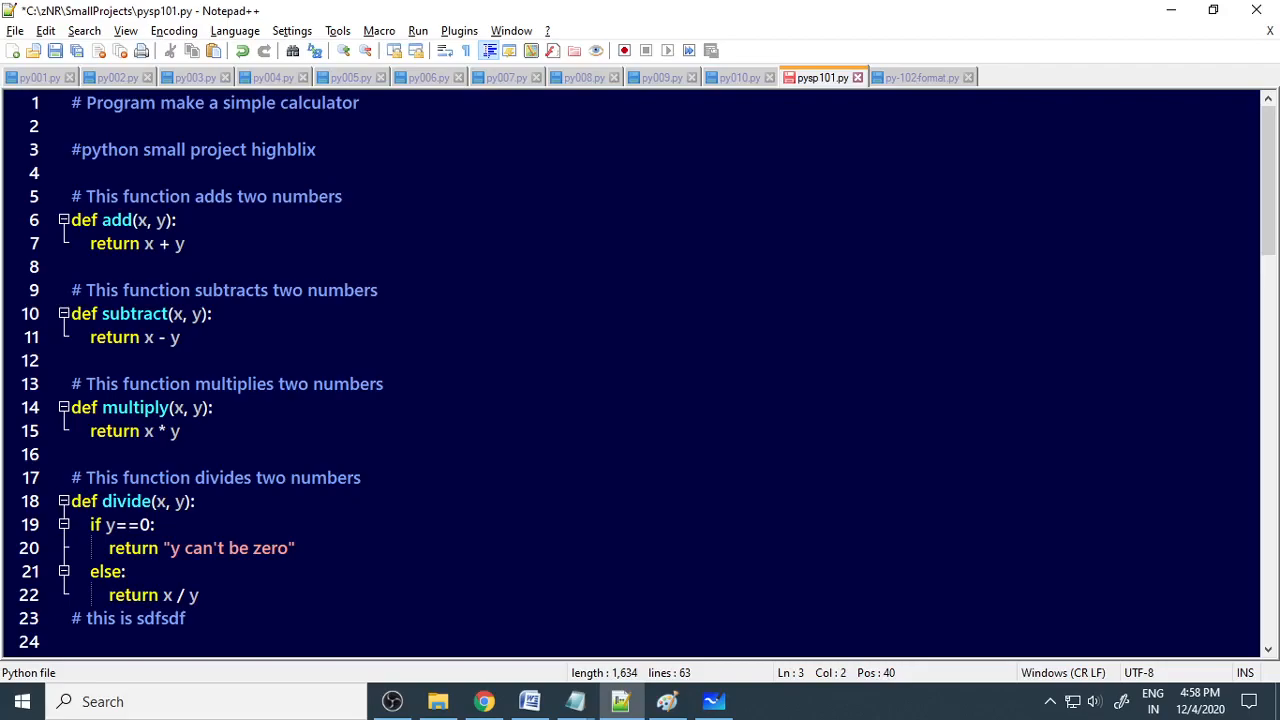
pyautogui.click(78, 149)
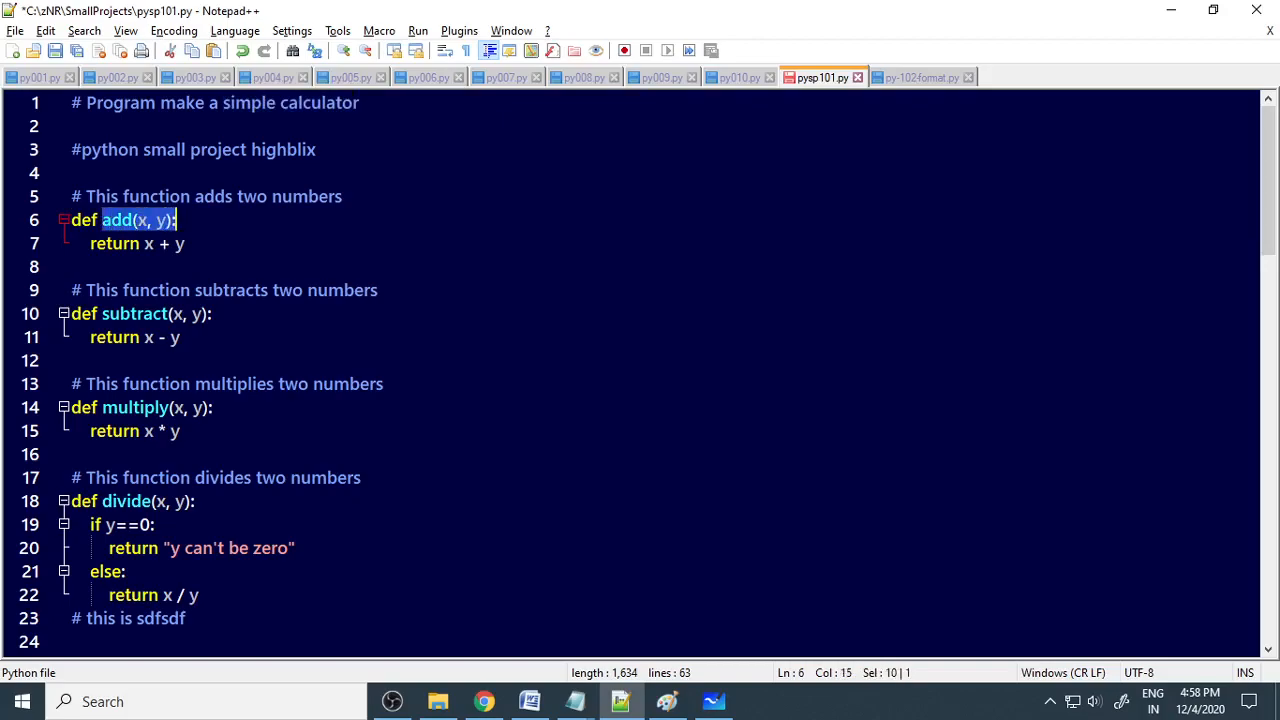
pyautogui.click(178, 220)
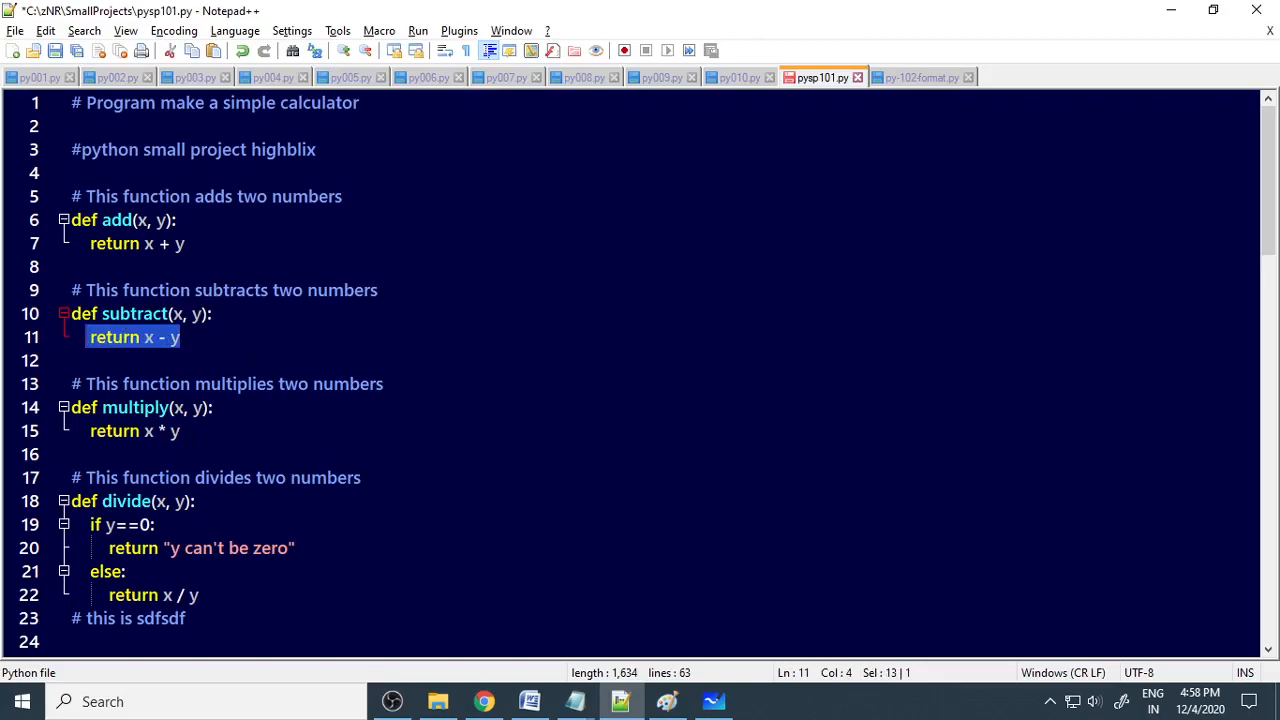
pyautogui.scroll(-3)
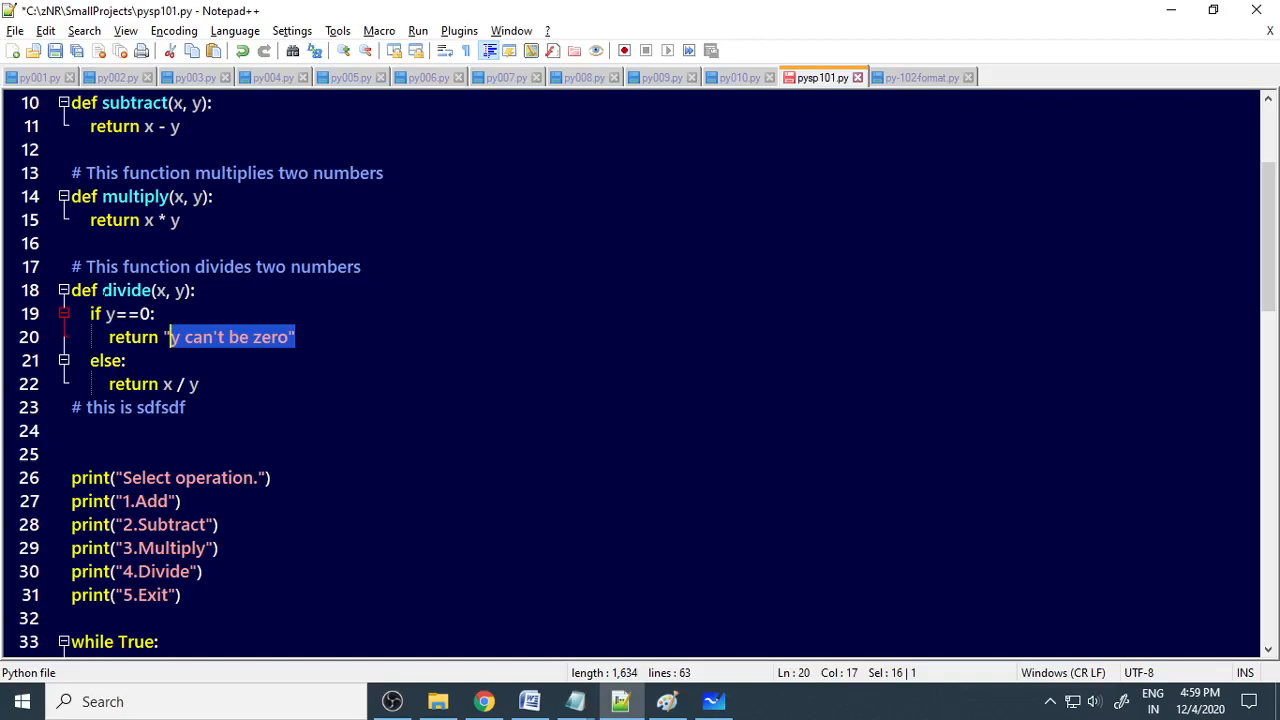
# Review the menu print lines 26-31 and the 1/2/3/4/5 prompt options.
pyautogui.scroll(-3)
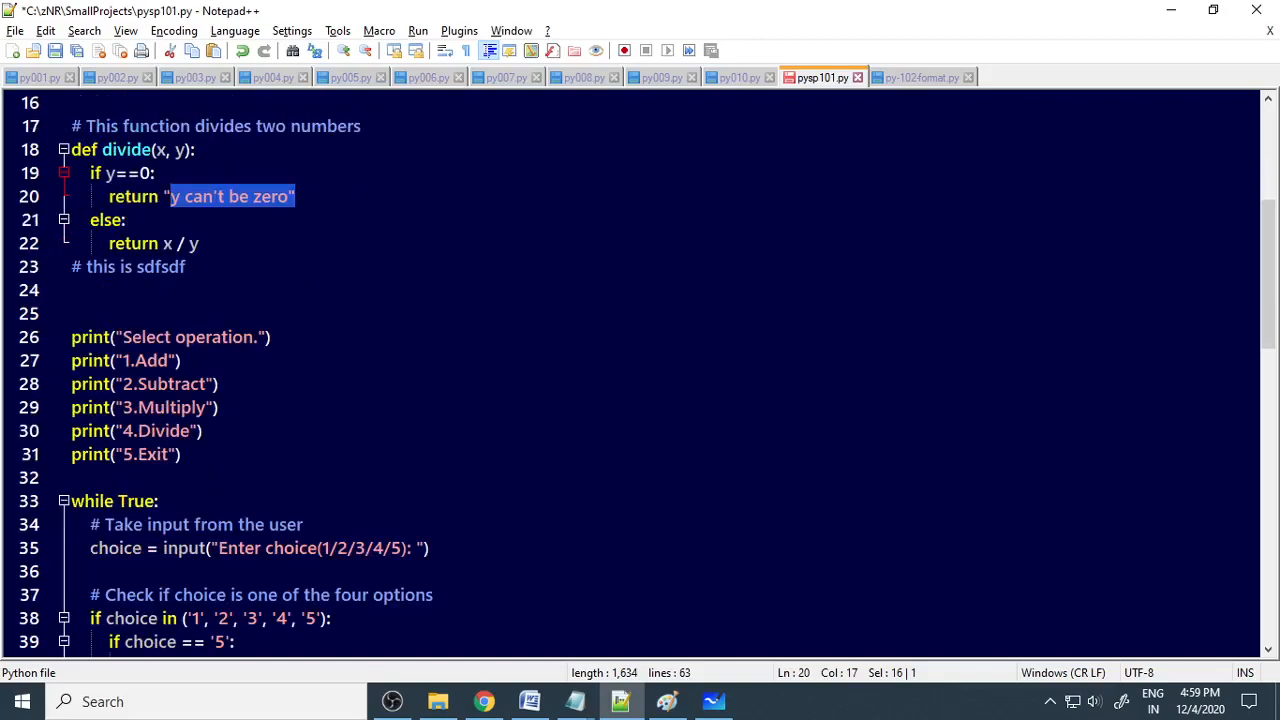
pyautogui.moveTo(71, 337); pyautogui.dragTo(181, 454)
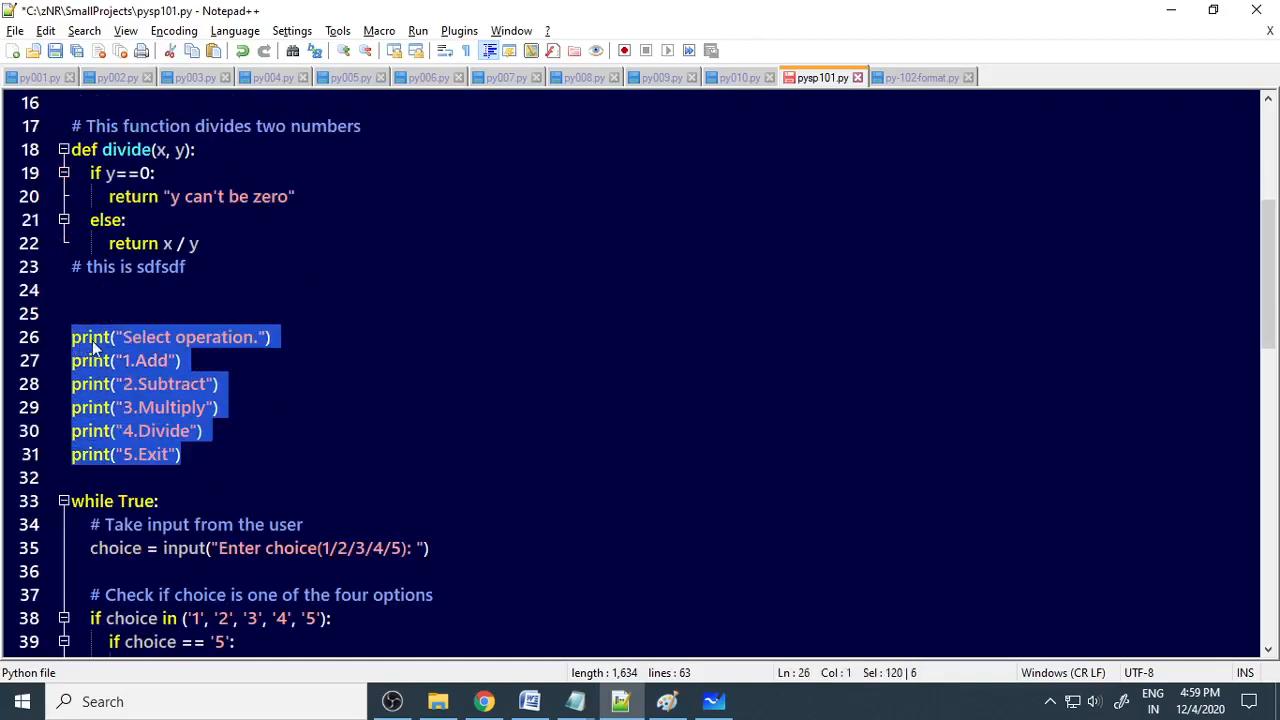
pyautogui.moveTo(285, 345)
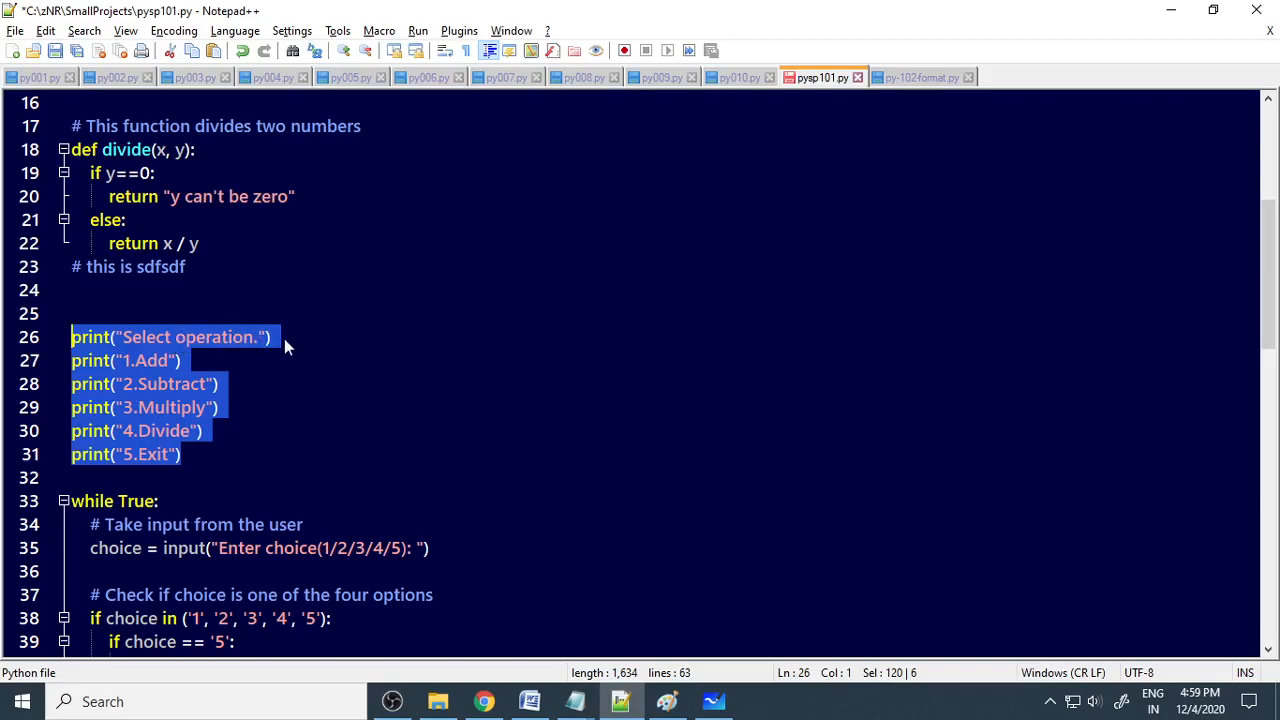
pyautogui.moveTo(168, 384)
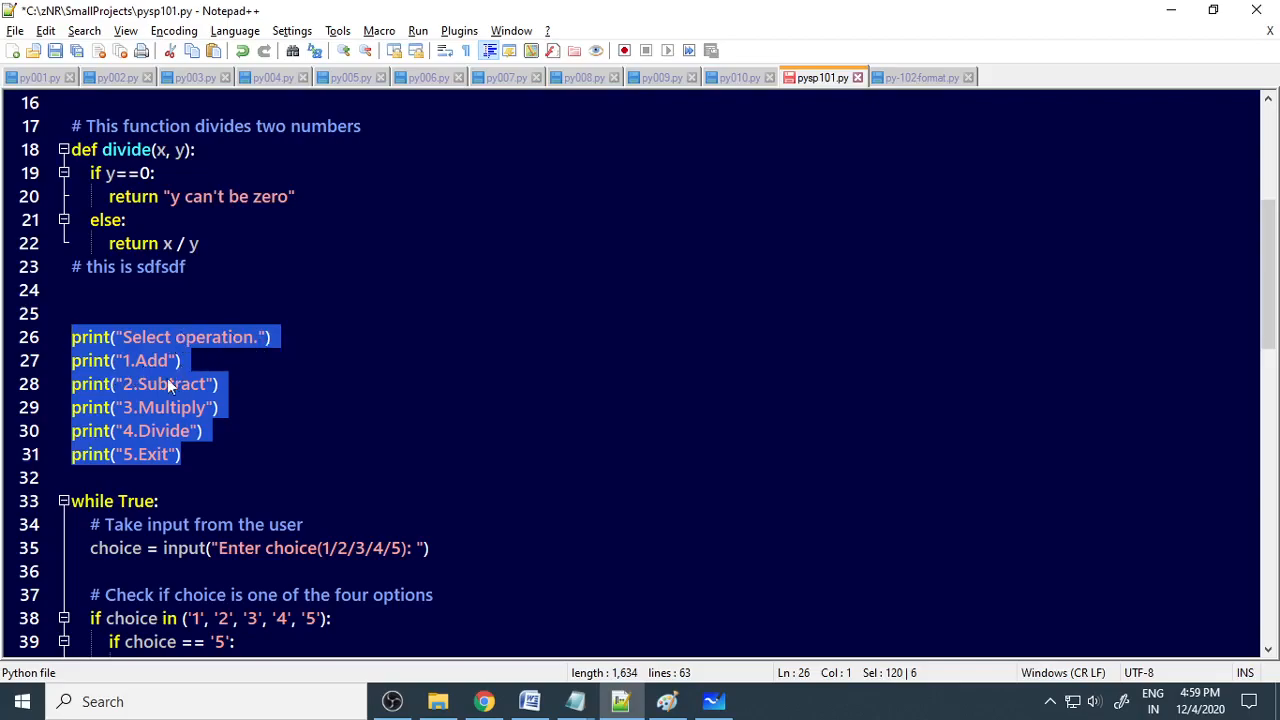
pyautogui.moveTo(146, 440)
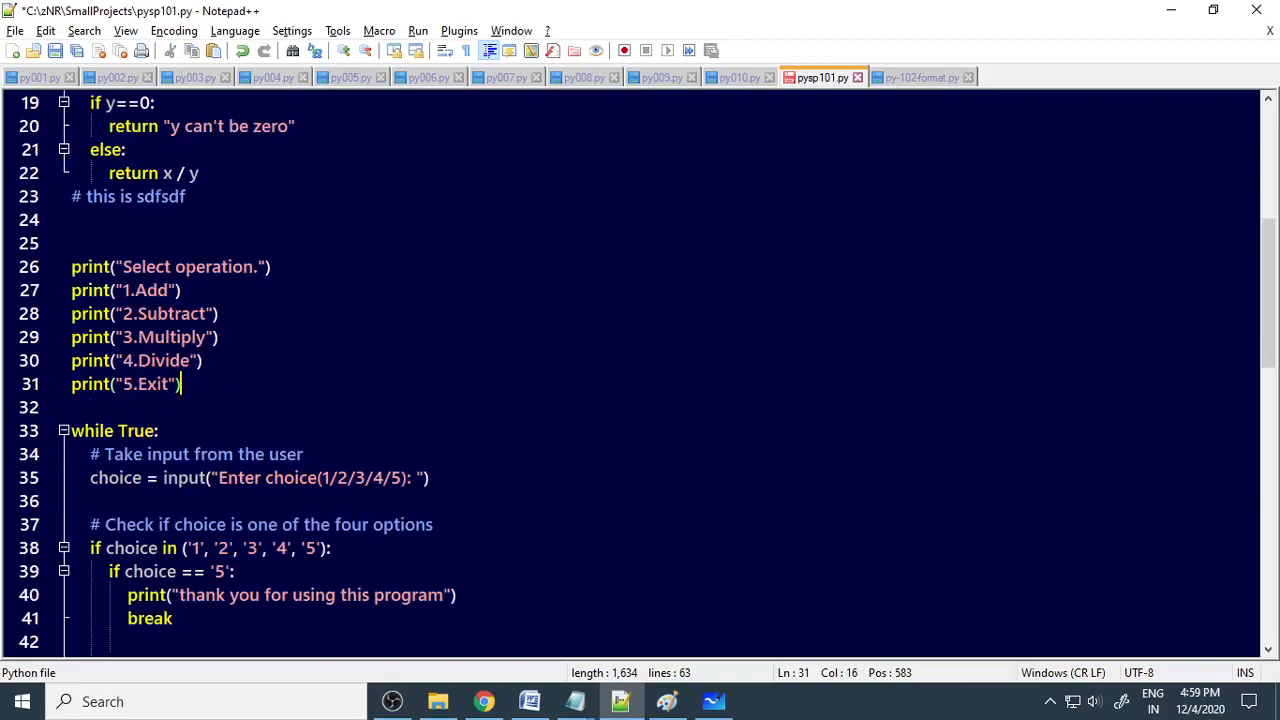
pyautogui.scroll(-3)
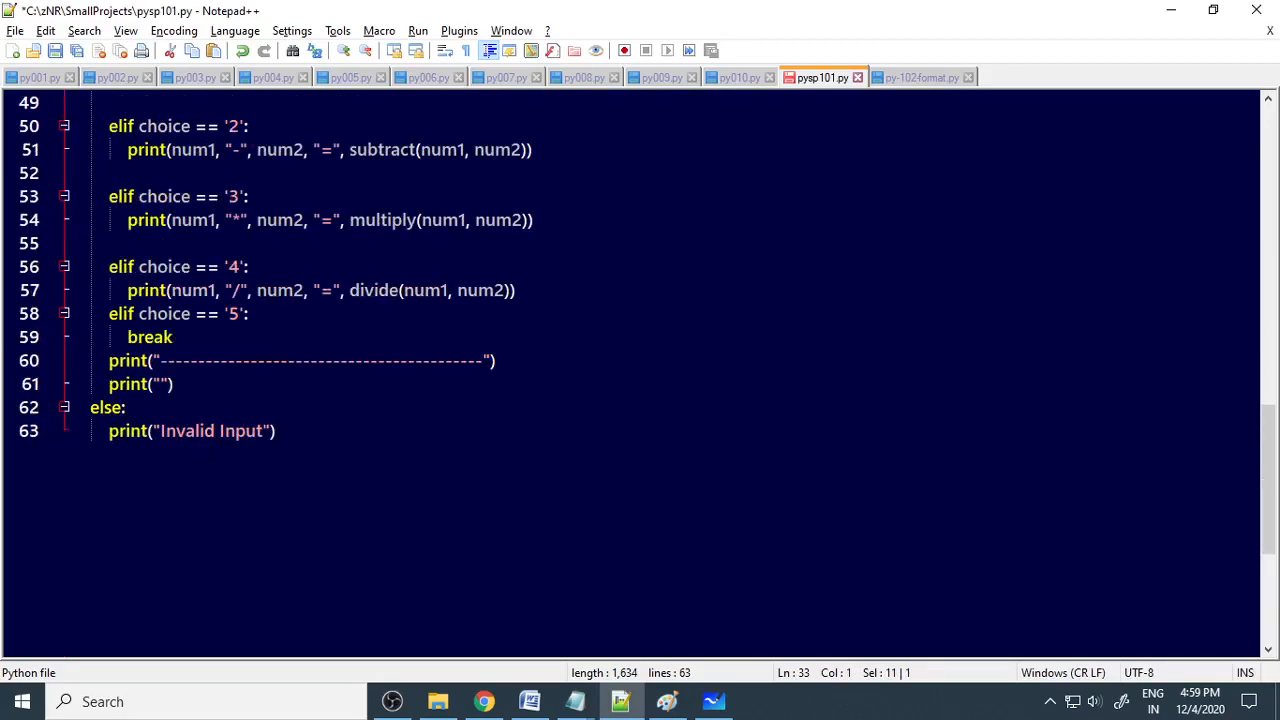
pyautogui.scroll(3)
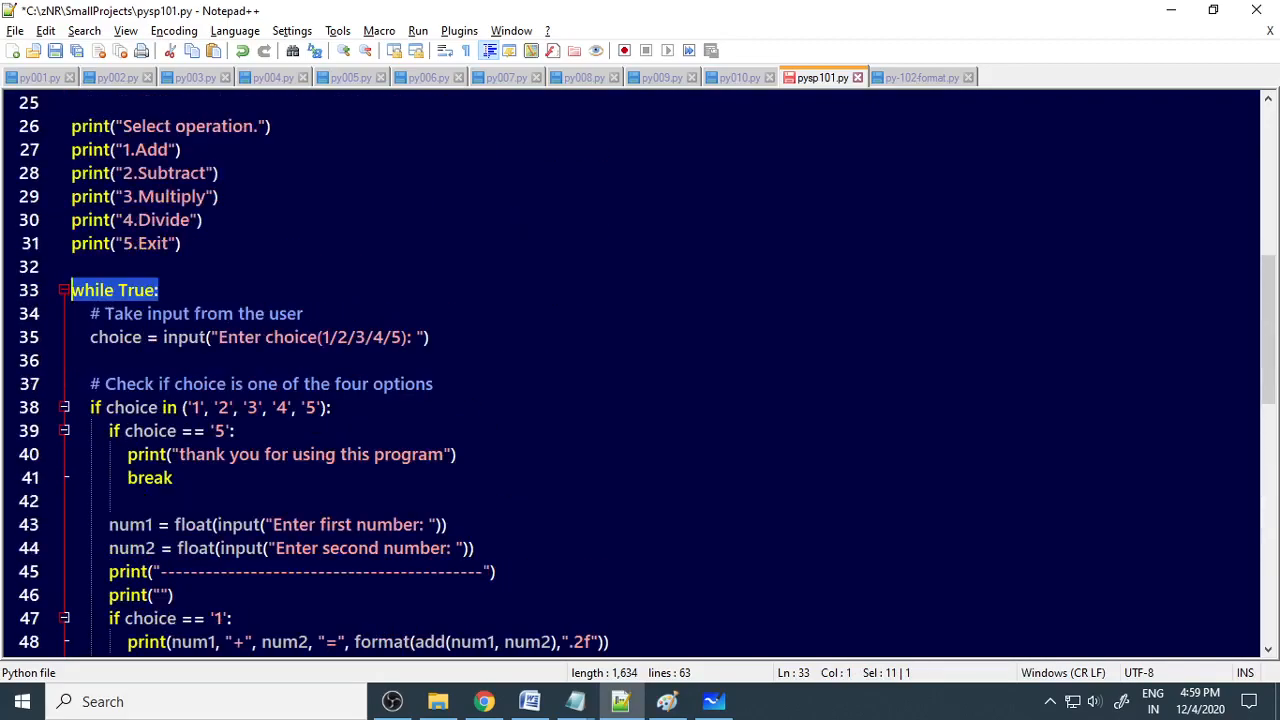
pyautogui.click(258, 337)
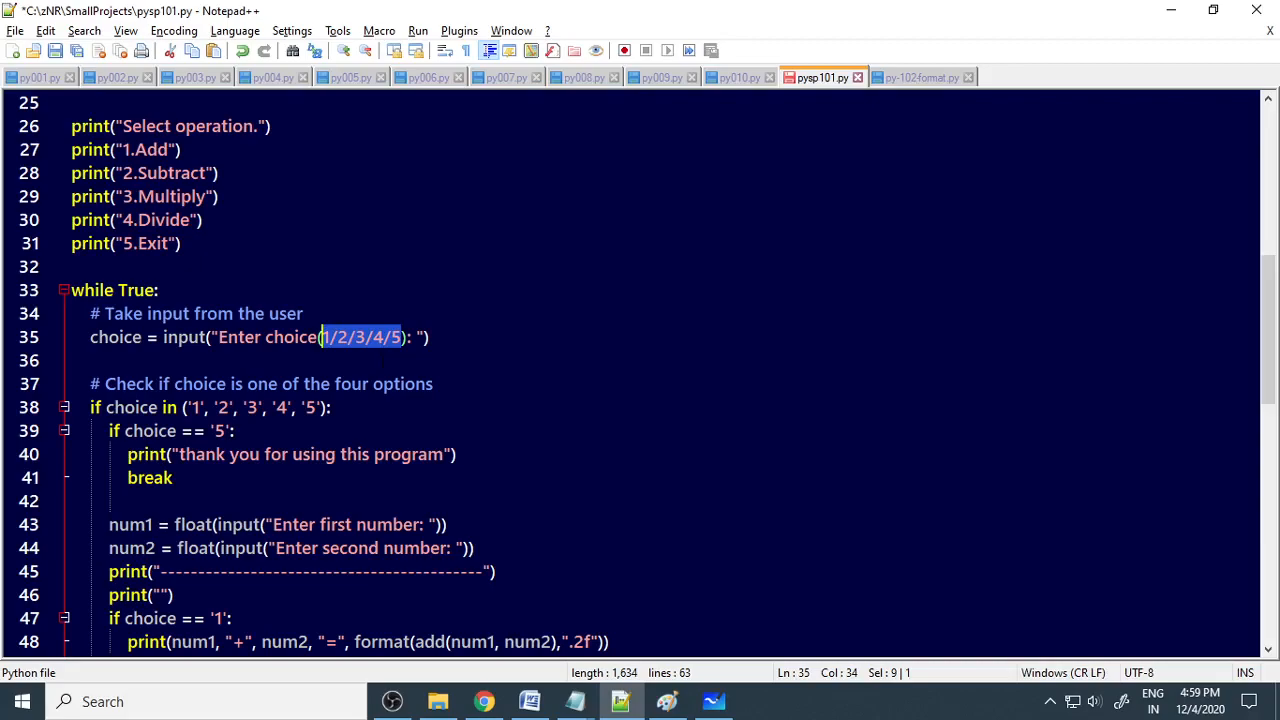
# Inspect the allowed-choices check and the choice '5' break on line 41.
pyautogui.scroll(-3)
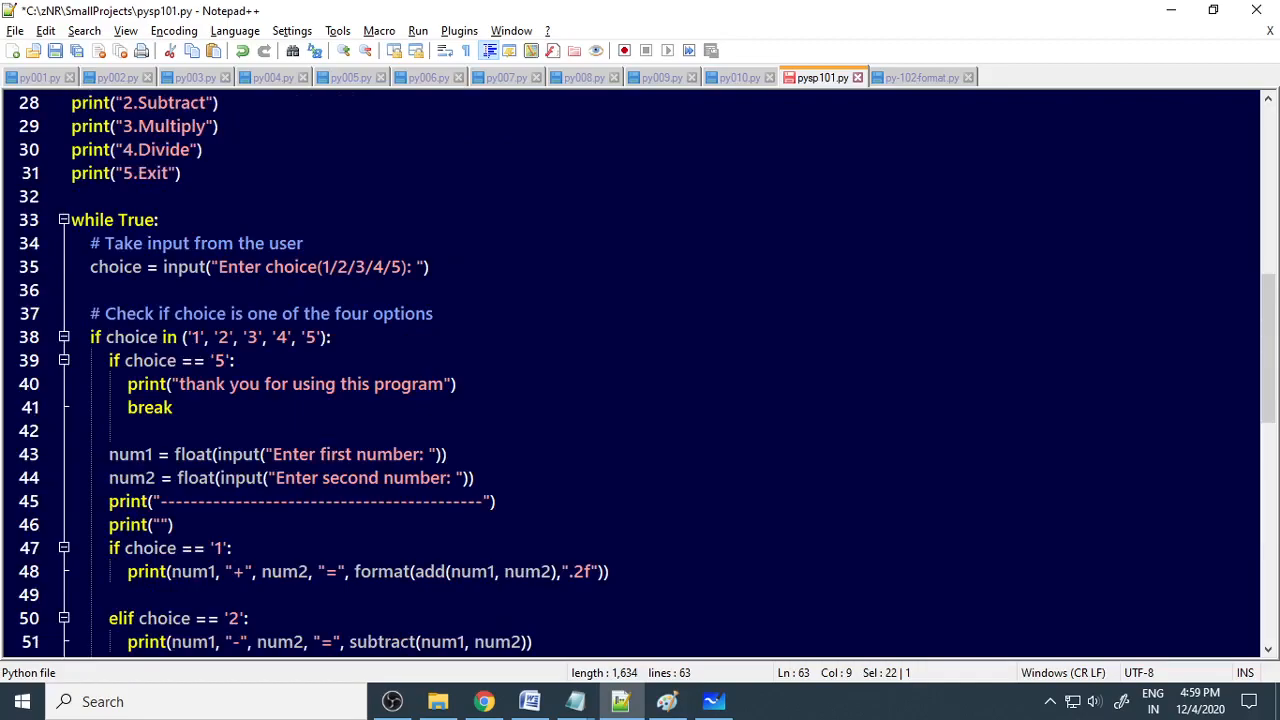
pyautogui.tripleClick(170, 360)
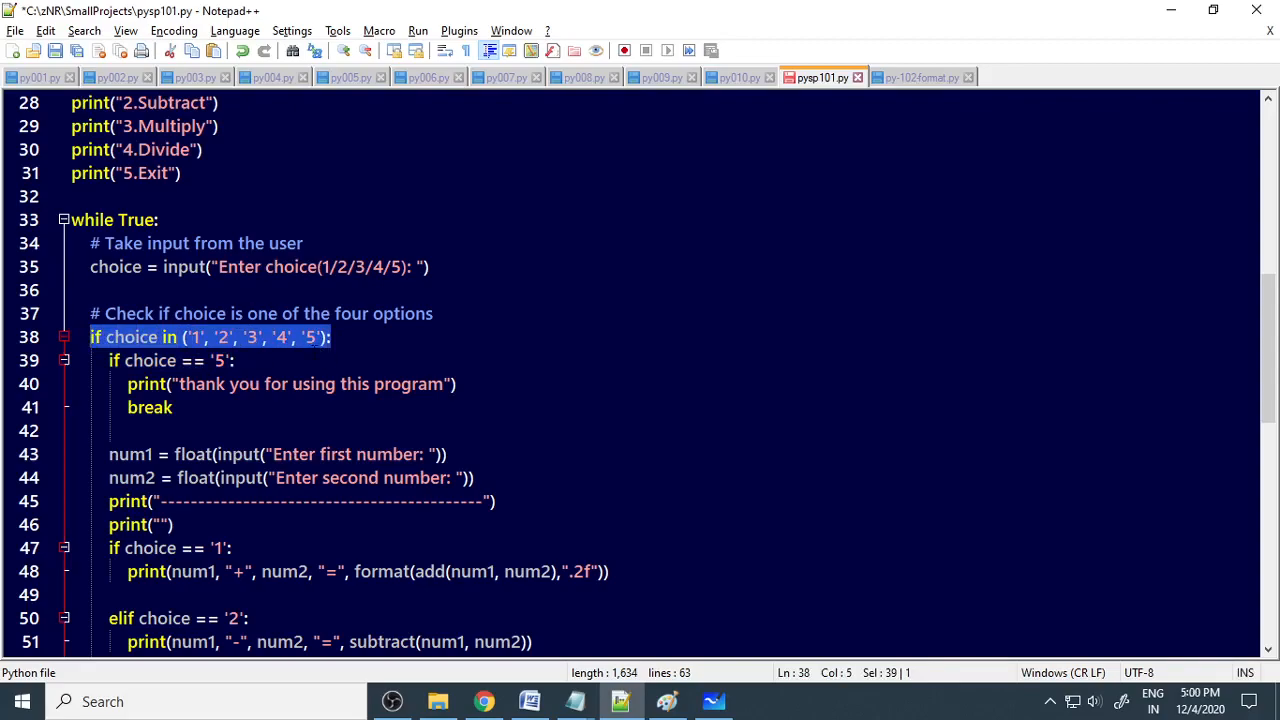
pyautogui.click(178, 360)
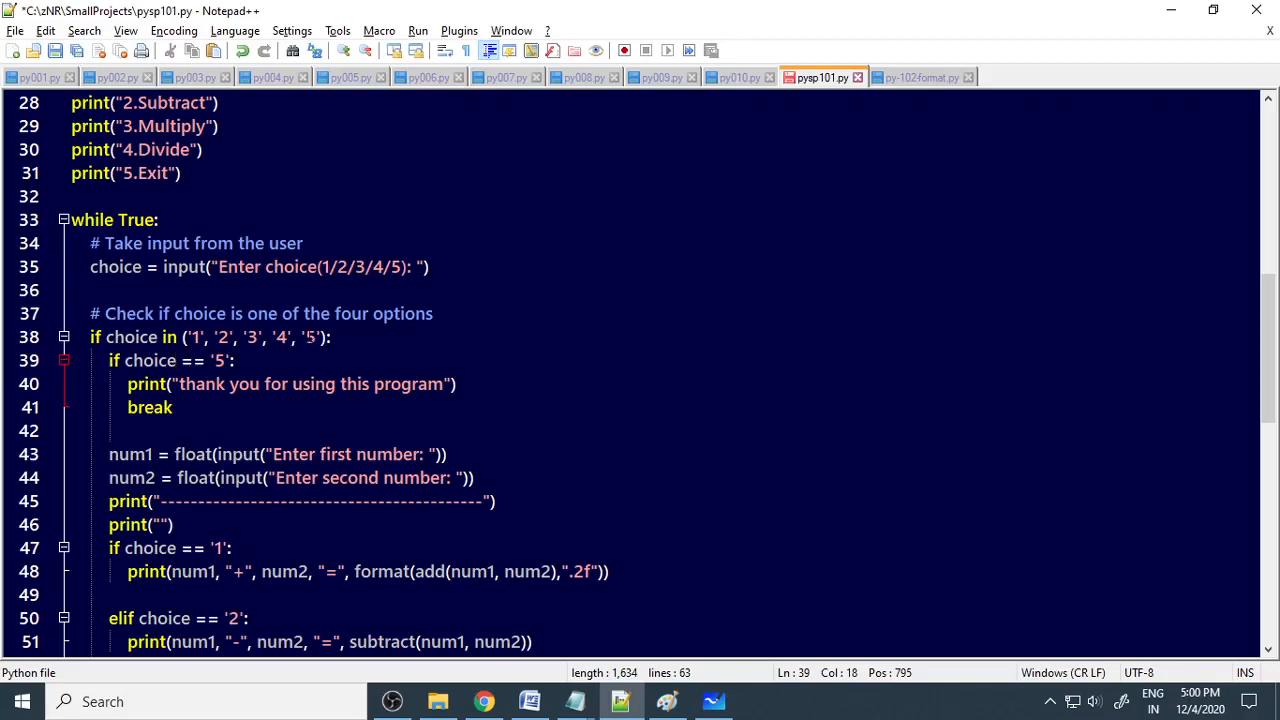
pyautogui.click(177, 360)
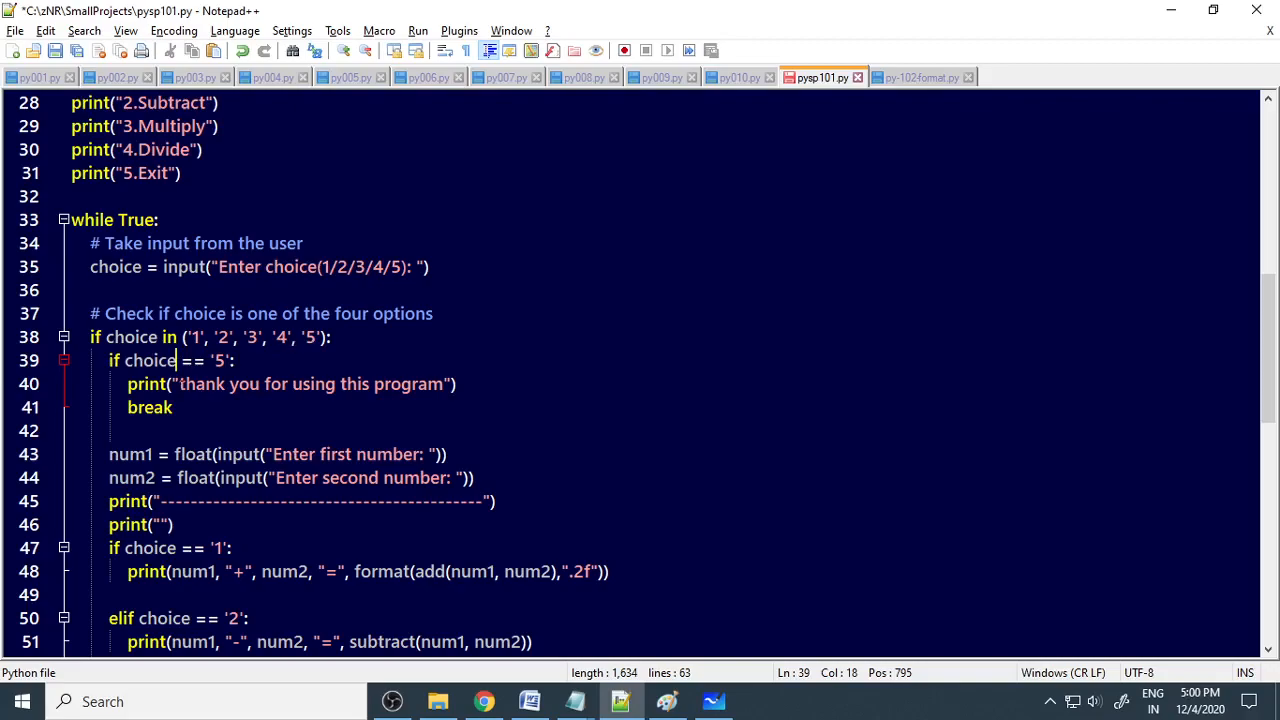
pyautogui.doubleClick(149, 407)
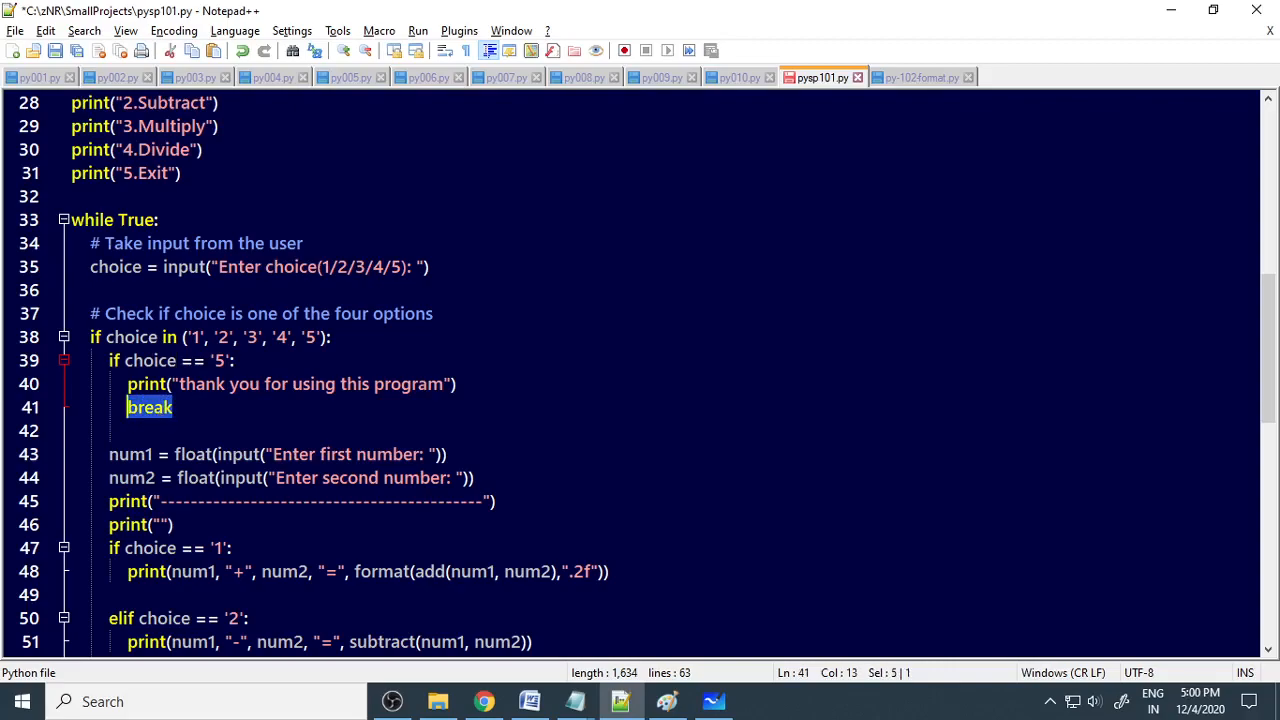
# Review the subtraction and division print lines down to Invalid Input.
pyautogui.scroll(-3)
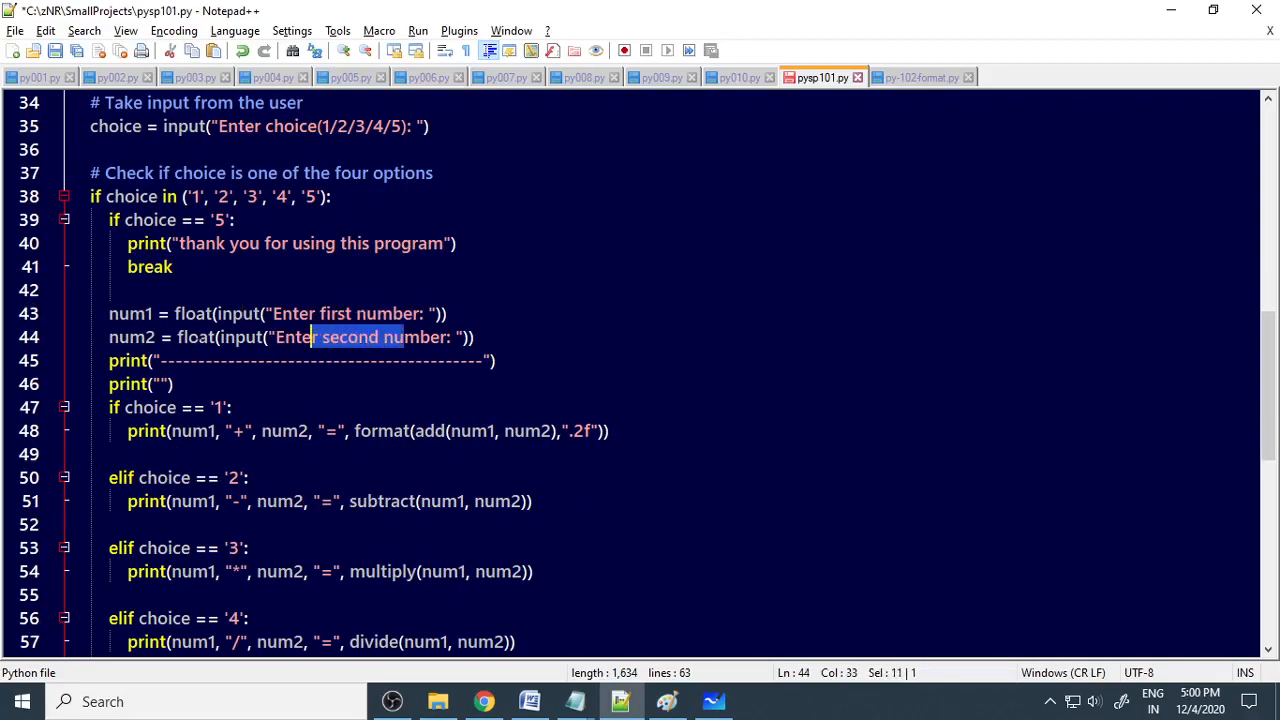
pyautogui.click(158, 337)
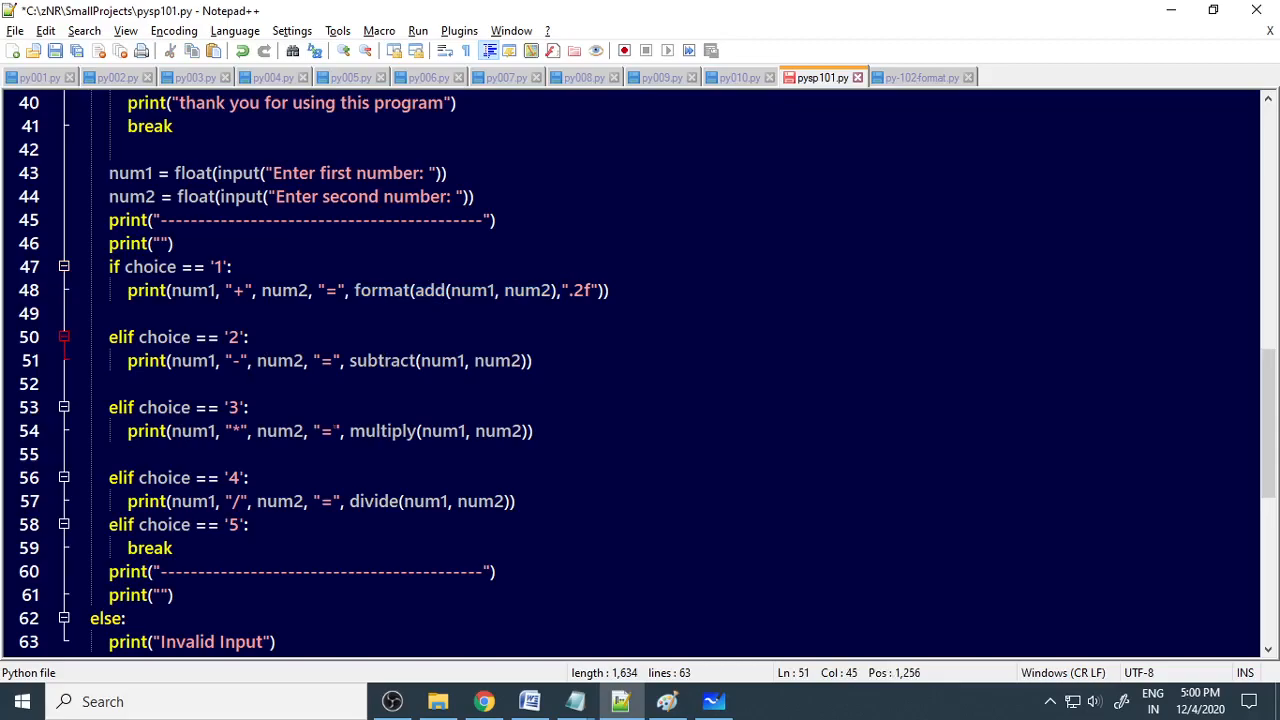
pyautogui.click(375, 431)
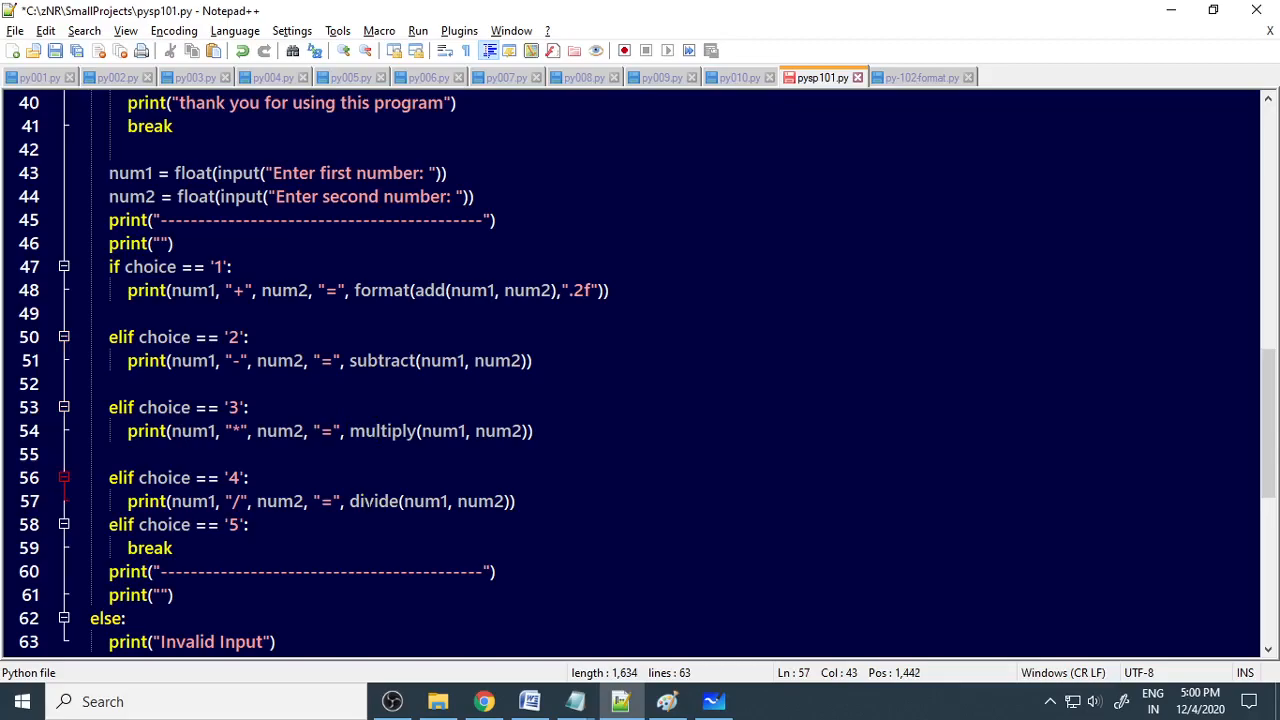
pyautogui.scroll(-3)
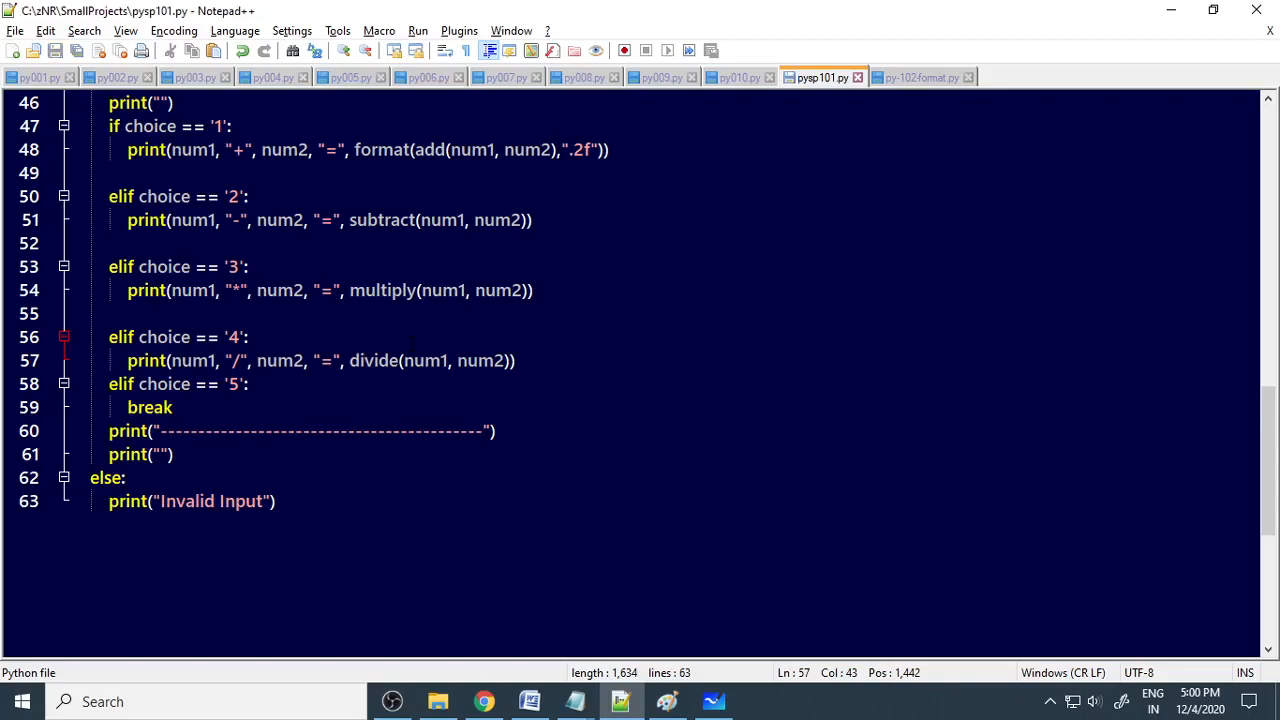
# Run pysp101.py and test subtraction twice: 150 and 50, then 256. and 2.369.
pyautogui.click(417, 30)
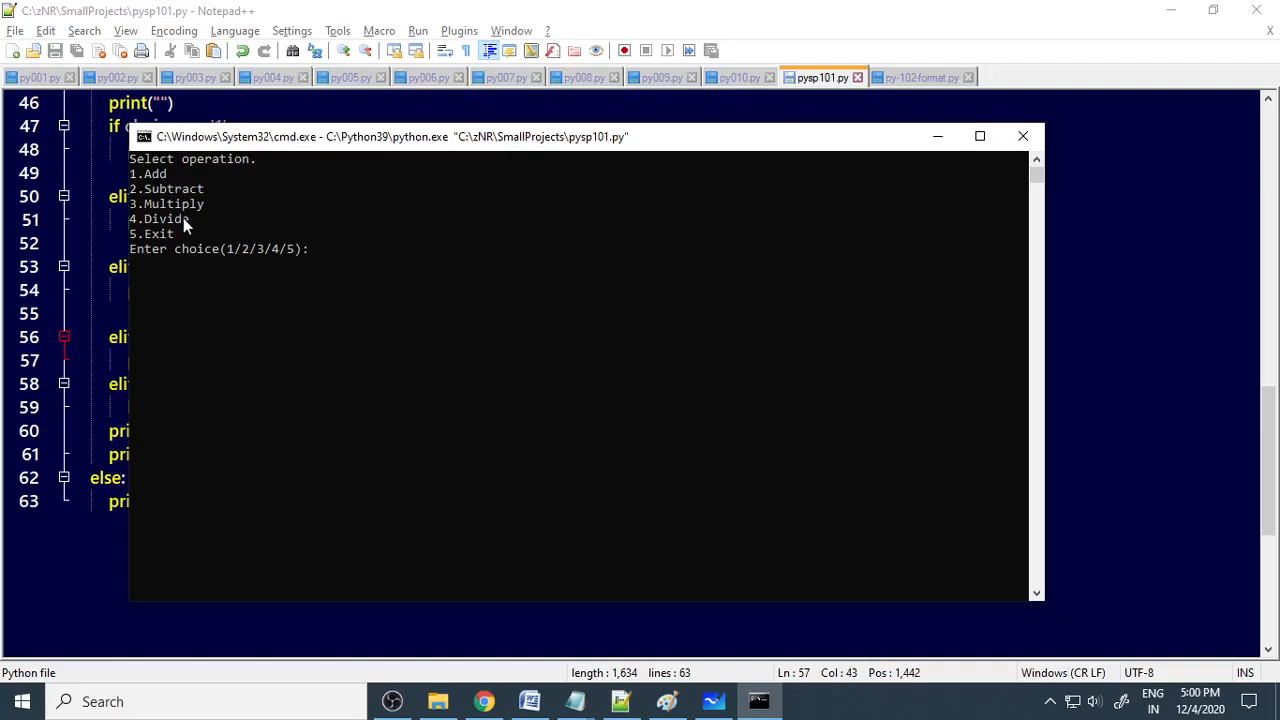
pyautogui.write('2')
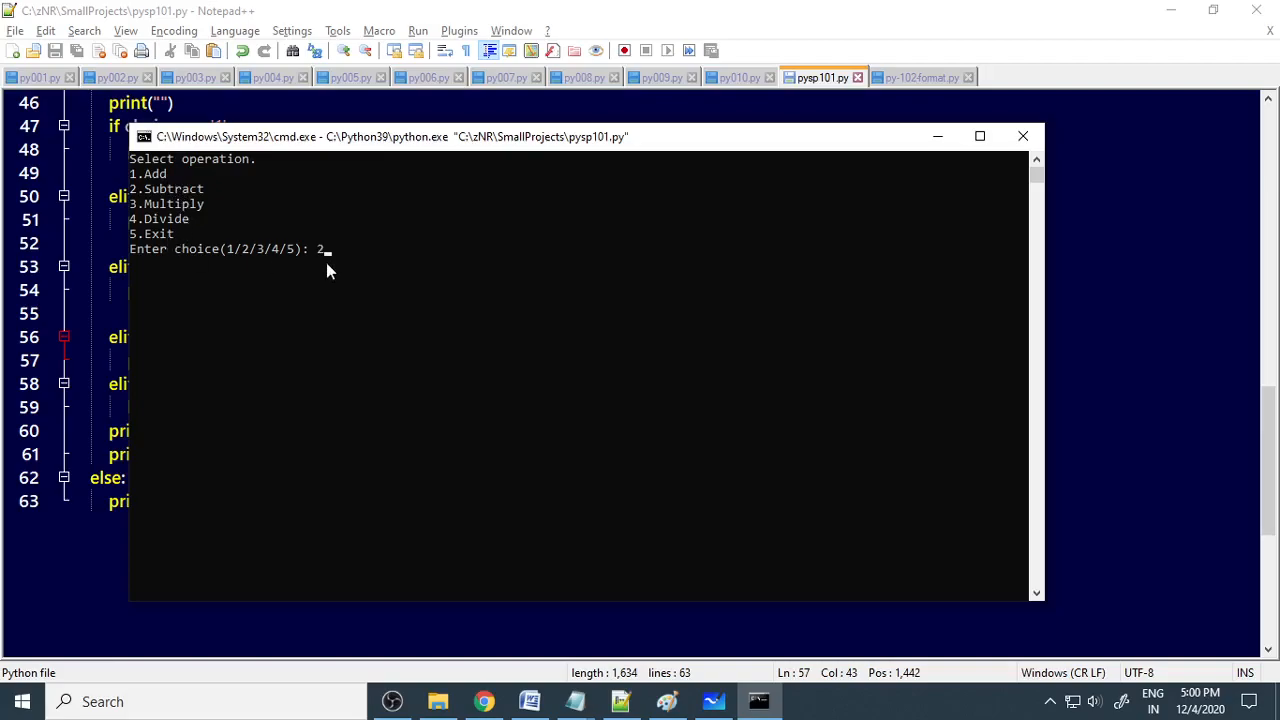
pyautogui.press('enter')
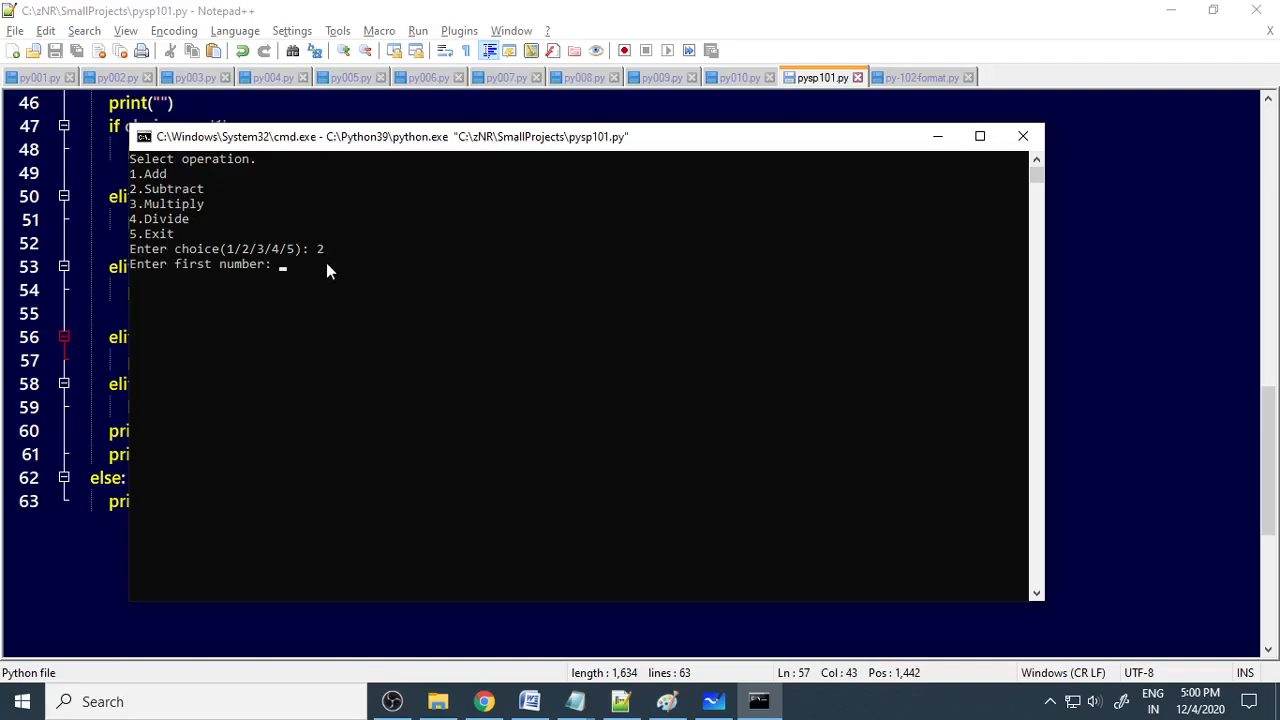
pyautogui.write('150')
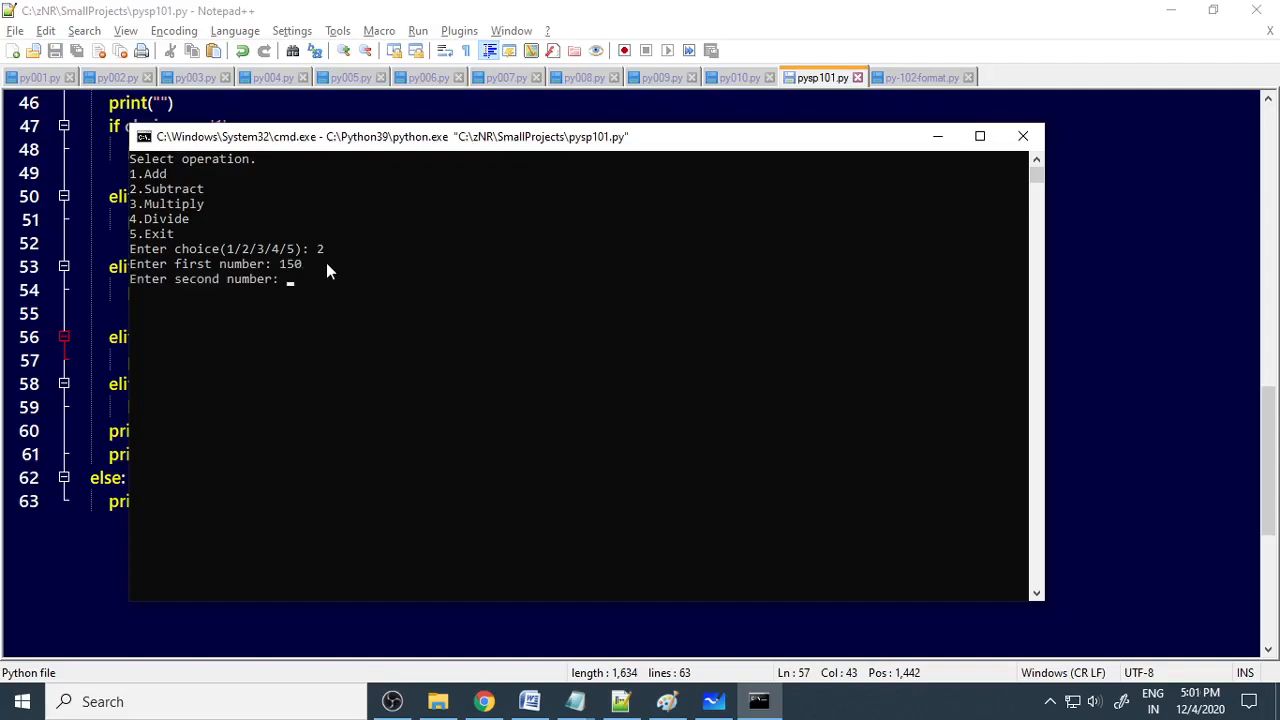
pyautogui.write('50')
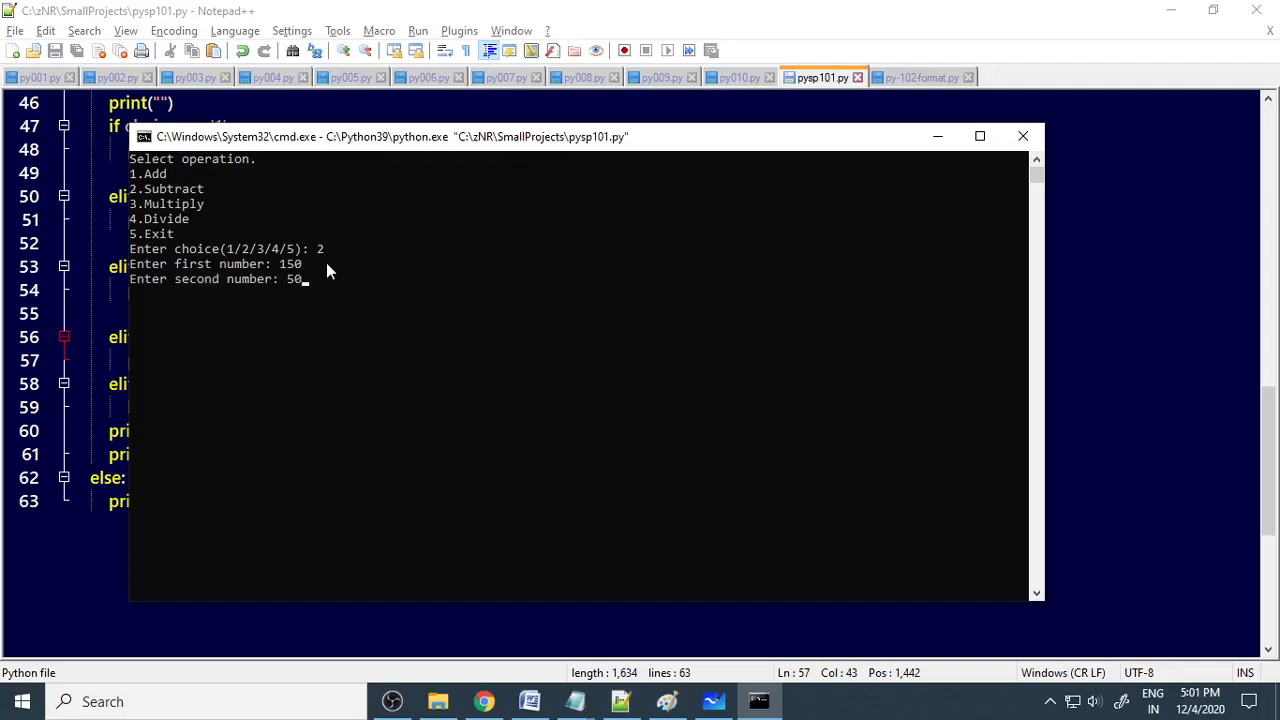
pyautogui.press('enter')
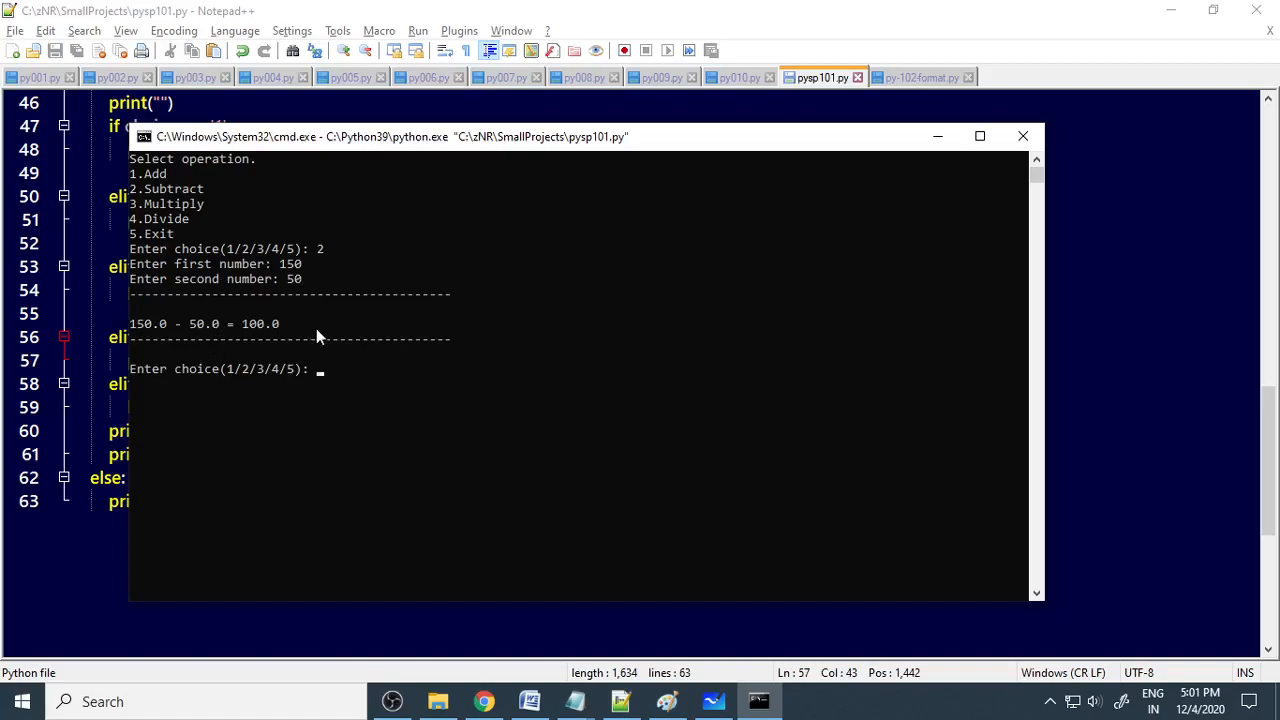
pyautogui.write('2')
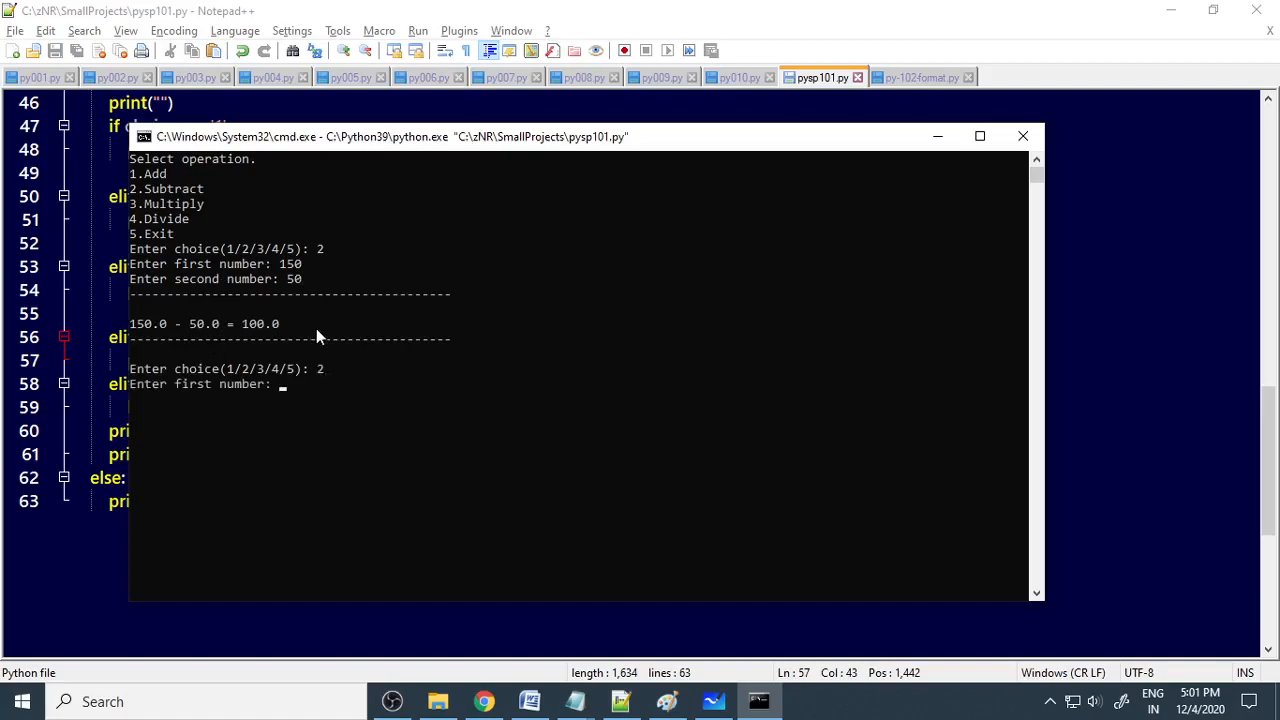
pyautogui.write('256.36')
pyautogui.write('1')
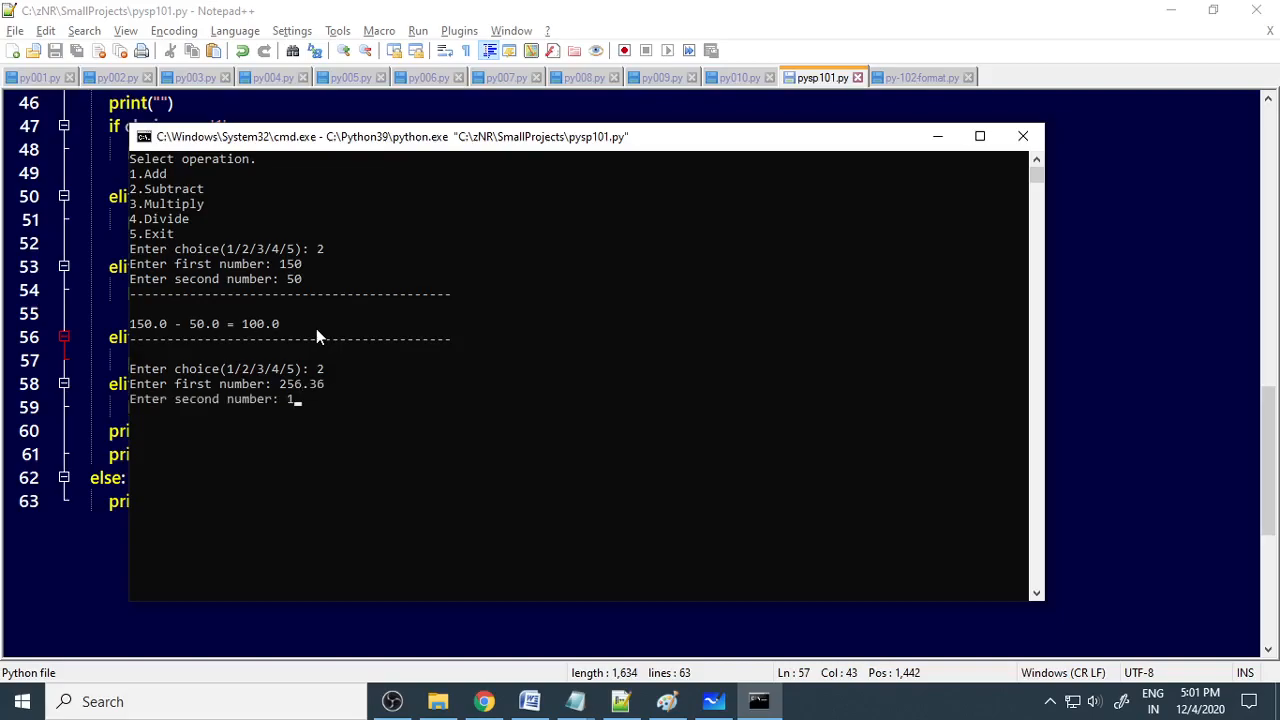
pyautogui.write('2.369')
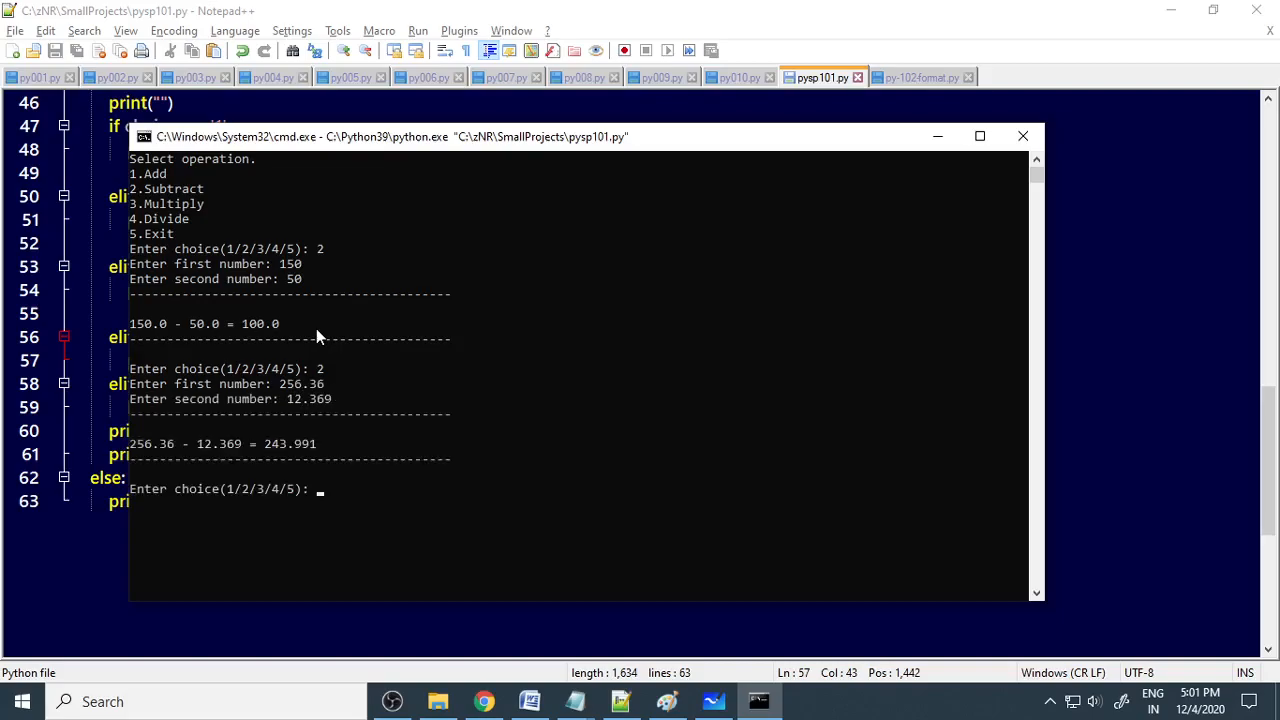
# Test multiplication twice with choice 3, using 12.6 and 23.6, then 1256 and 6.
pyautogui.write('3')
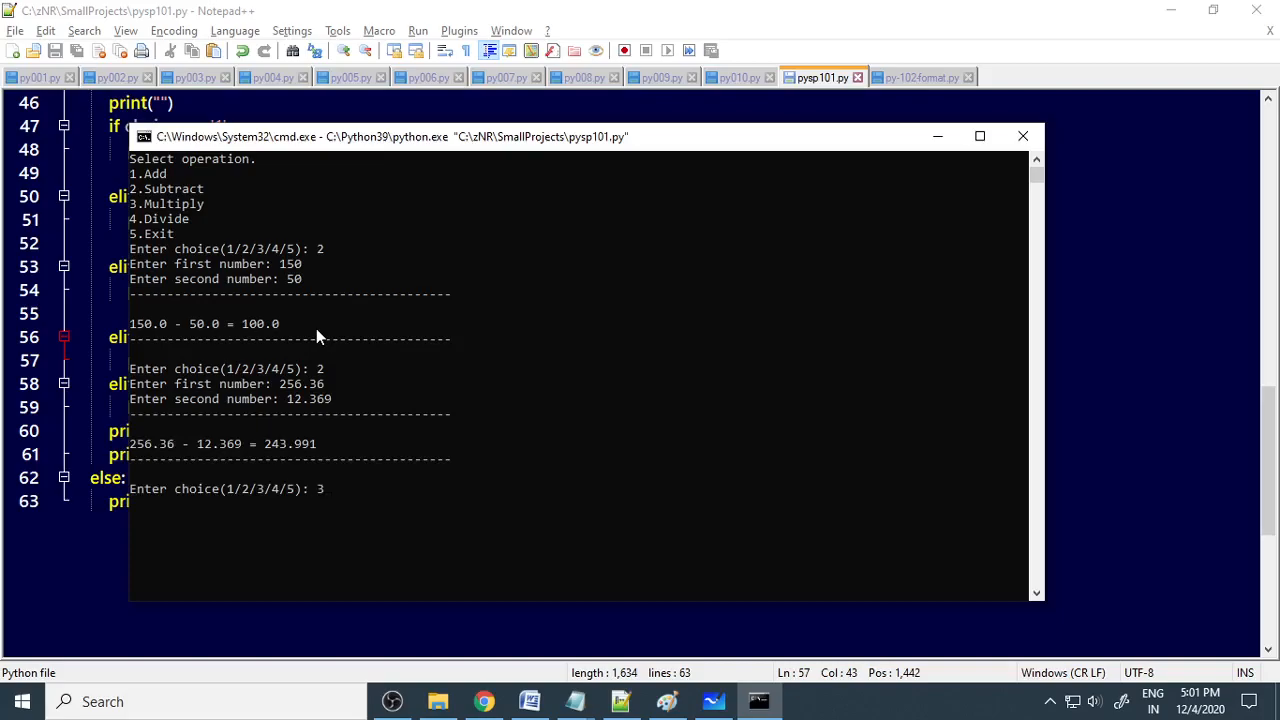
pyautogui.write('12.6')
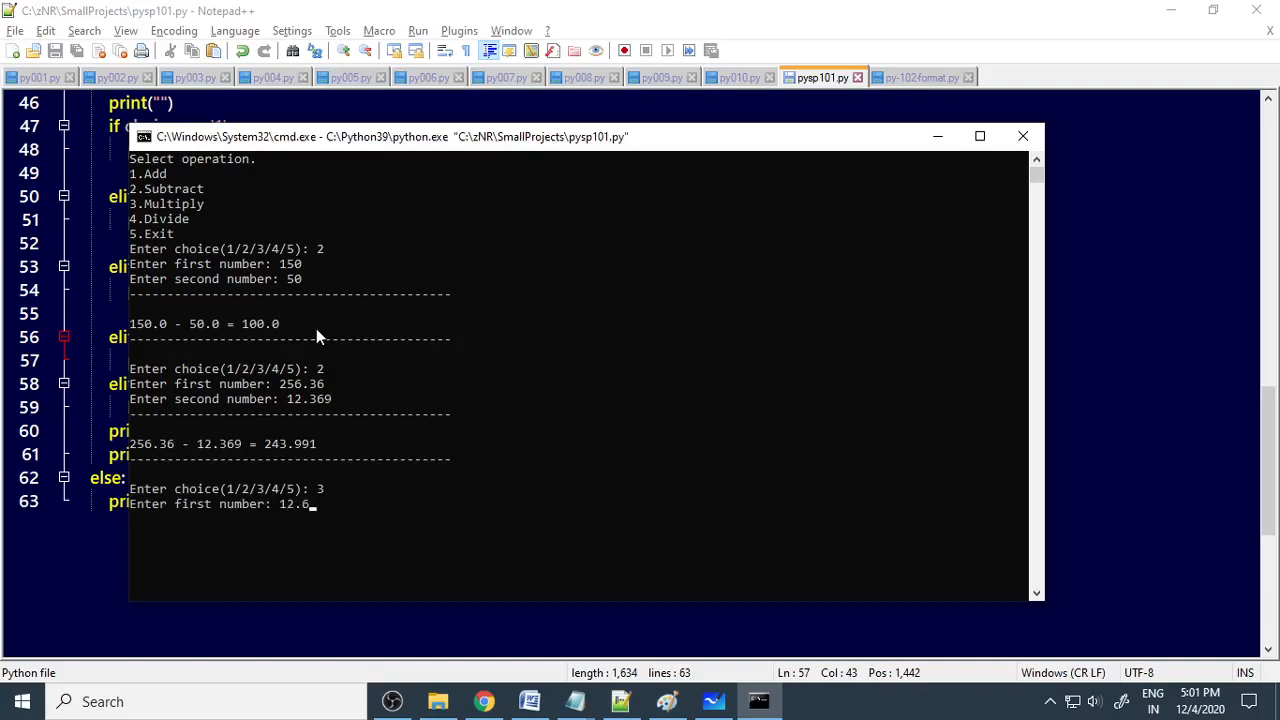
pyautogui.press('enter')
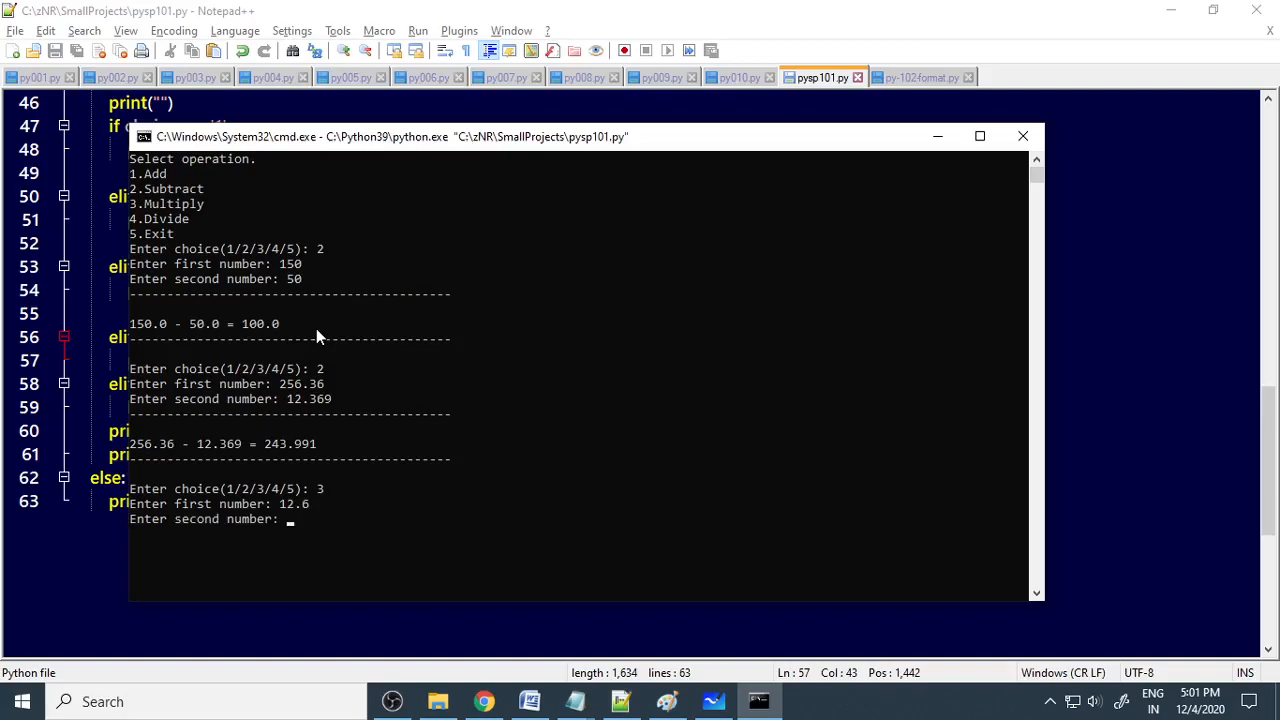
pyautogui.write('23.6')
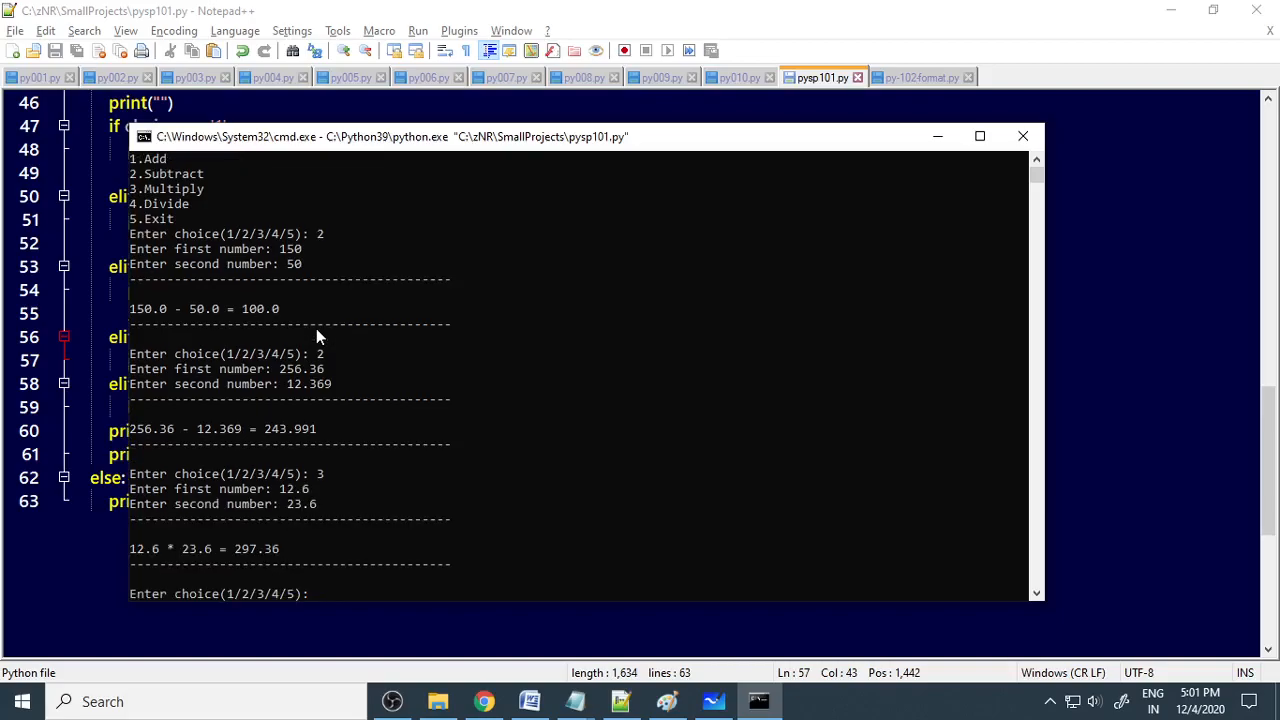
pyautogui.write('12')
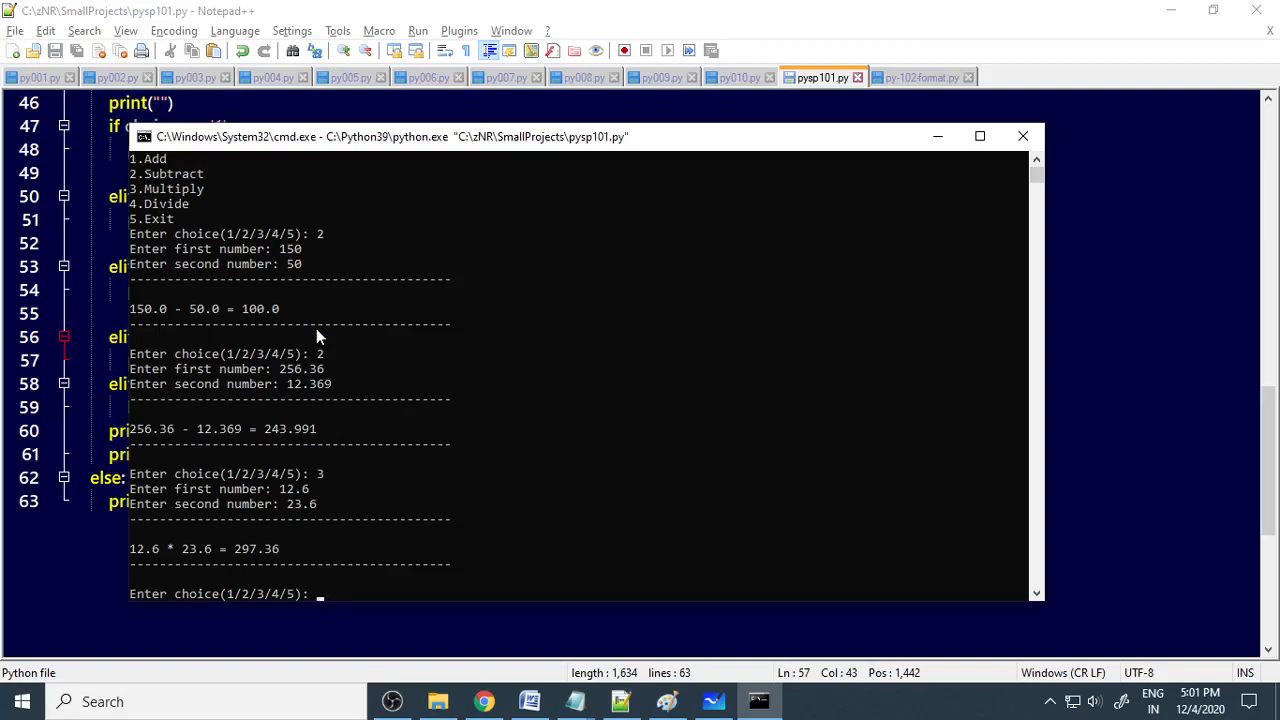
pyautogui.write('3')
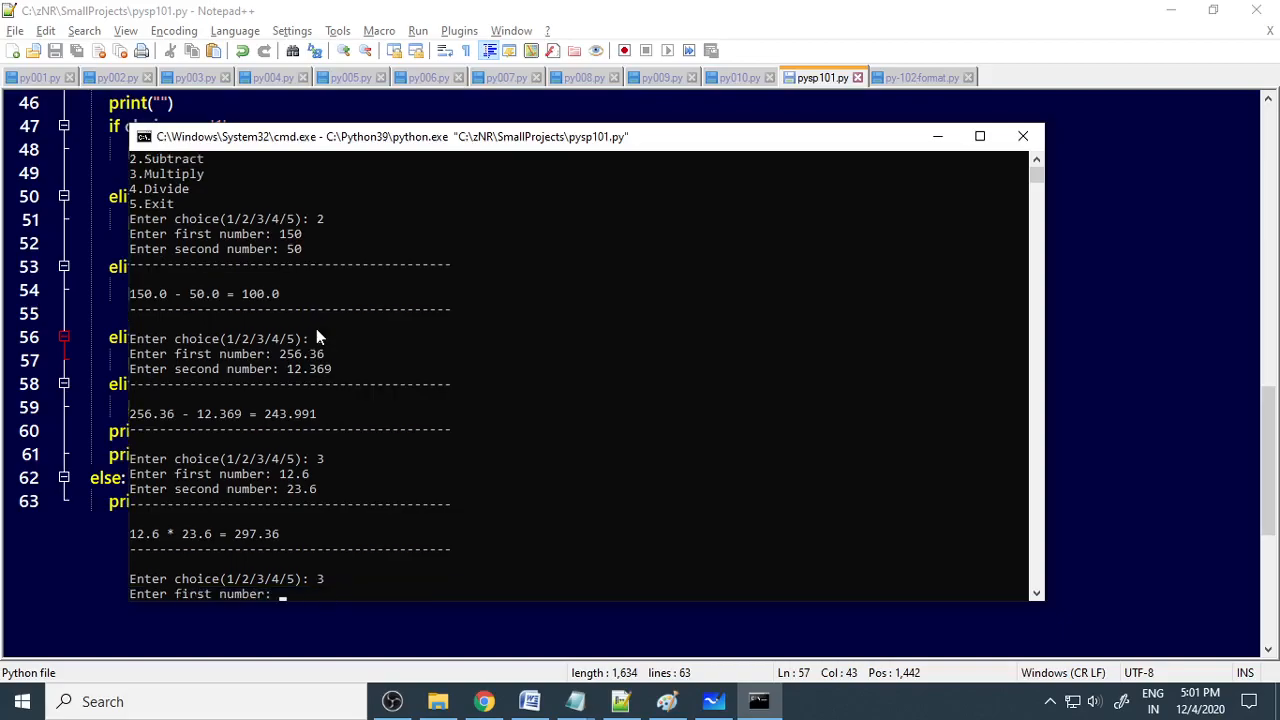
pyautogui.write('1256')
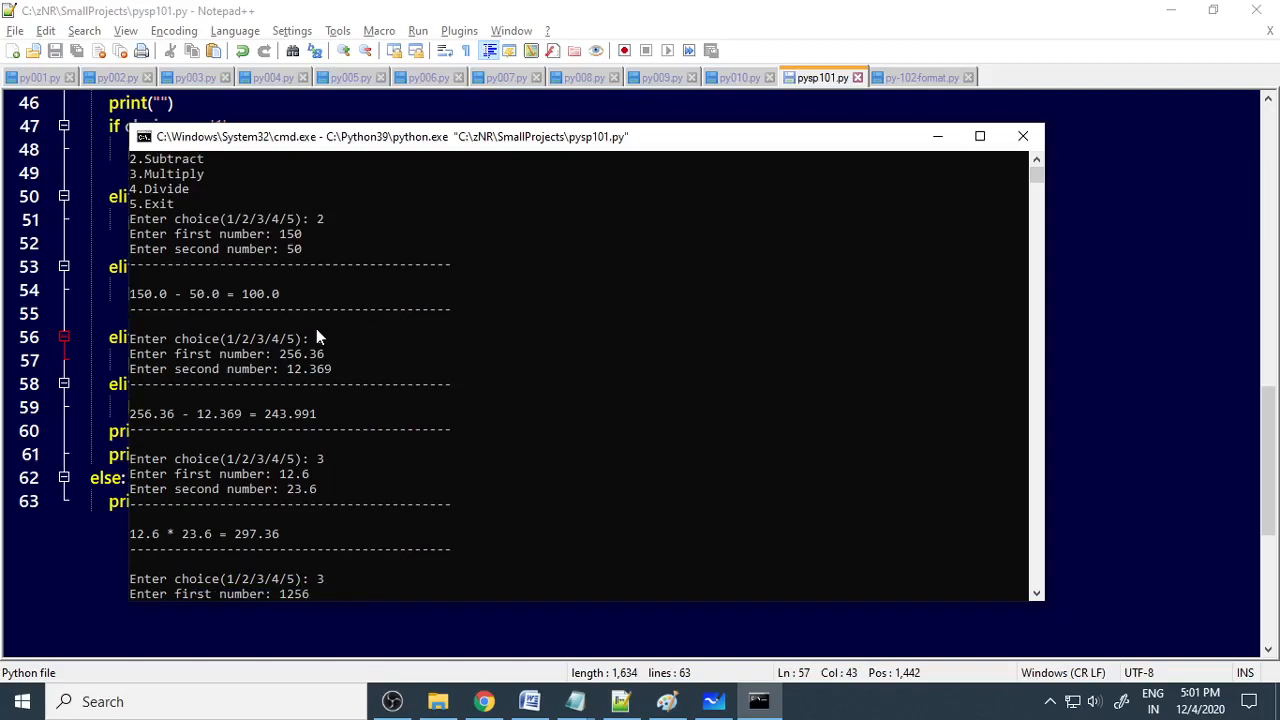
pyautogui.write('6.3')
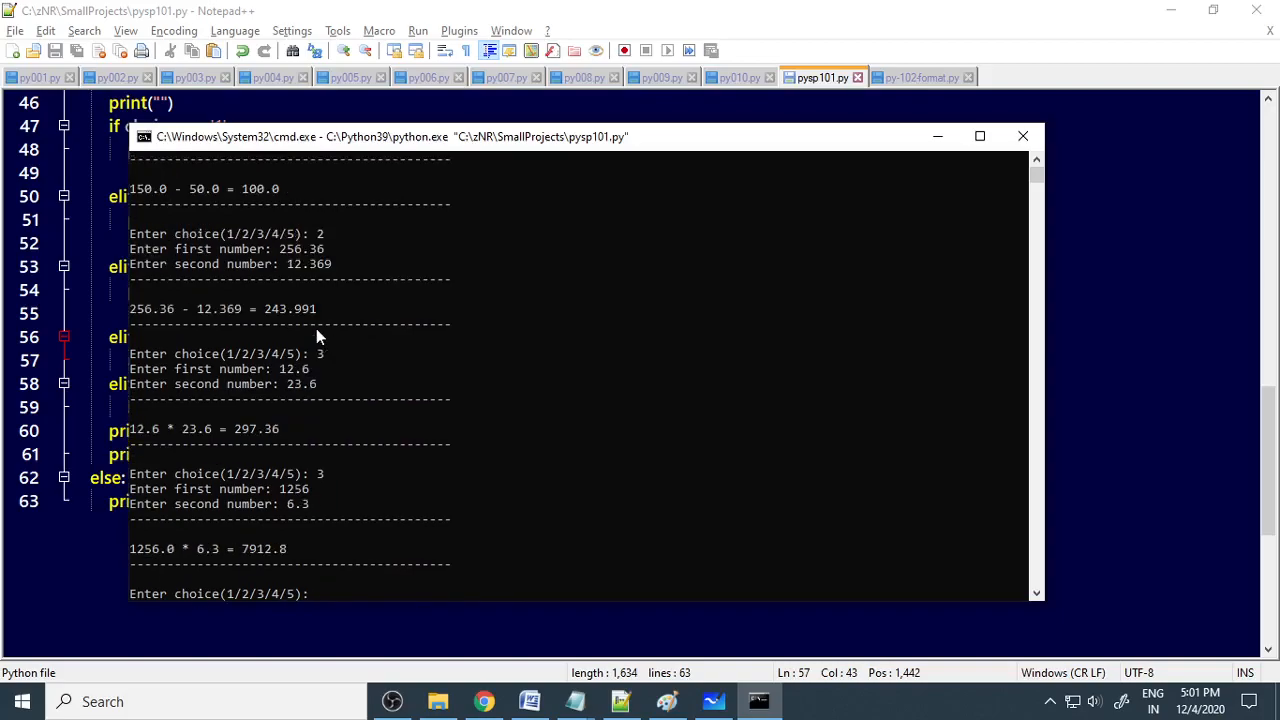
# Enter invalid choice 12, then choose 5 to exit.
pyautogui.write('12')
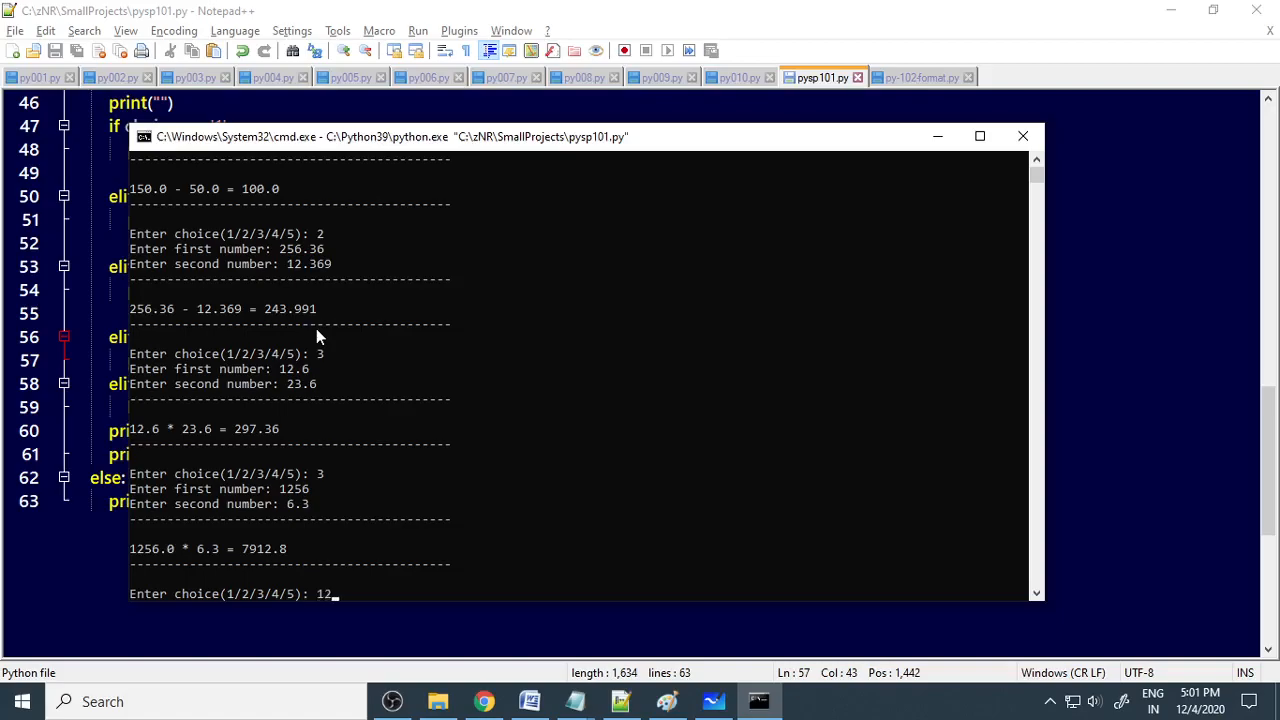
pyautogui.press('Backspace')
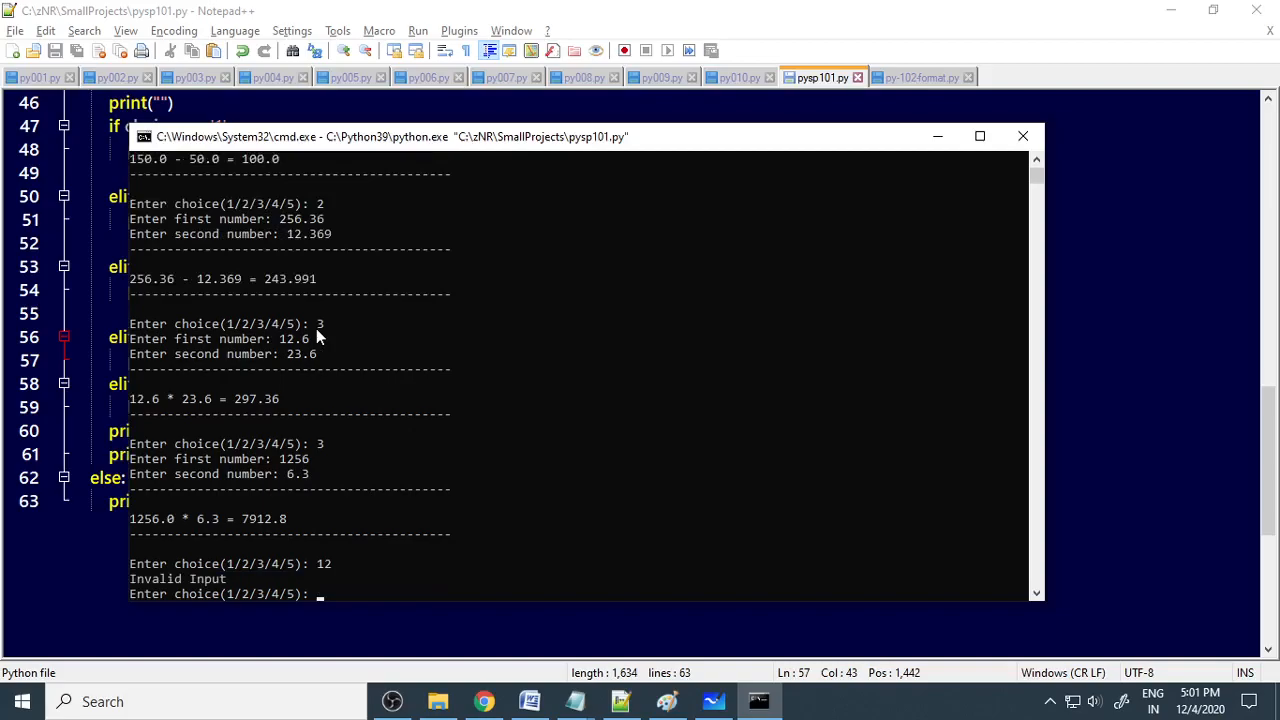
pyautogui.write('5')
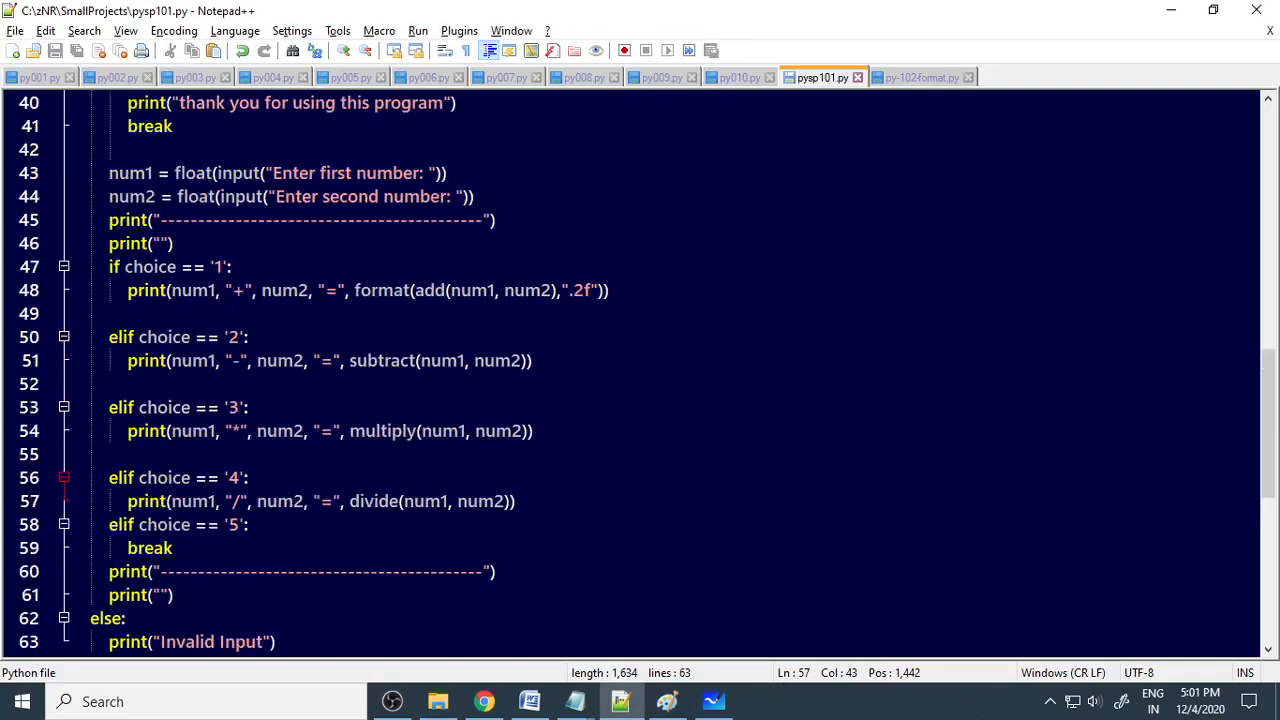
# Wrap line 51's subtract(num1, num2) in format(..., ".2f") like line 48, then save.
pyautogui.click(348, 290)
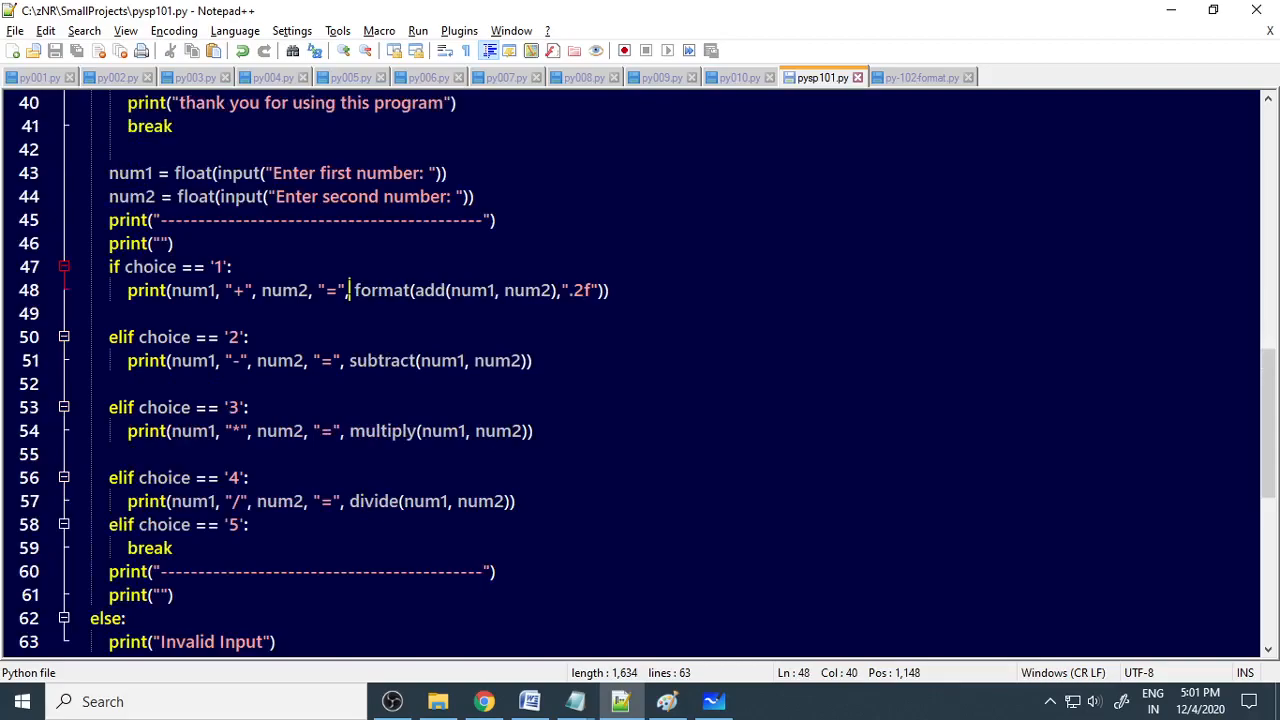
pyautogui.moveTo(350, 290); pyautogui.dragTo(570, 290)
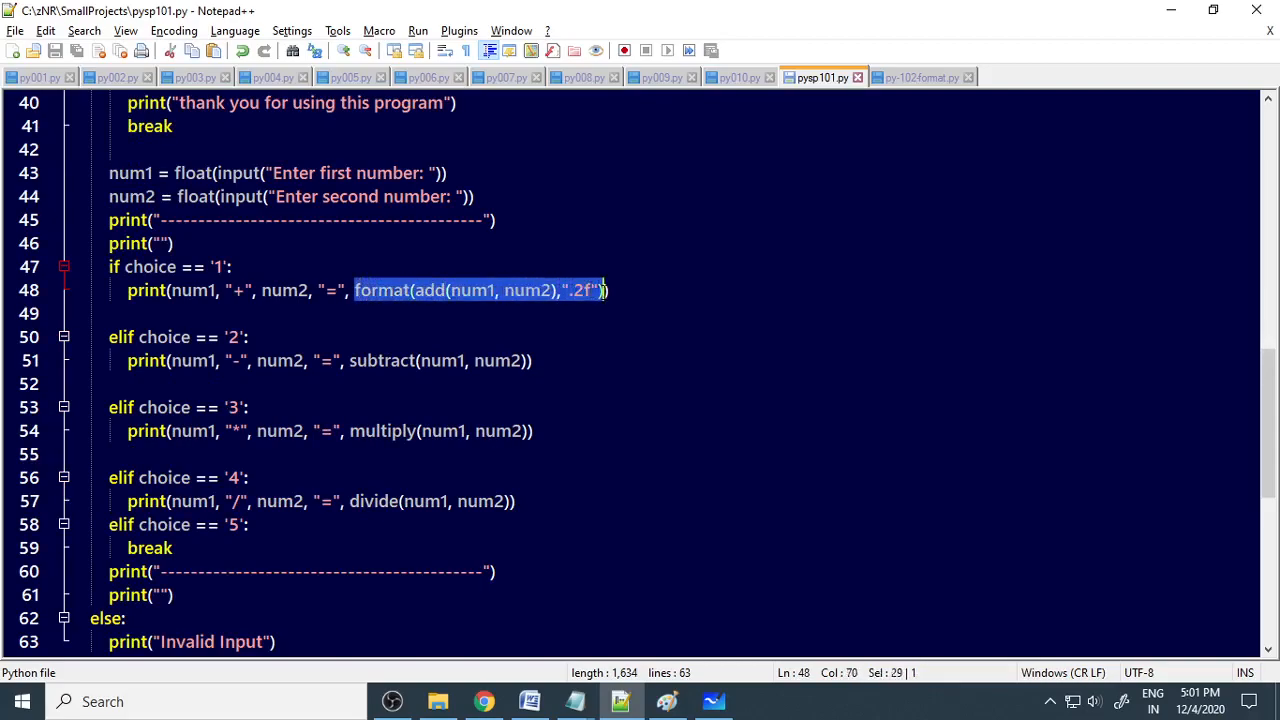
pyautogui.moveTo(603, 296)
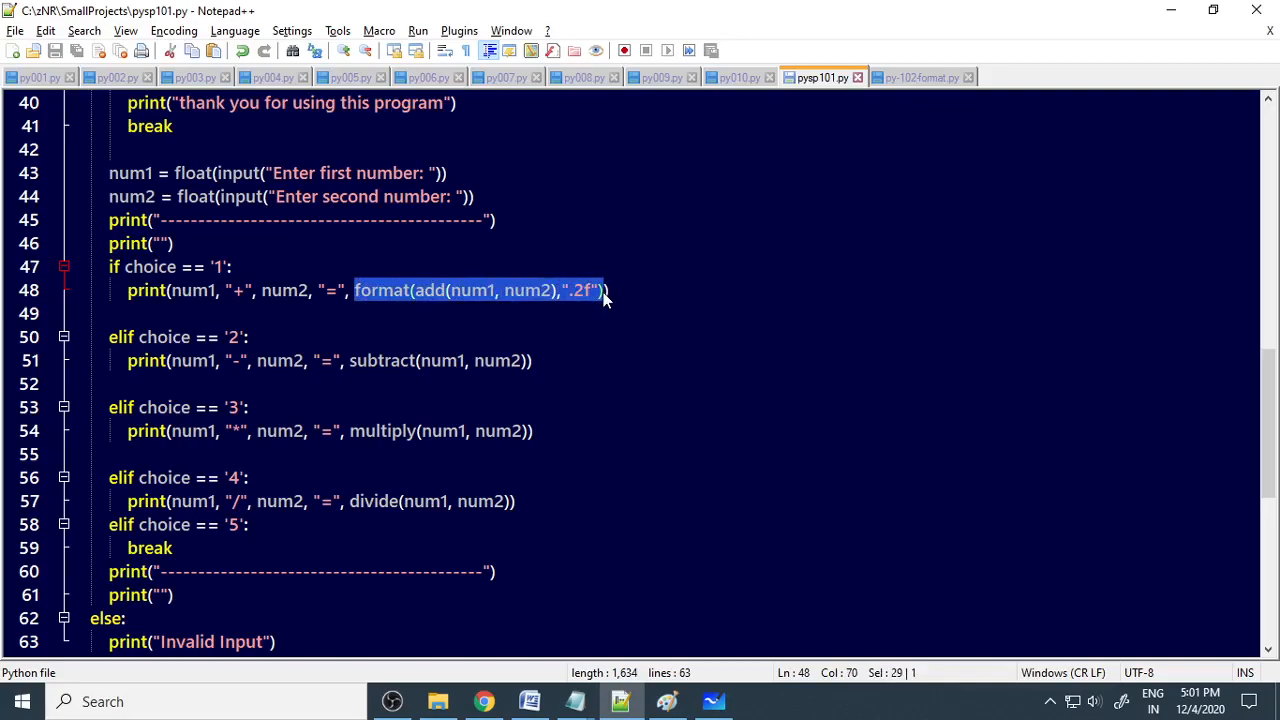
pyautogui.moveTo(578, 293)
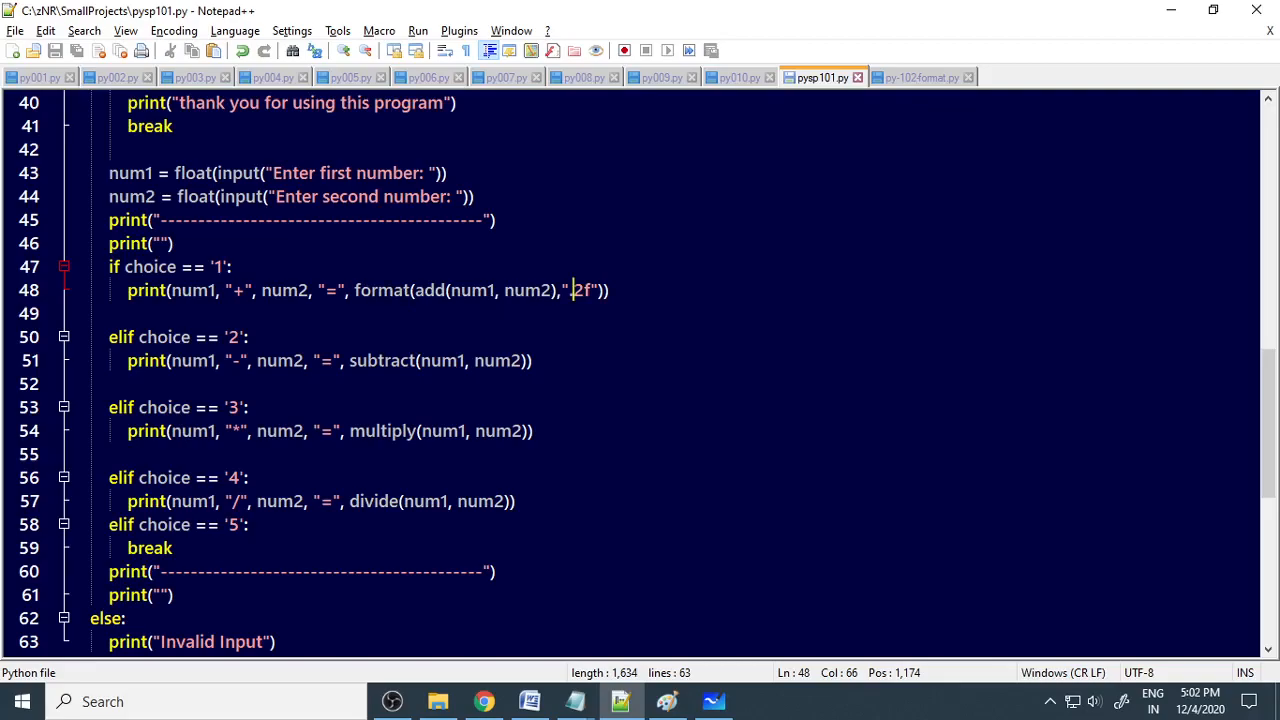
pyautogui.click(348, 361)
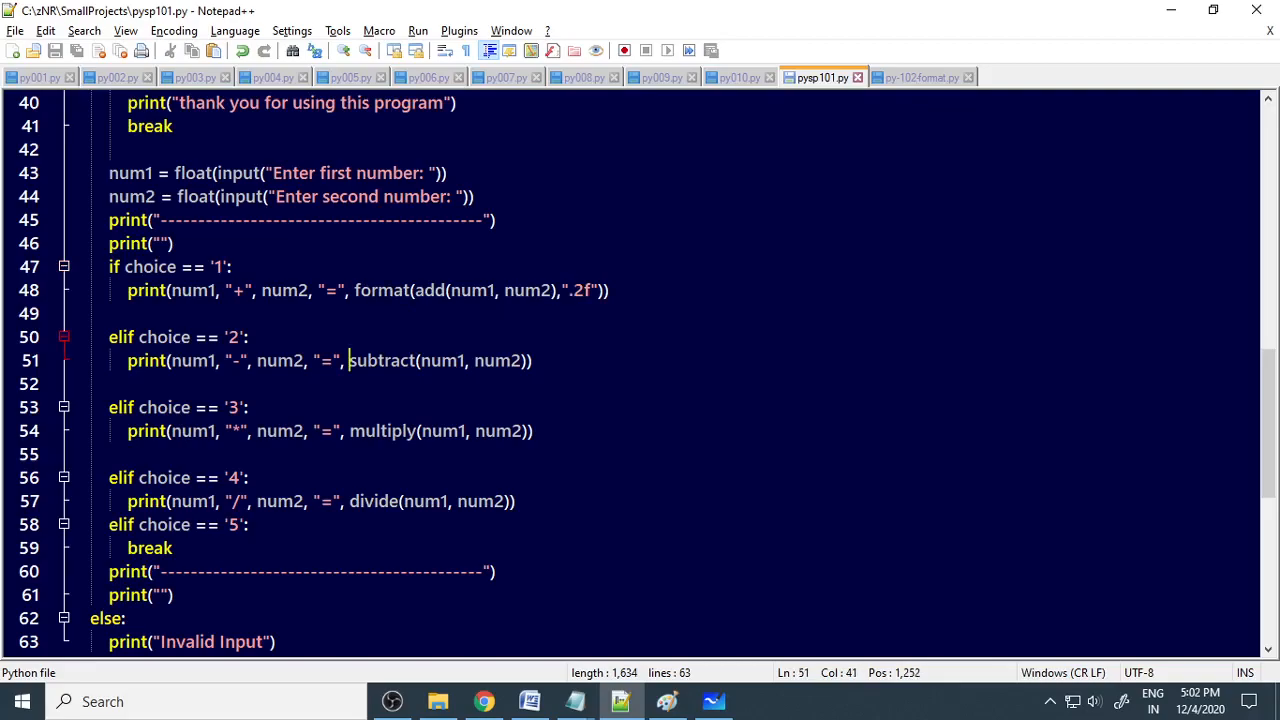
pyautogui.write('format(')
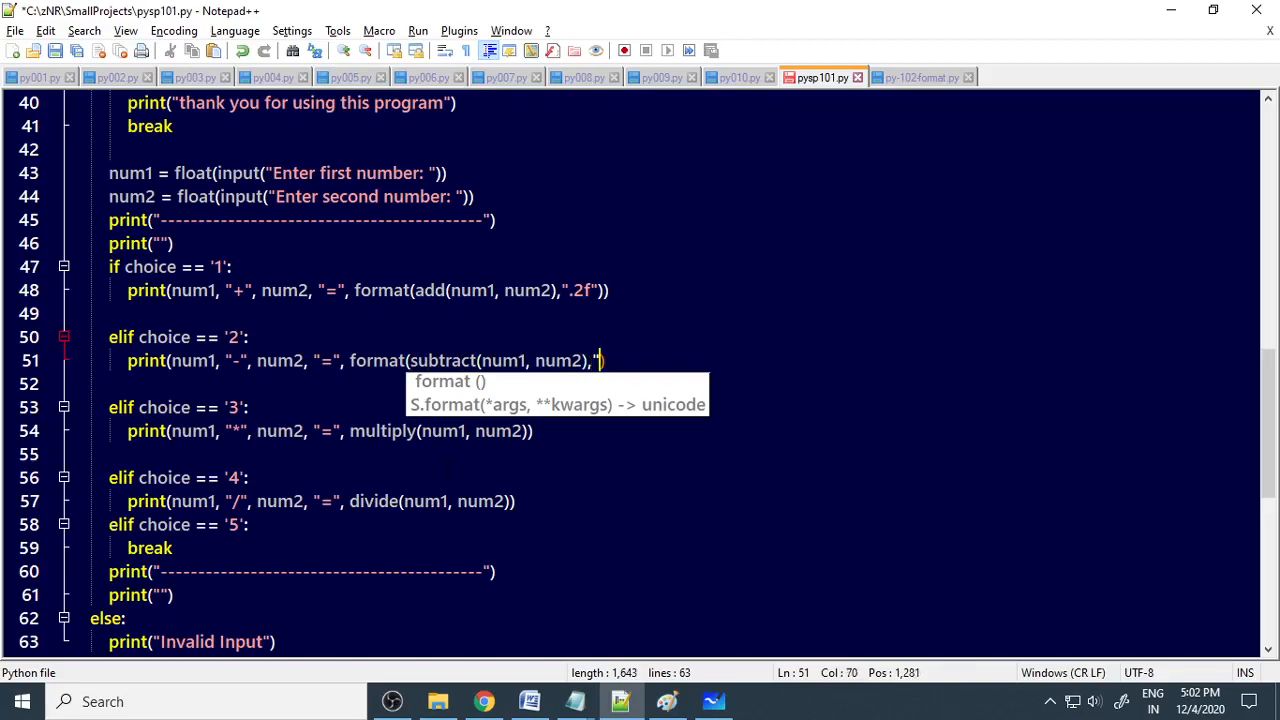
pyautogui.write('.2f"')
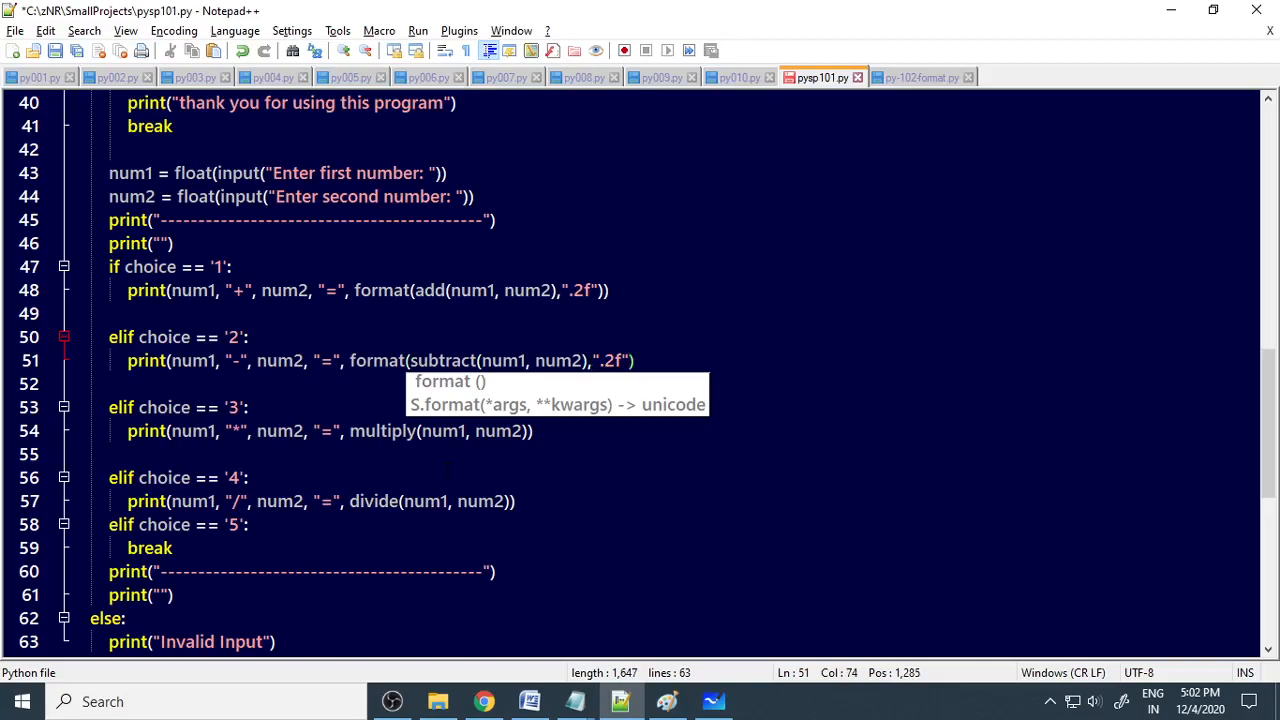
pyautogui.write(')')
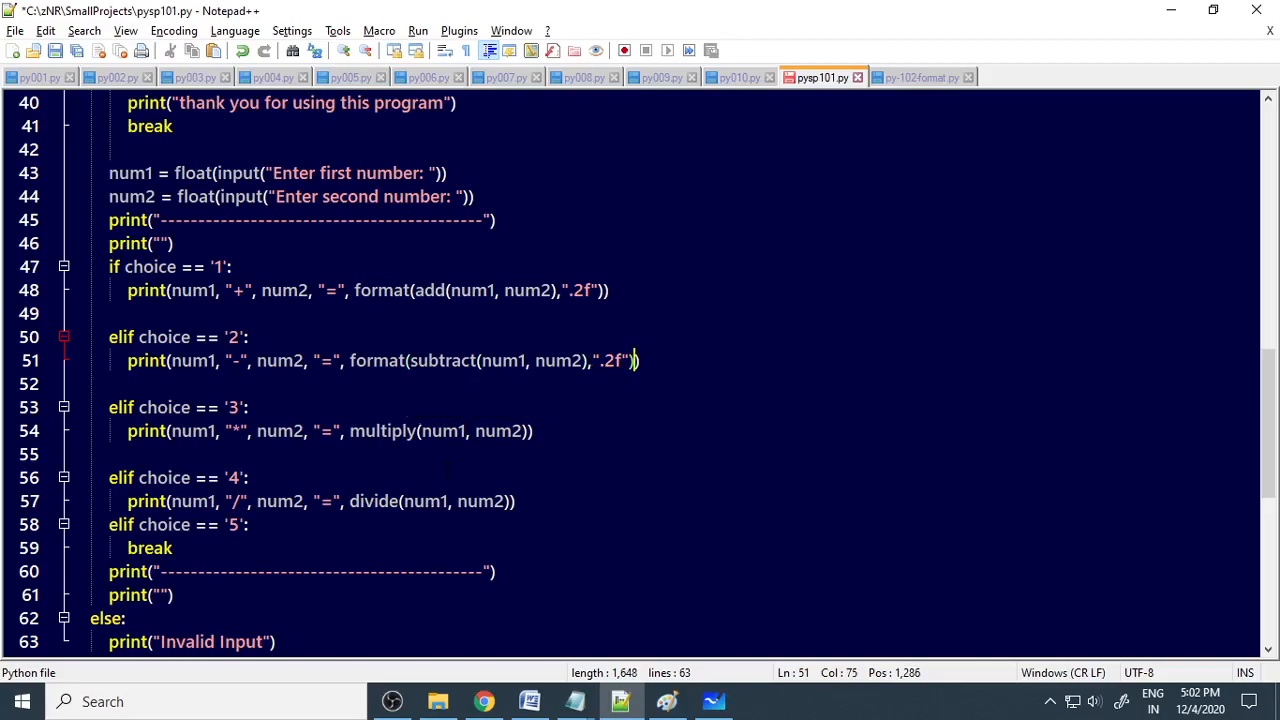
pyautogui.click(527, 430)
pyautogui.write('126.236963')
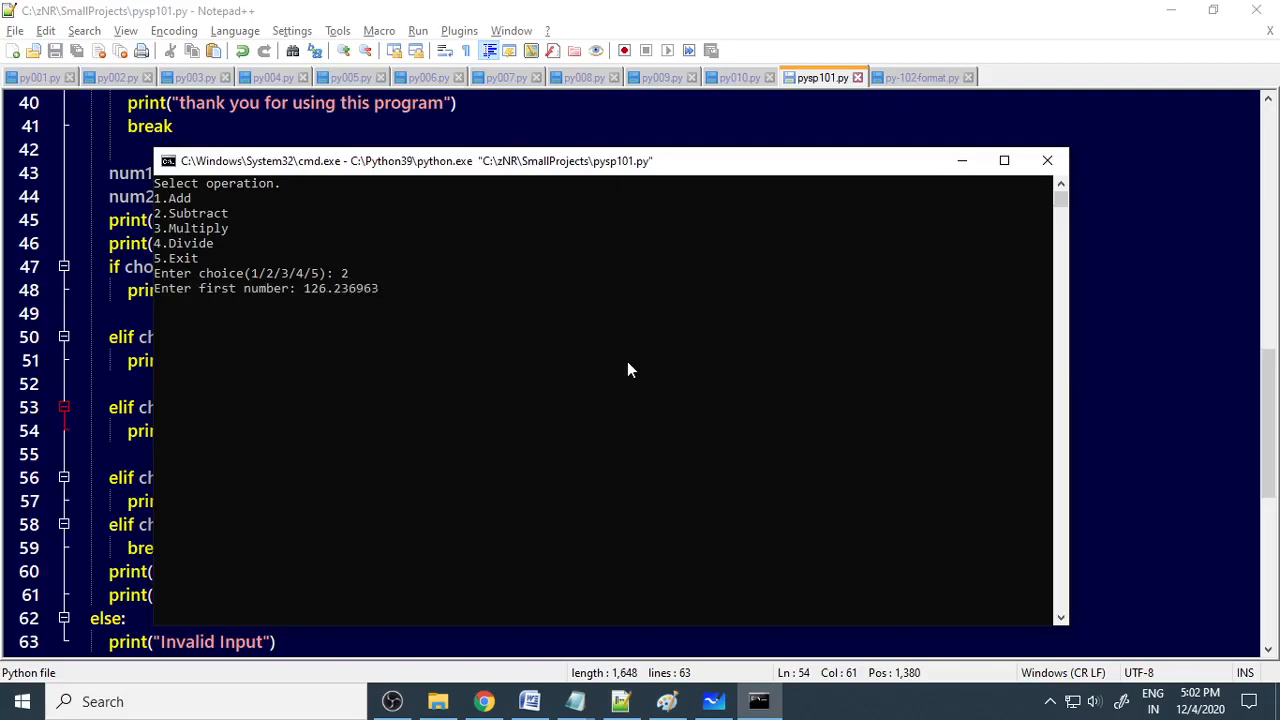
# Subtract 12.23699 from 126.236963, check for 114.00, then exit with 5 and close the console.
pyautogui.write('1')
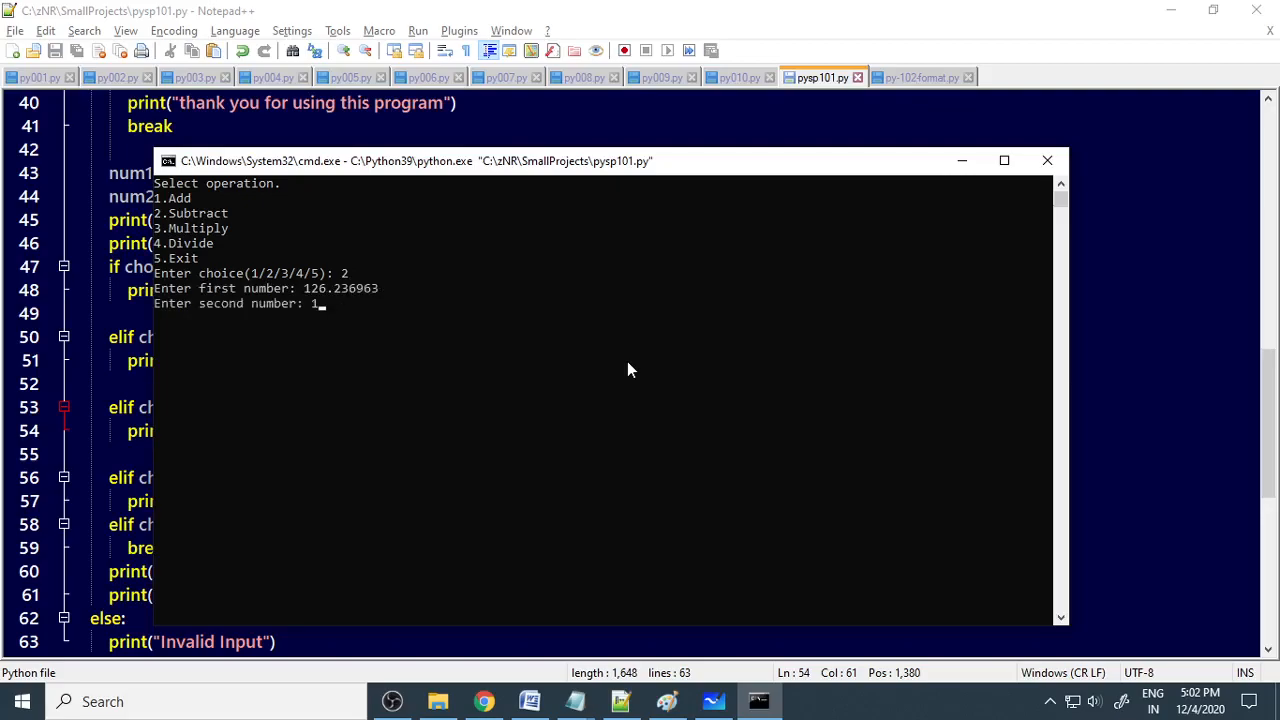
pyautogui.write('2.')
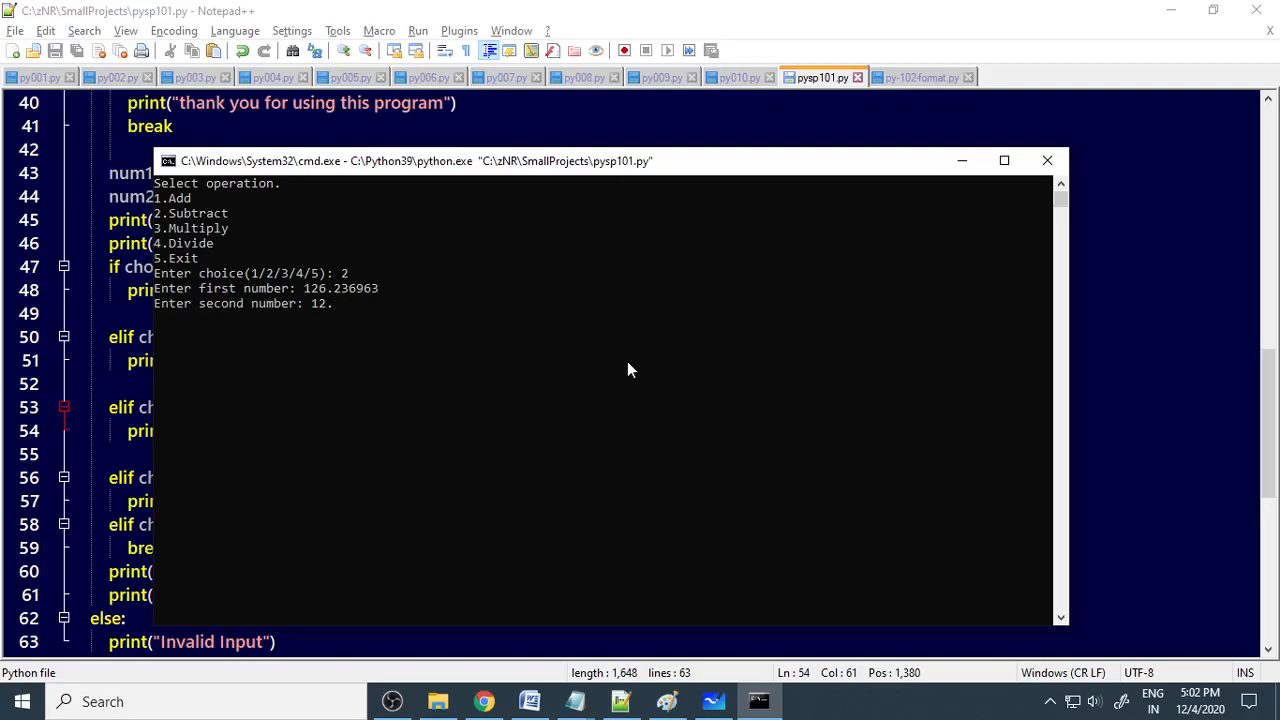
pyautogui.press('enter')
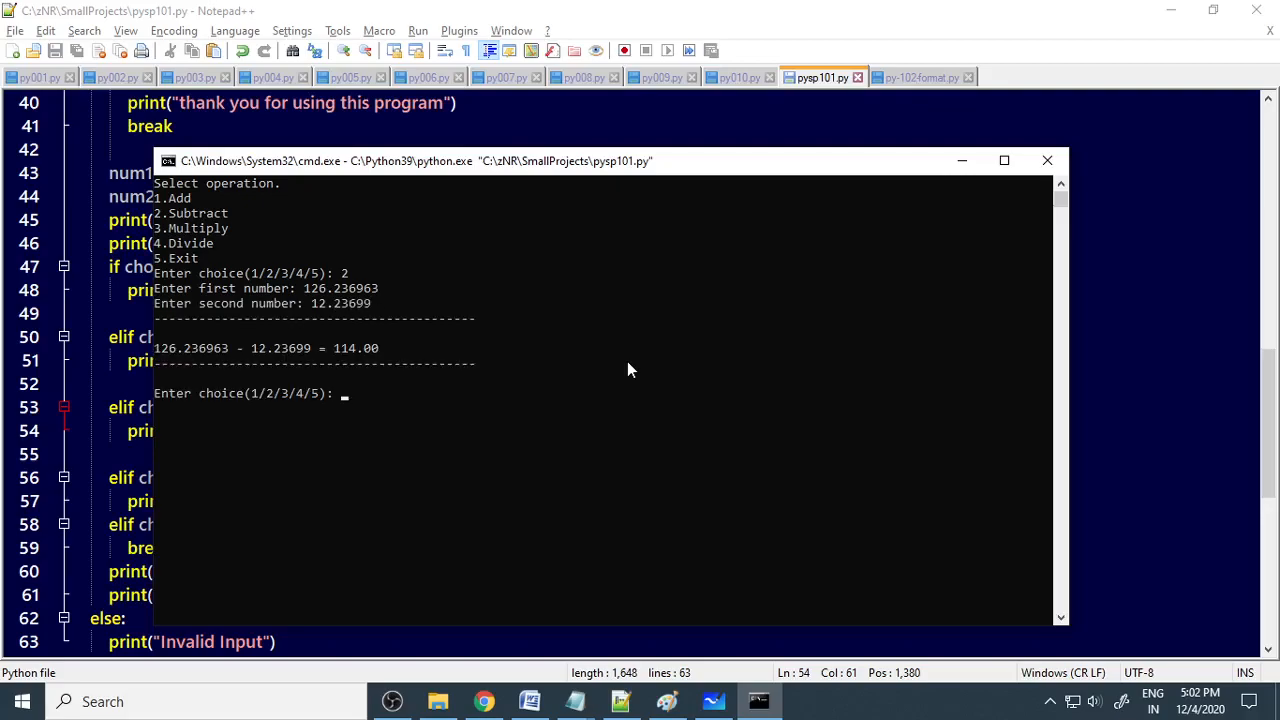
pyautogui.moveTo(355, 363)
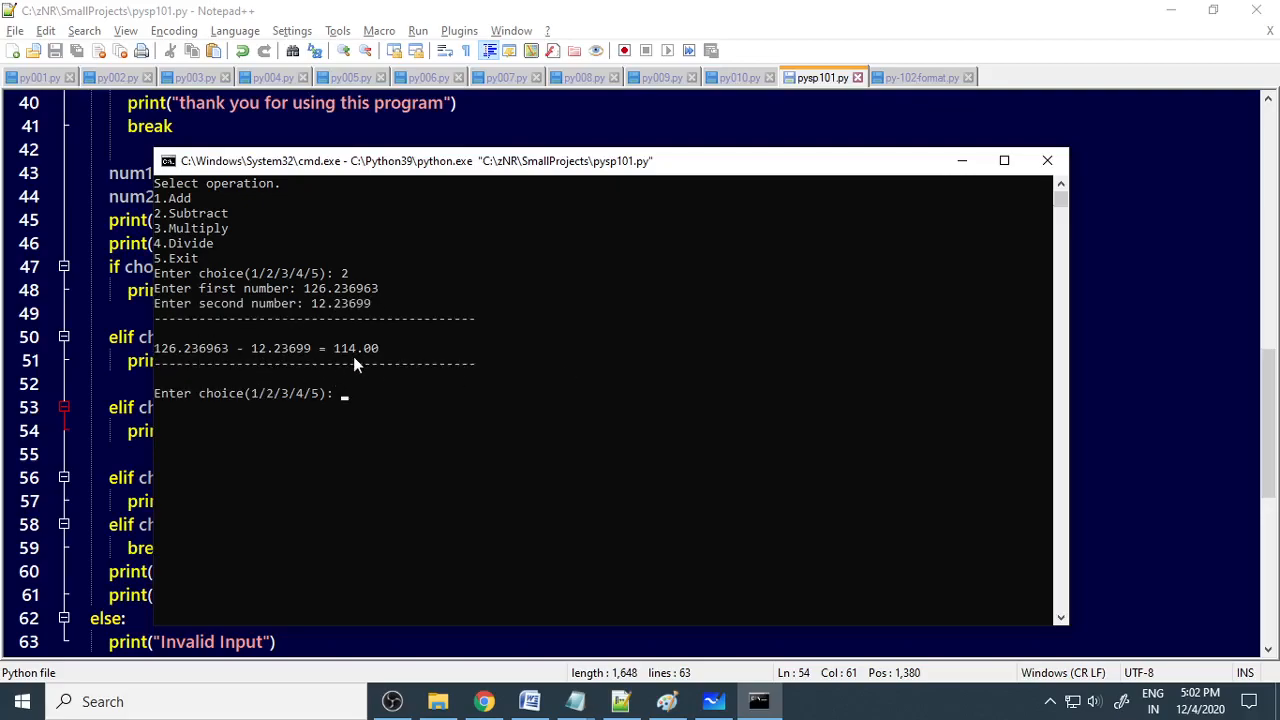
pyautogui.moveTo(385, 363)
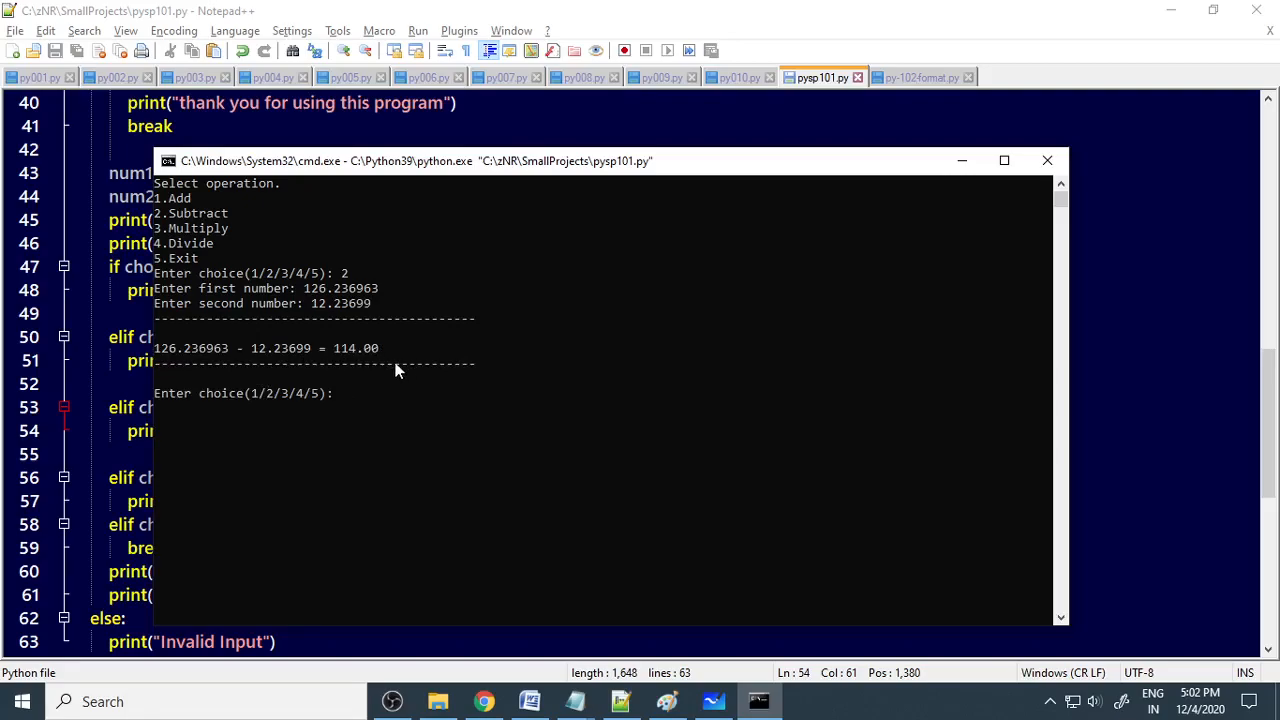
pyautogui.write('5')
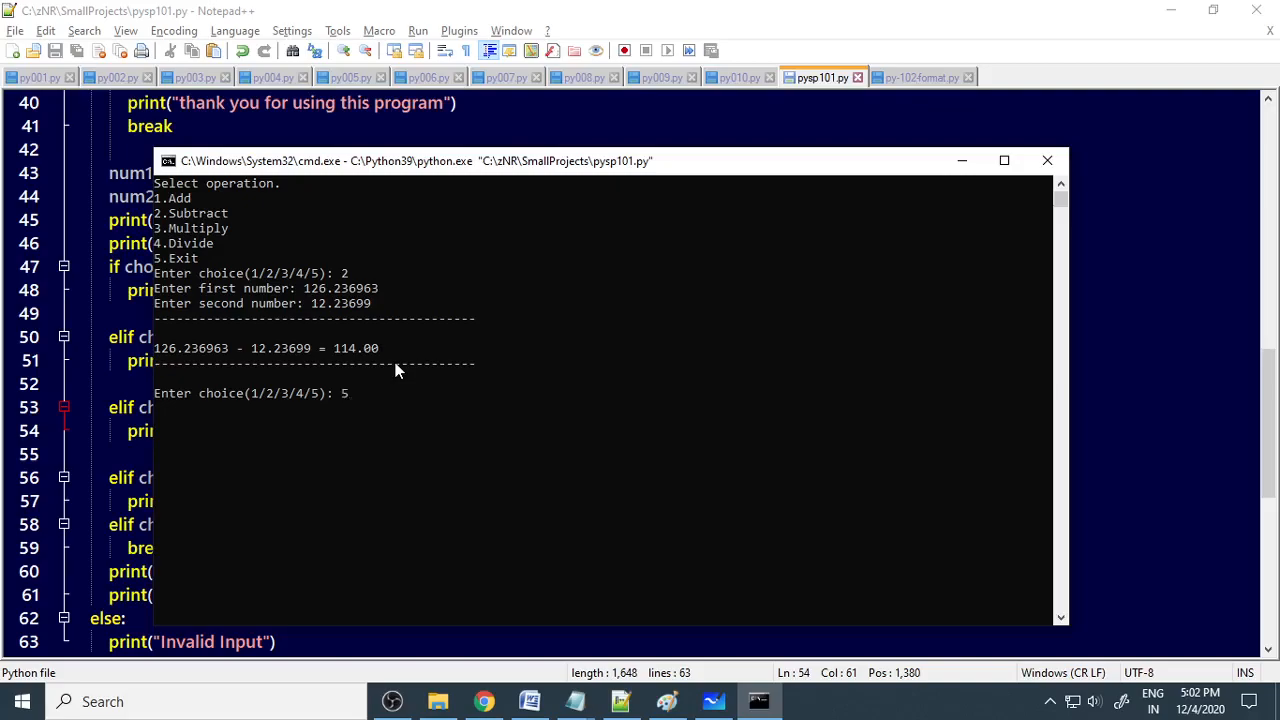
pyautogui.click(1047, 160)
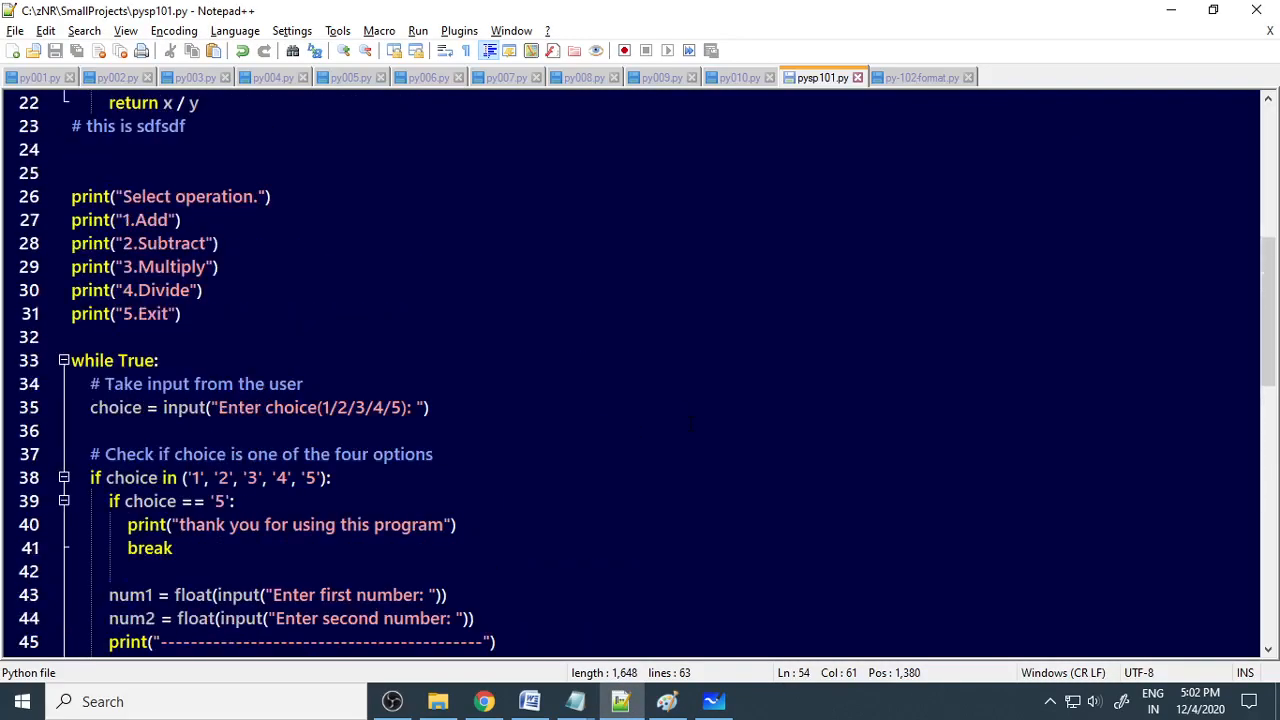
pyautogui.scroll(3)
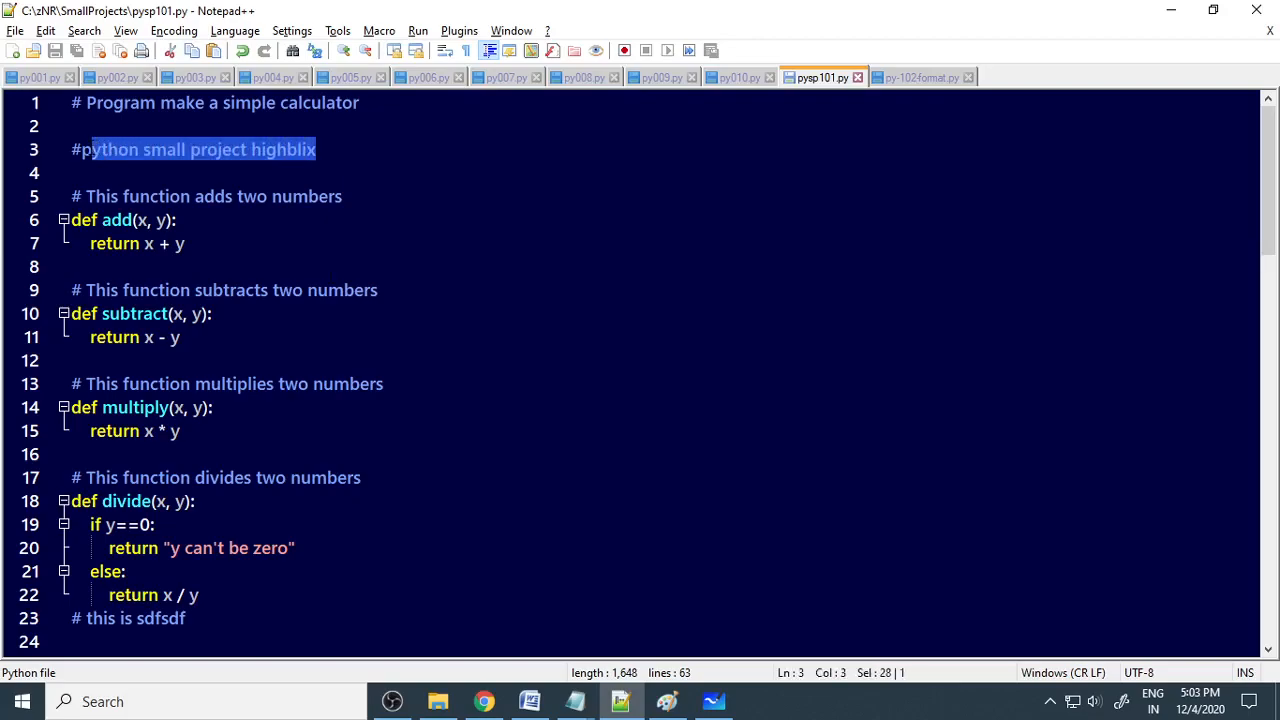
pyautogui.press('shift+left')
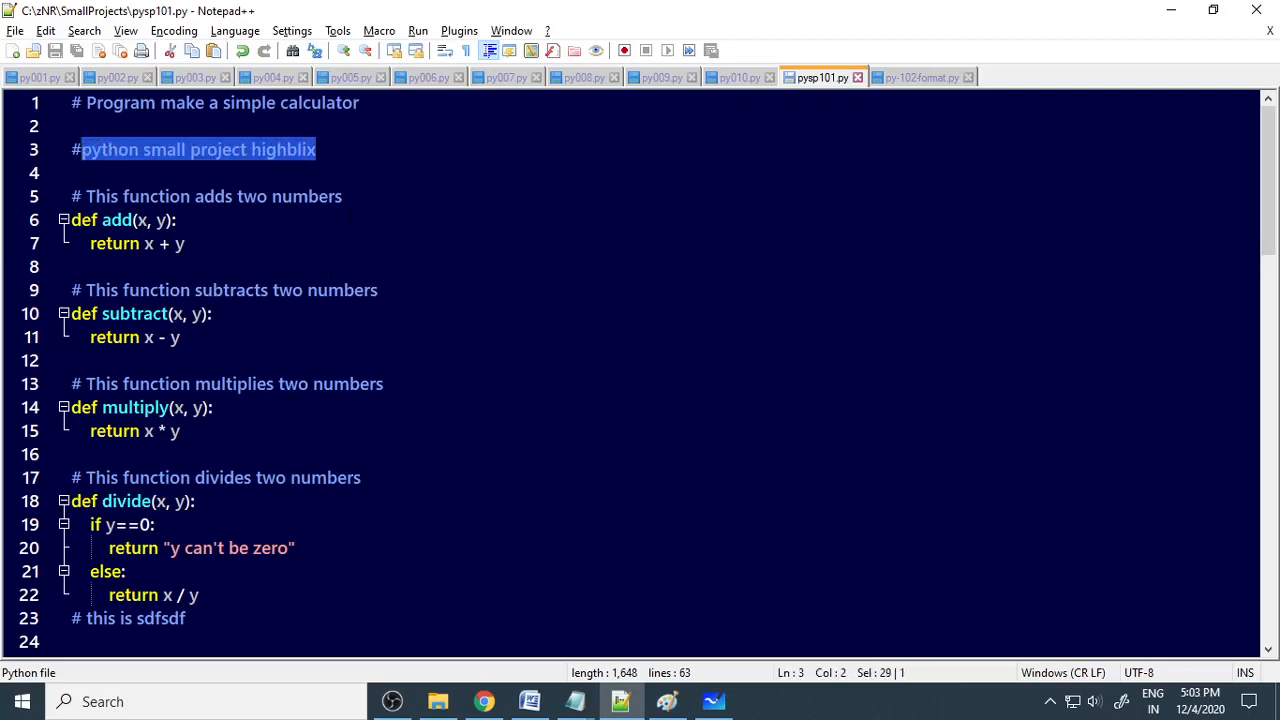